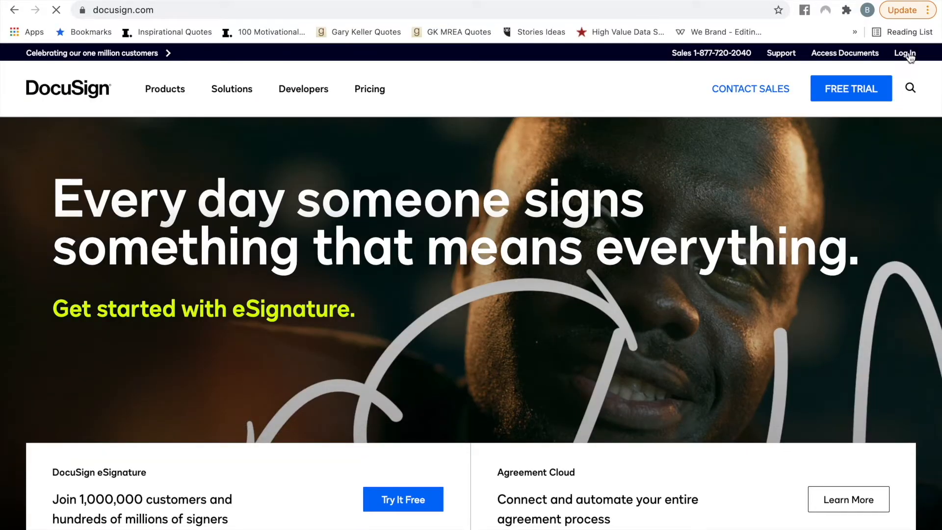
- Log in to DocuSign and switch from eSignature to the Rooms dashboard via the avatar menu
left_click(903, 53)
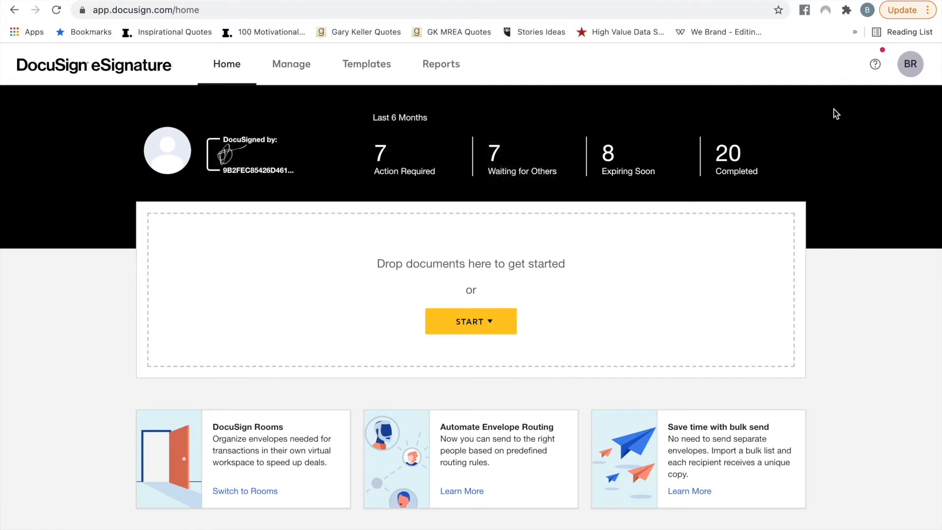
mouse_move(916, 65)
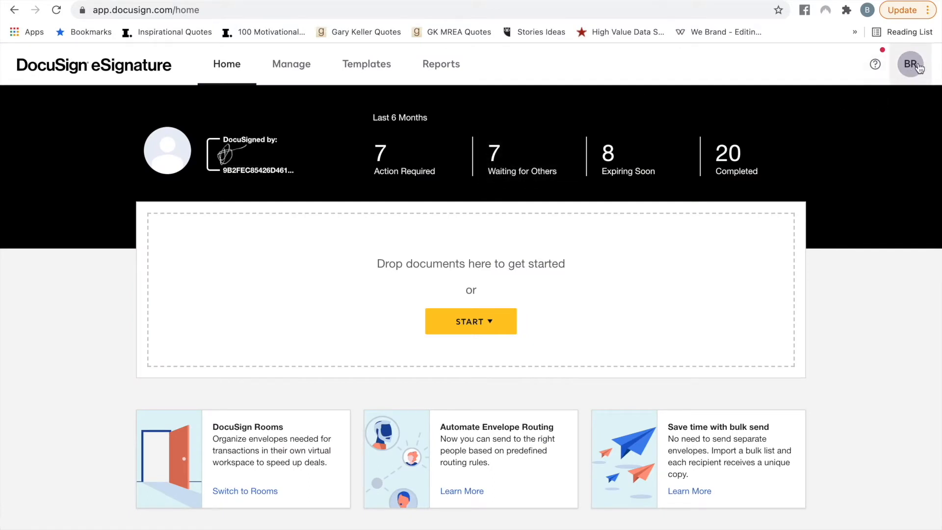
left_click(910, 62)
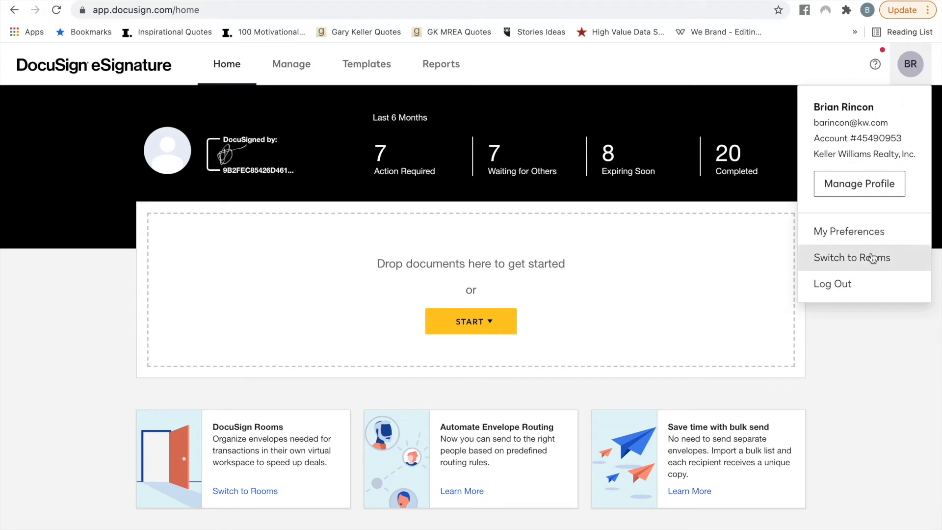
left_click(851, 258)
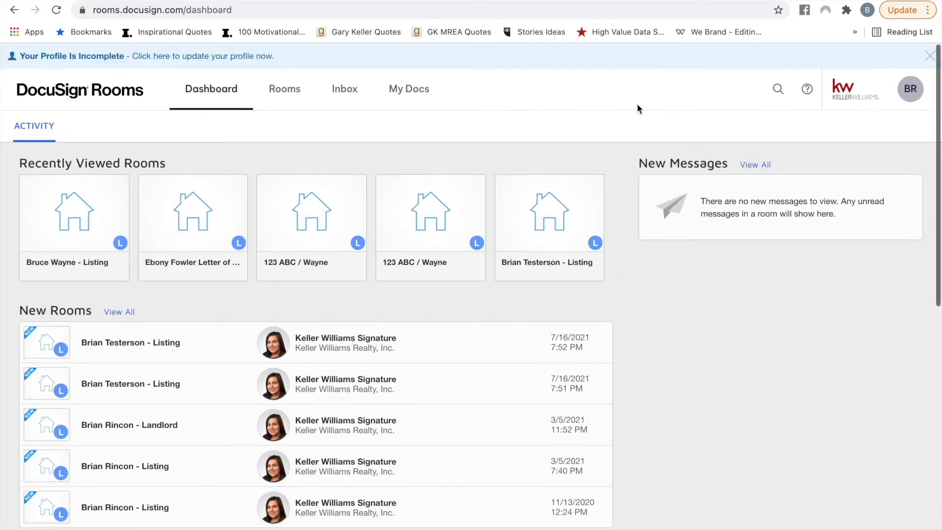
mouse_move(626, 116)
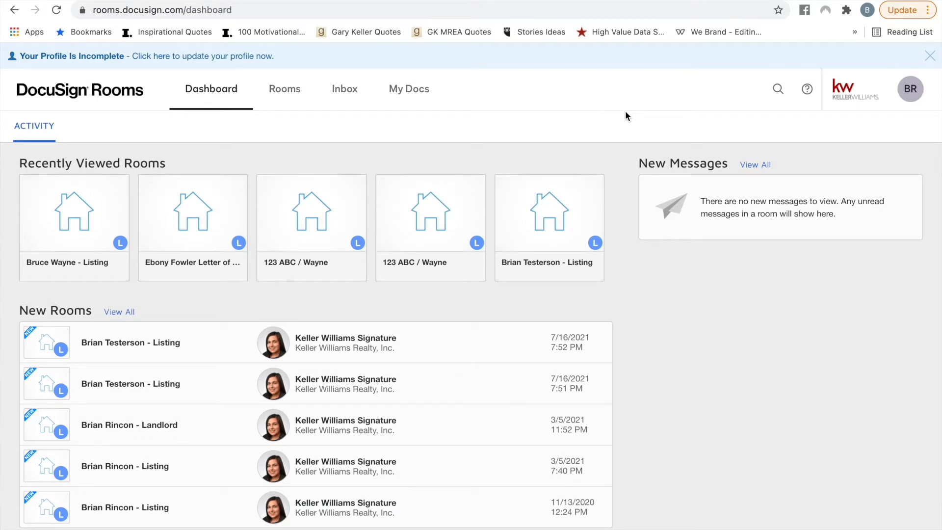
mouse_move(543, 127)
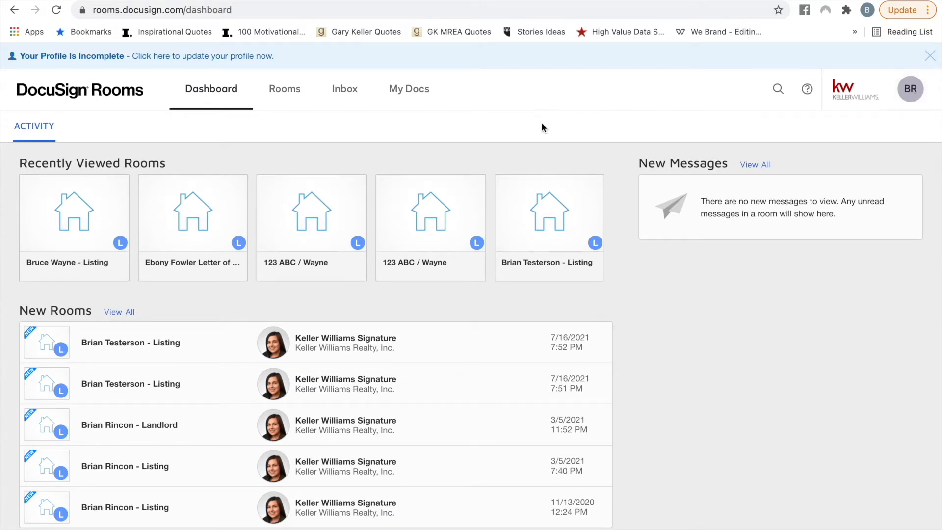
mouse_move(475, 122)
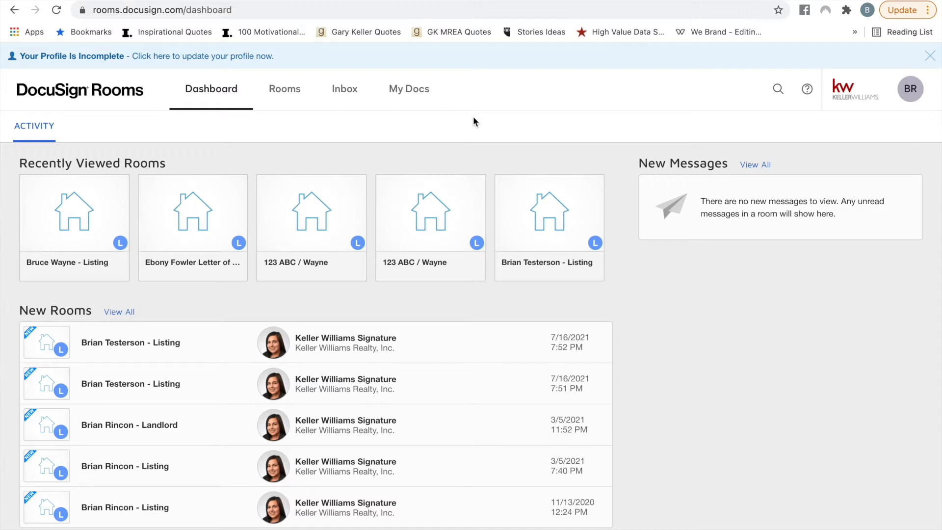
mouse_move(407, 94)
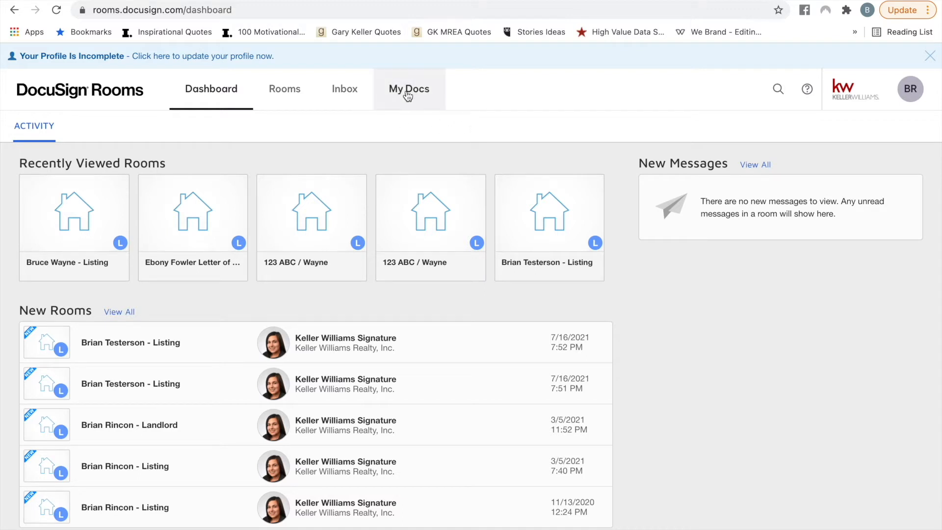
- Go to My Docs > Form Templates and begin creating a new form template
left_click(409, 89)
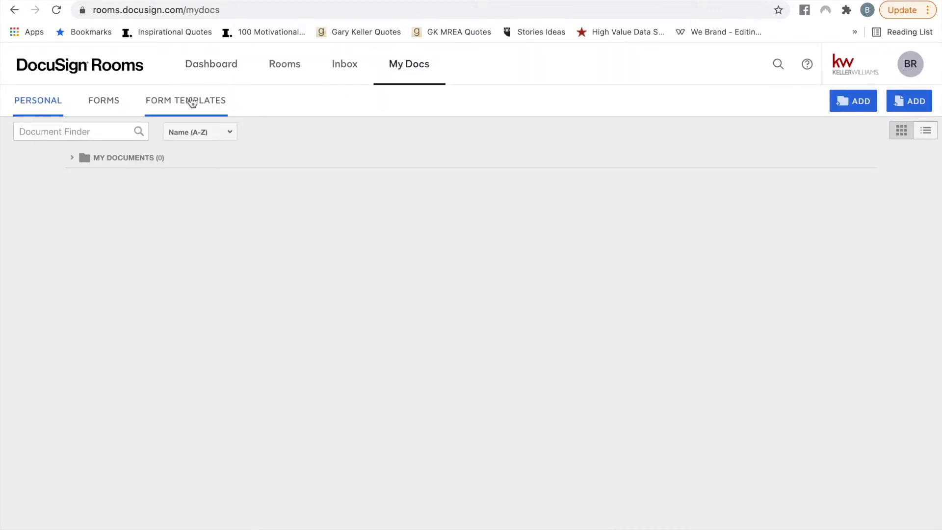
left_click(185, 100)
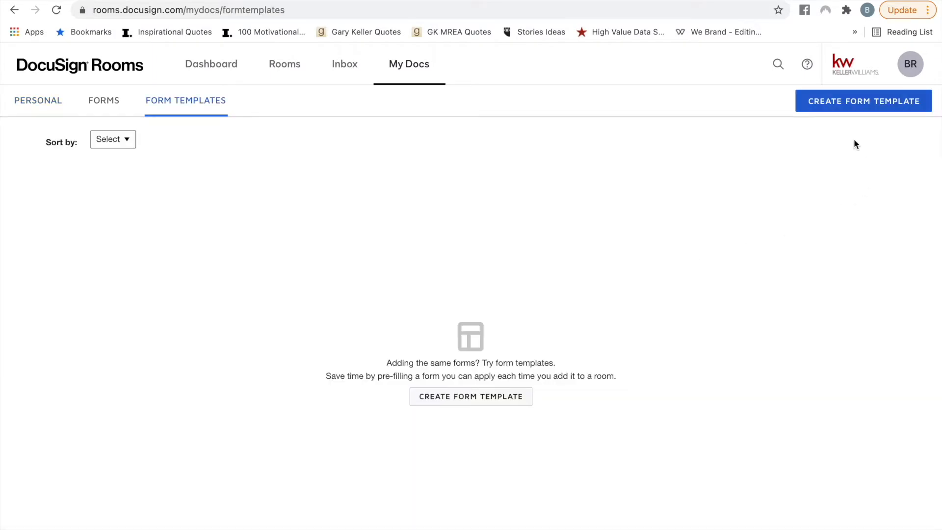
mouse_move(580, 244)
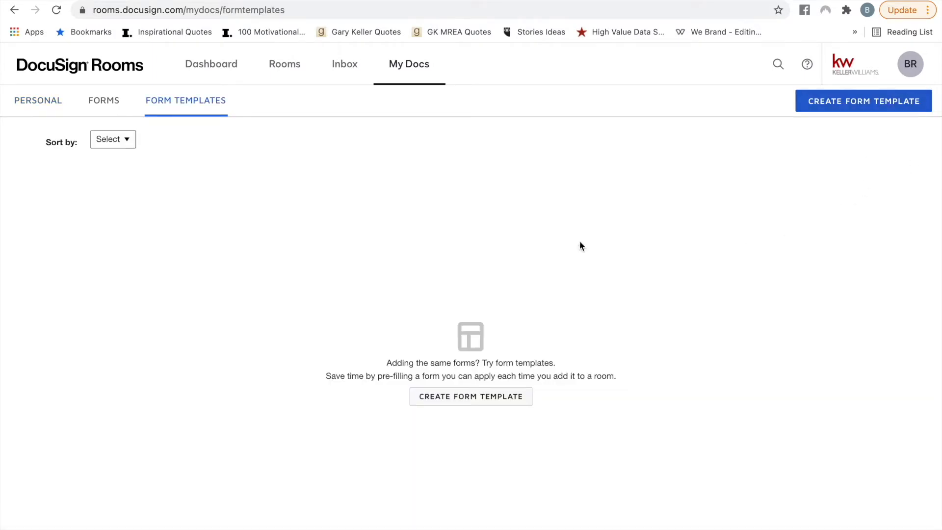
left_click(470, 396)
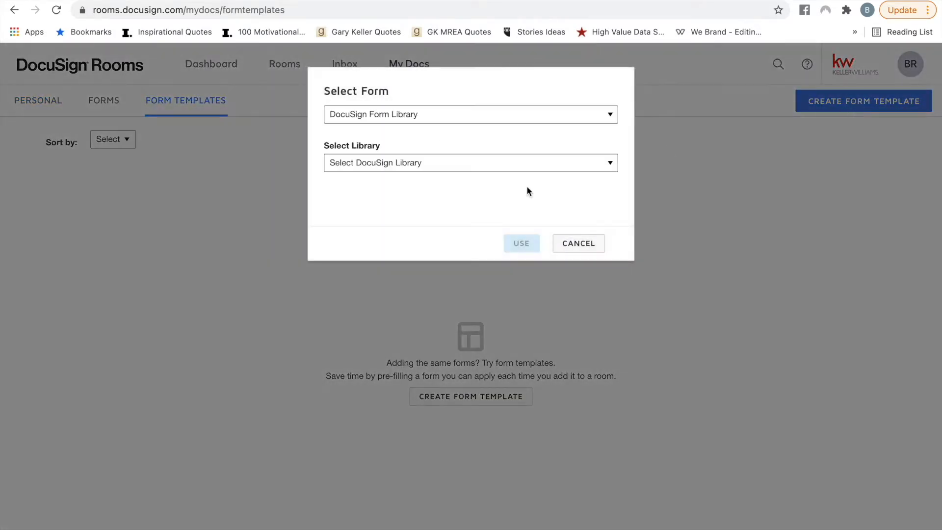
mouse_move(370, 167)
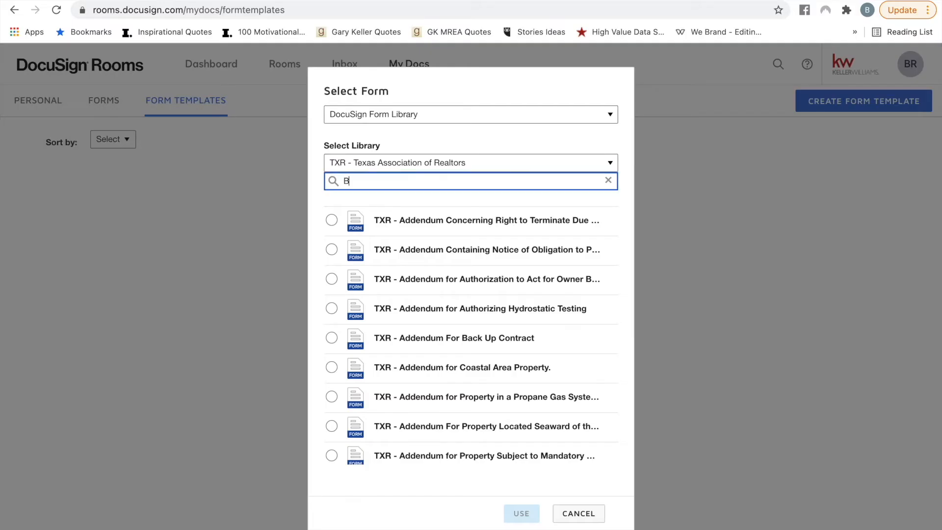
- Search the TXR library for Brokerage and use the Information About Brokerage Services - Buying form
type("rokerage")
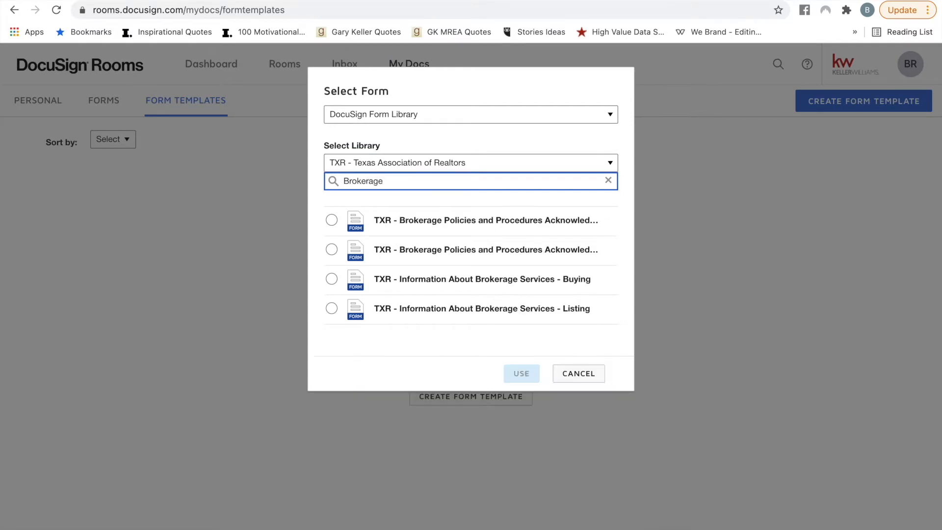
mouse_move(345, 293)
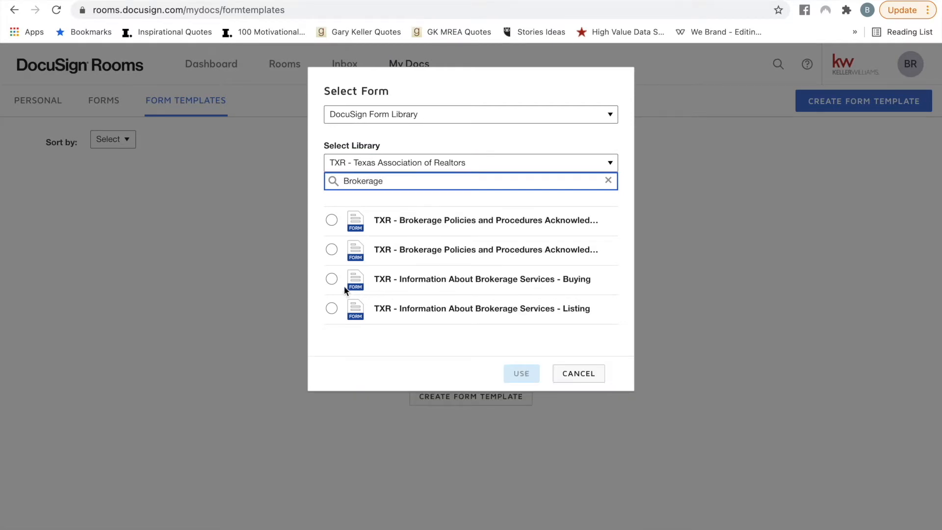
left_click(331, 278)
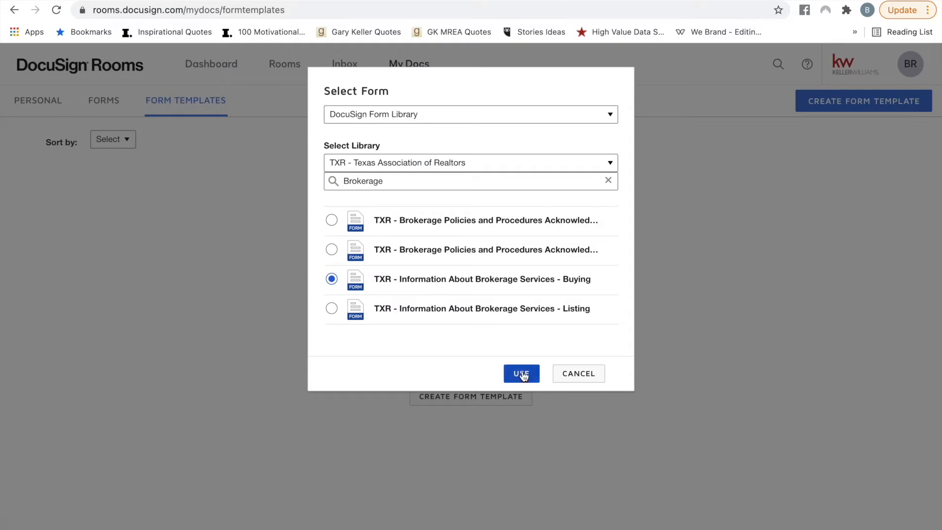
left_click(521, 373)
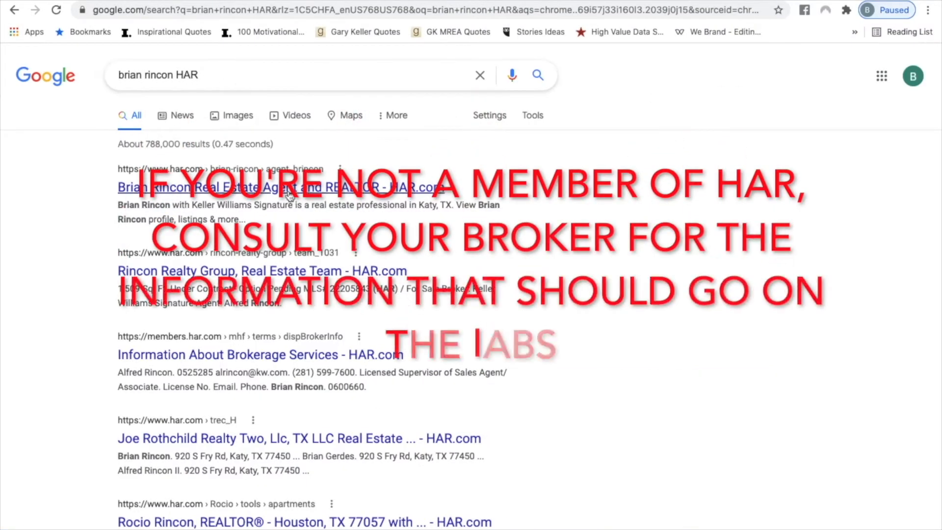
- Open the agent's HAR profile from Google and scroll to the Information About Brokerage Services notice
left_click(289, 188)
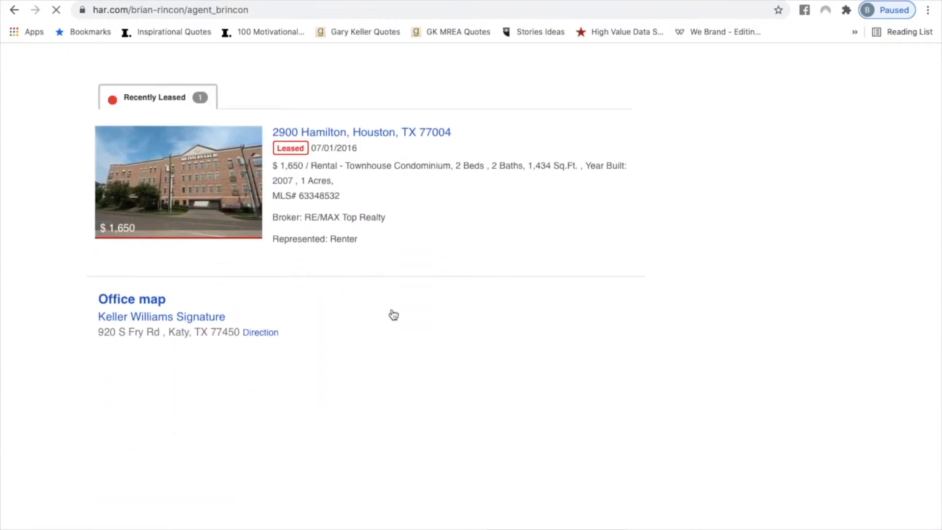
scroll("down", 3)
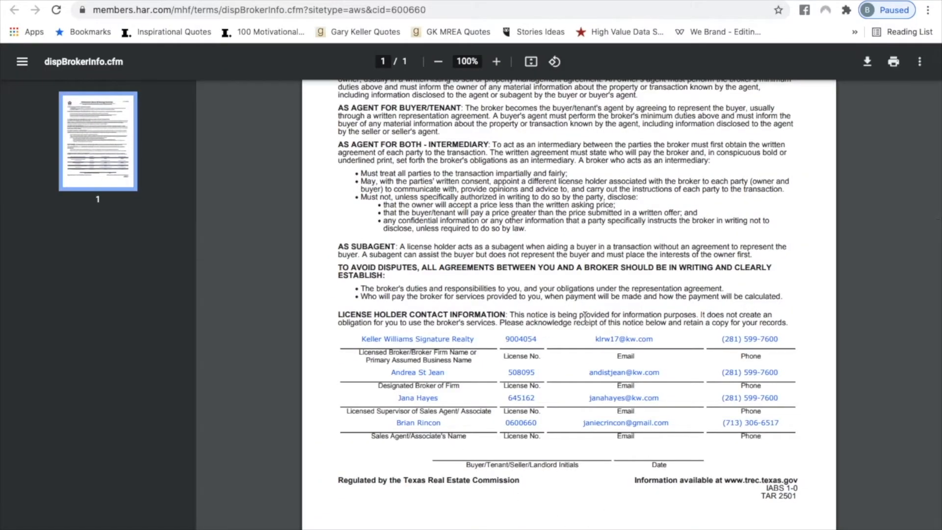
mouse_move(669, 398)
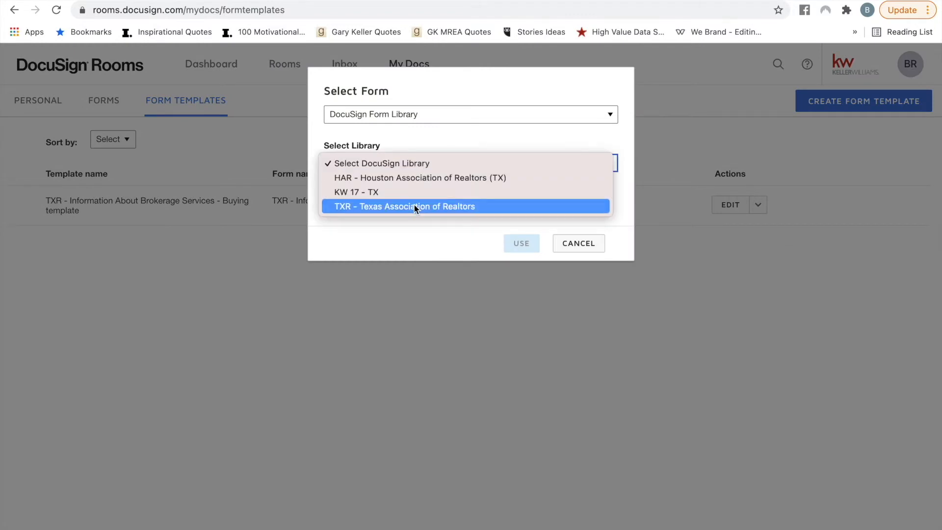
- Use TXR's Information About Brokerage Services - Listing form for a second template and save & close it
left_click(417, 207)
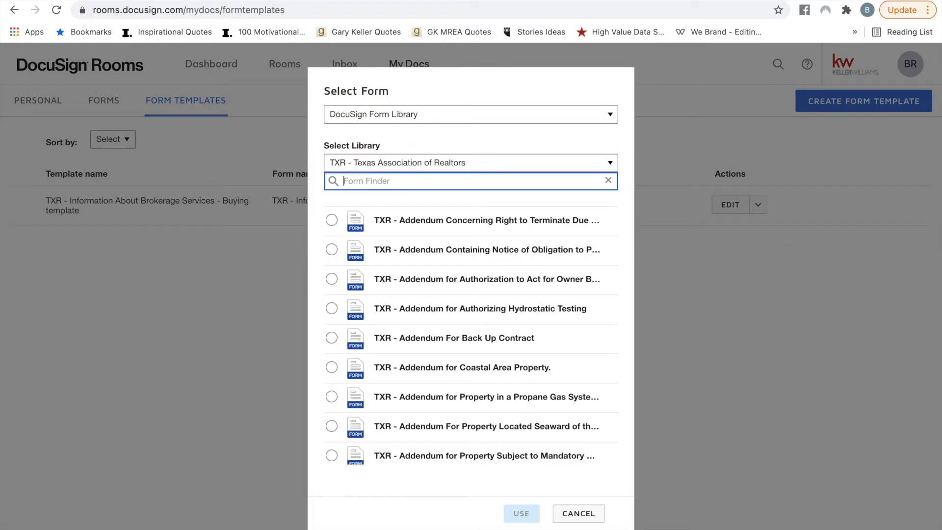
type("brokerage")
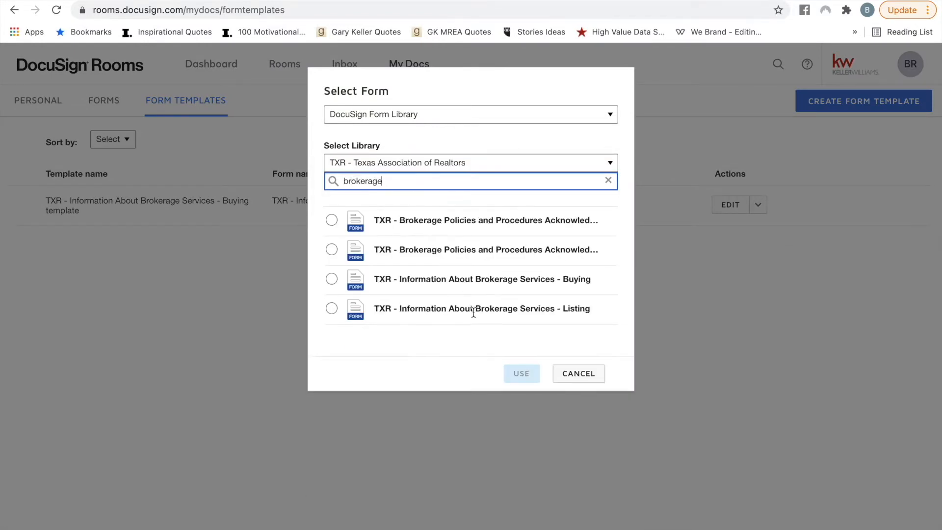
left_click(331, 309)
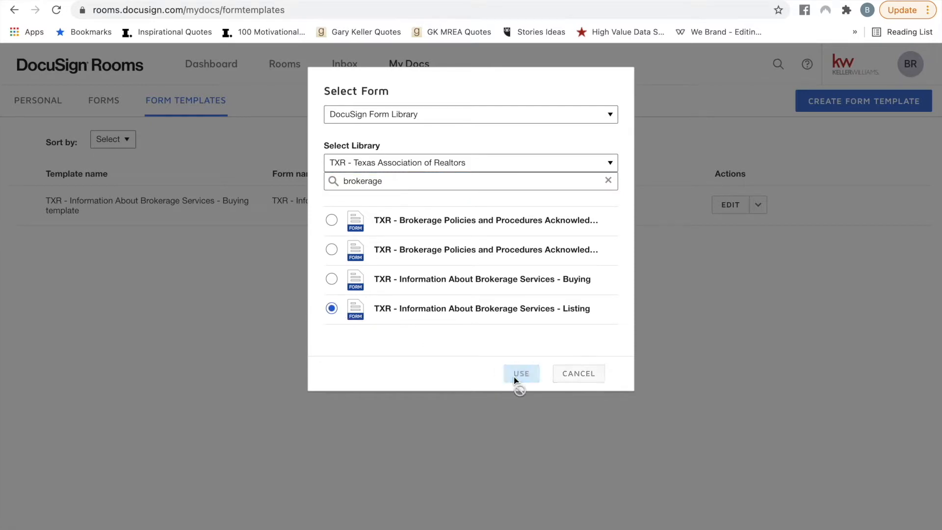
left_click(521, 373)
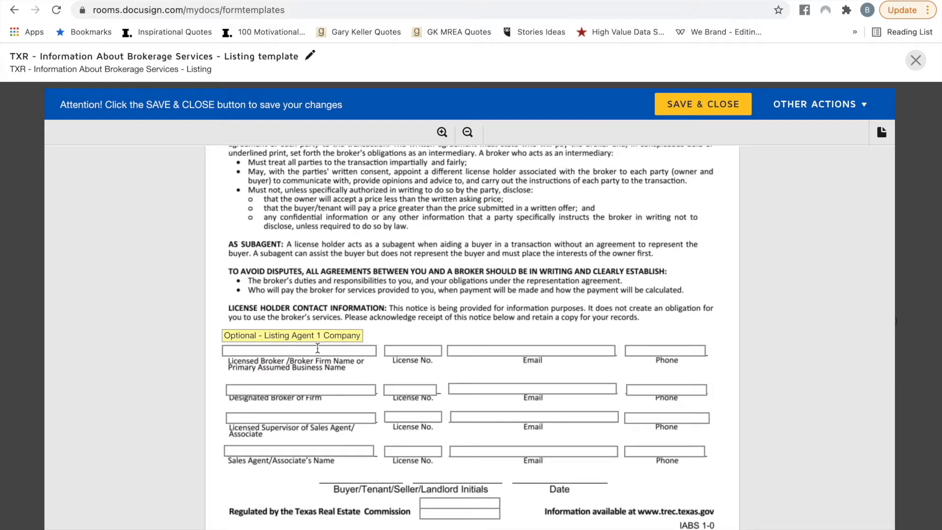
left_click(703, 103)
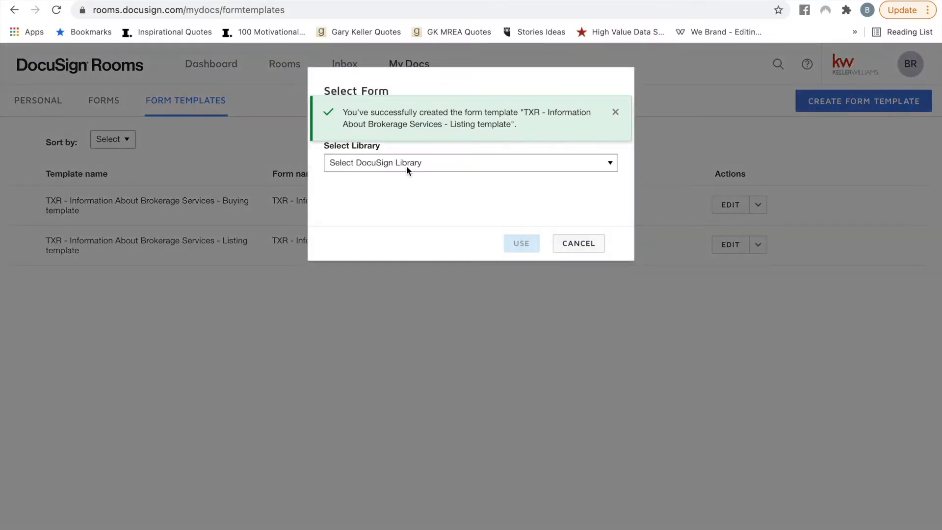
- Use TXR's Residential Real Estate Listing Agreement Exclusive Right to Sell form for a third template
left_click(470, 162)
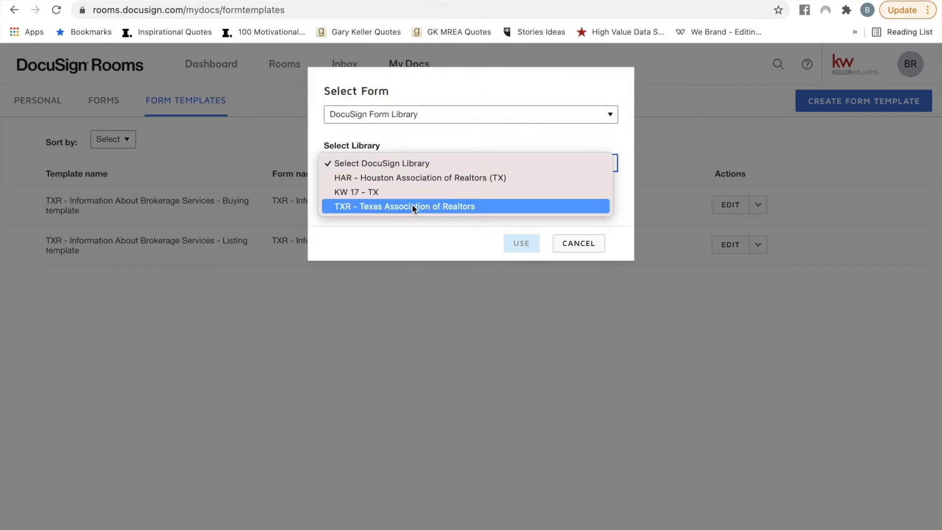
left_click(413, 206)
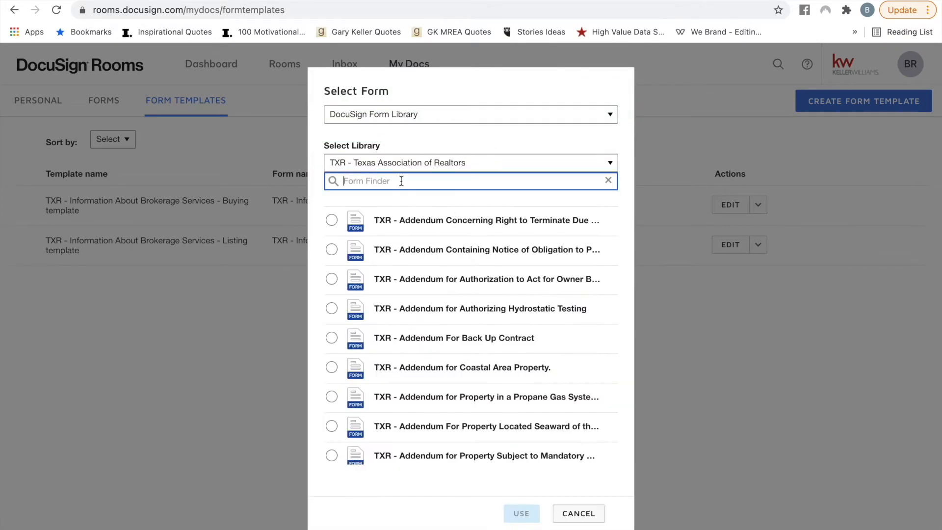
type("listing agreement")
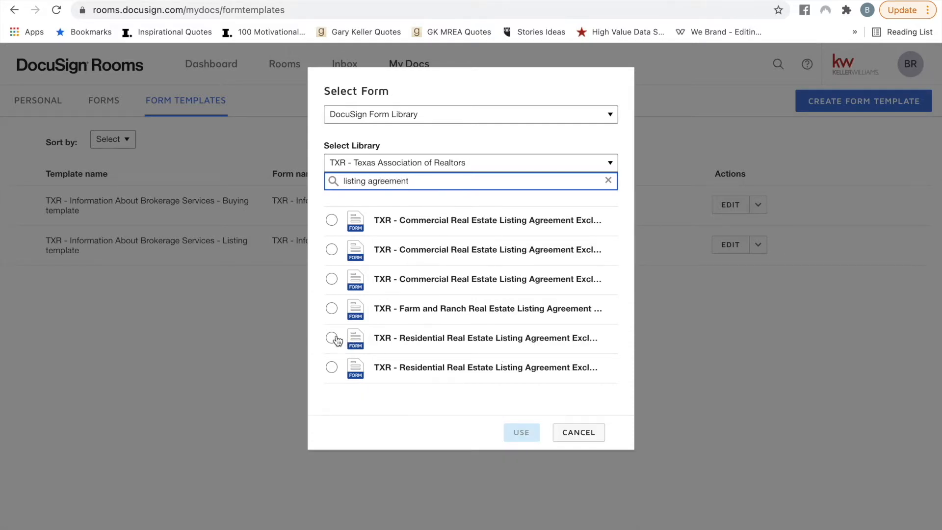
left_click(331, 367)
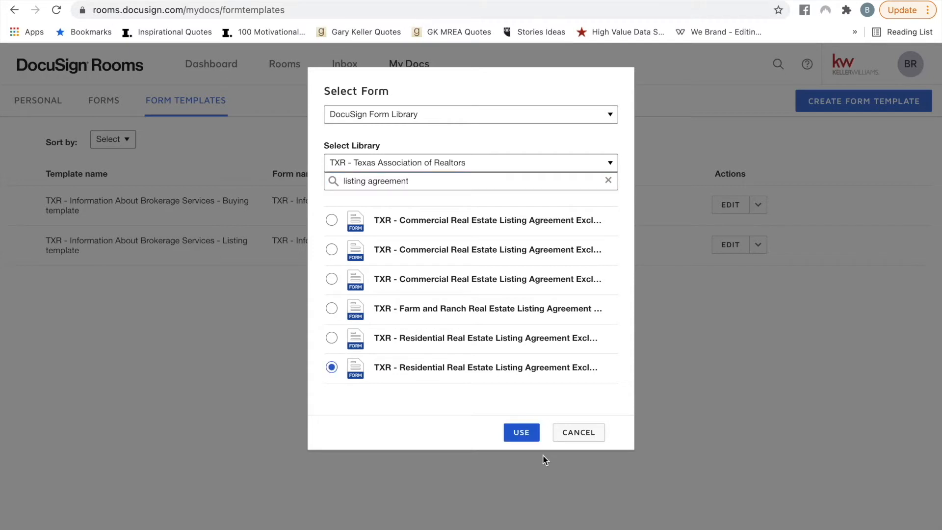
left_click(521, 432)
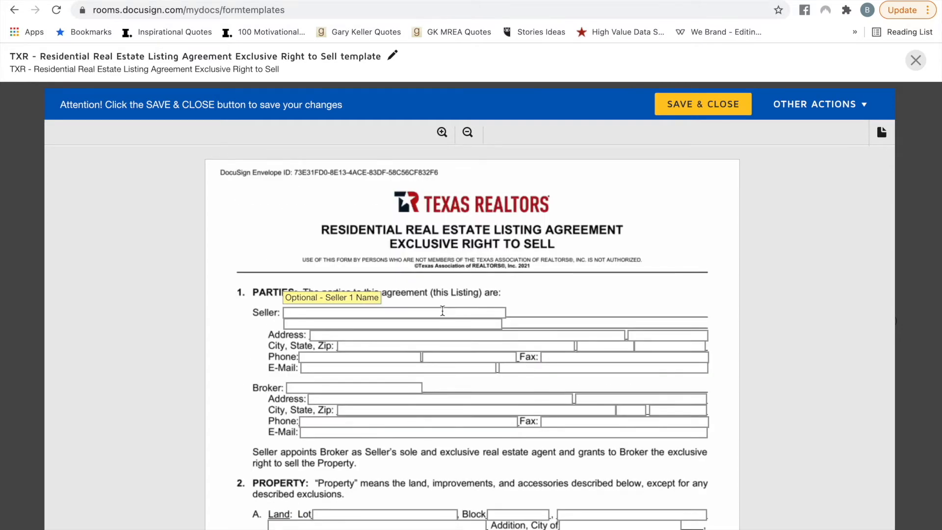
- Enter Keller W as the broker company and mark the property as subject to owners' association membership
scroll("down", 3)
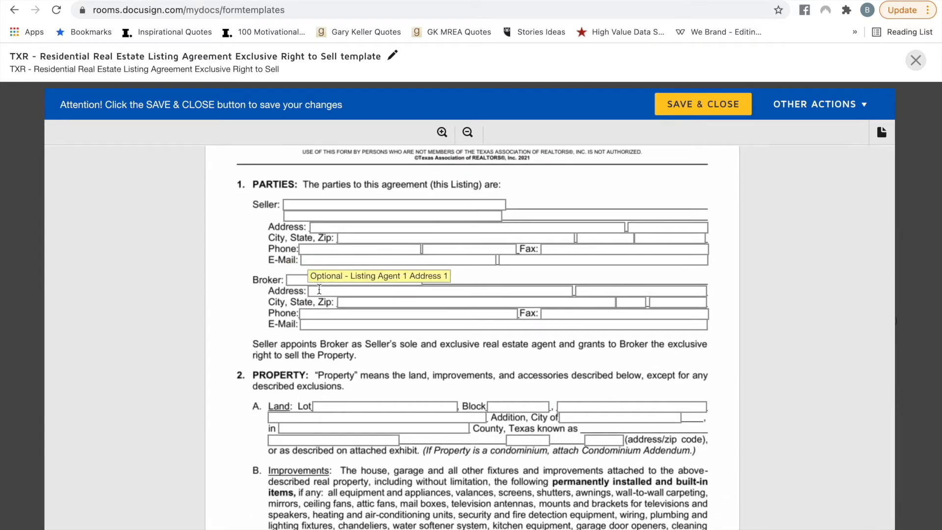
left_click(353, 280)
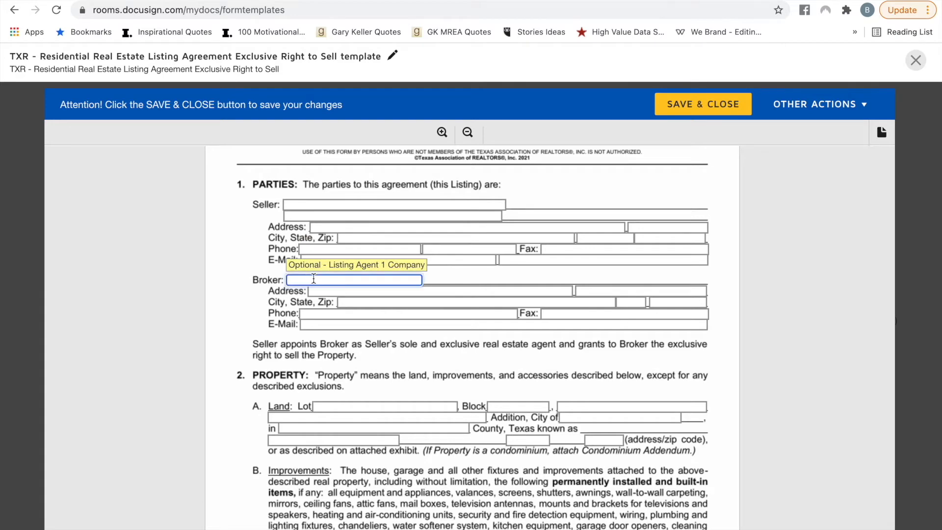
type("Keller W")
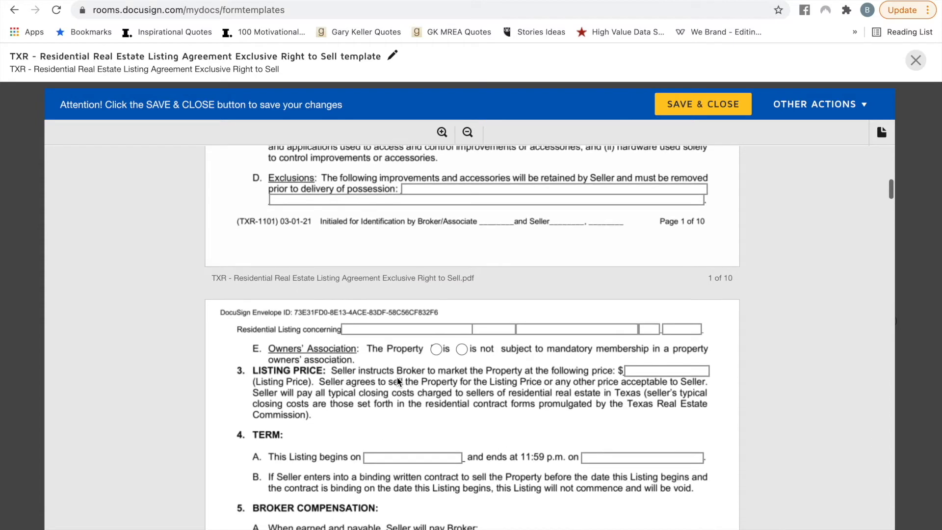
mouse_move(435, 349)
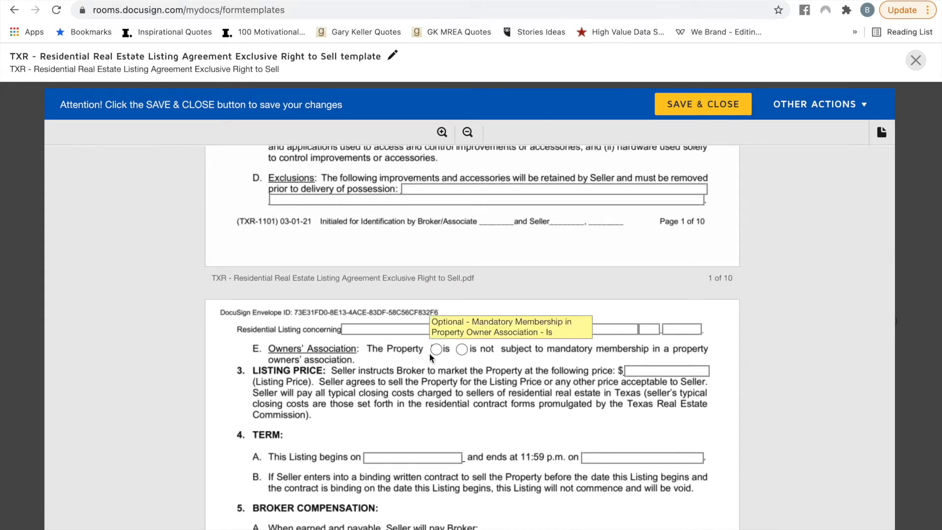
left_click(435, 349)
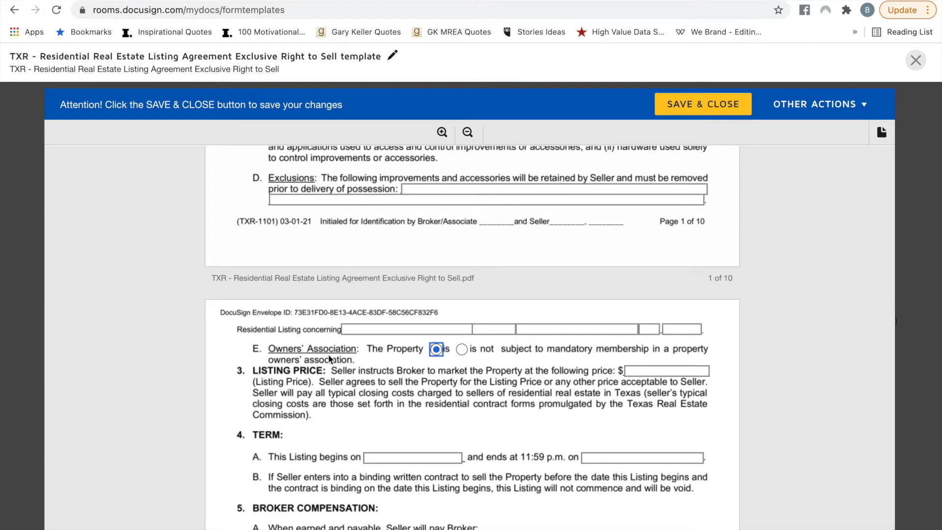
mouse_move(373, 394)
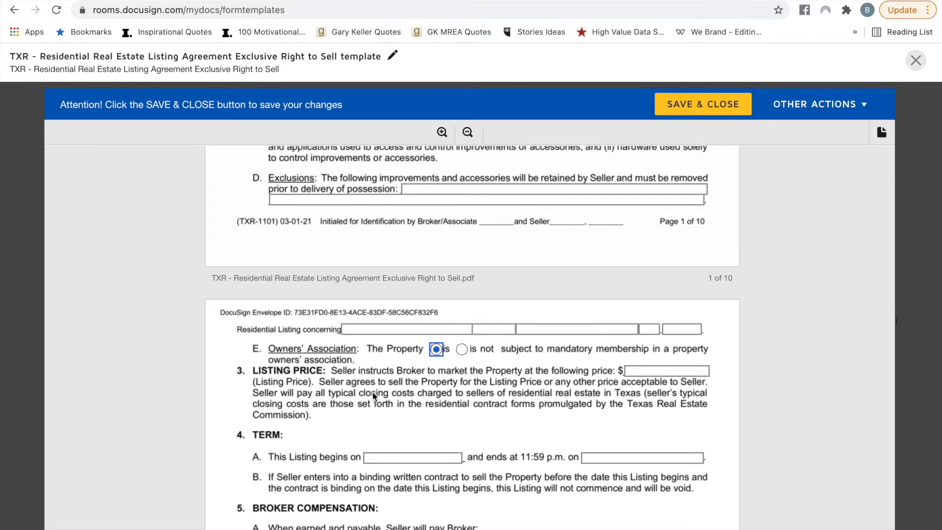
- Choose percentage compensation at 6 percent and enter HARRIS as the county for broker payments
scroll("down", 3)
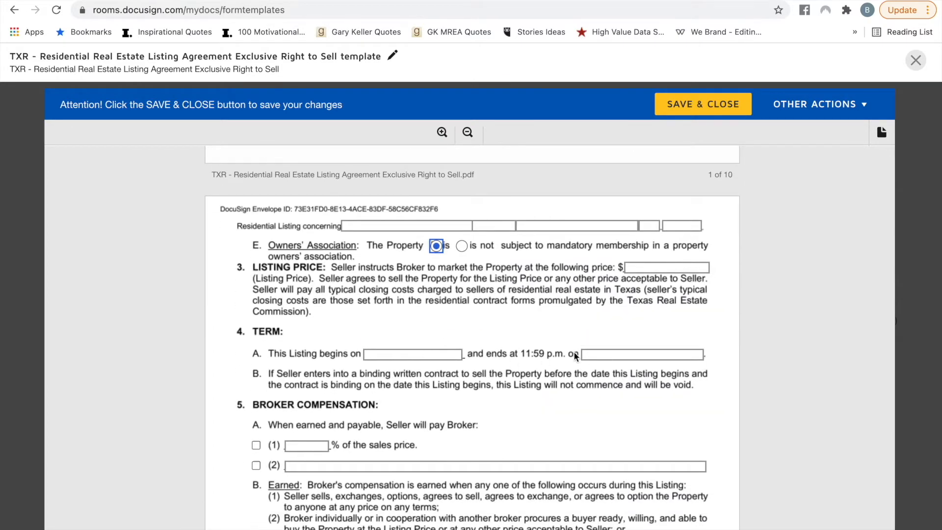
mouse_move(559, 316)
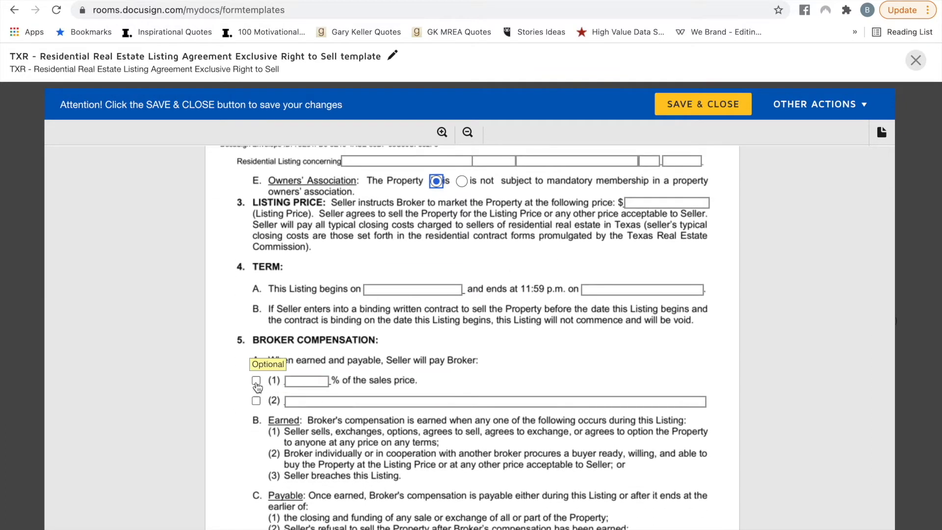
left_click(257, 380)
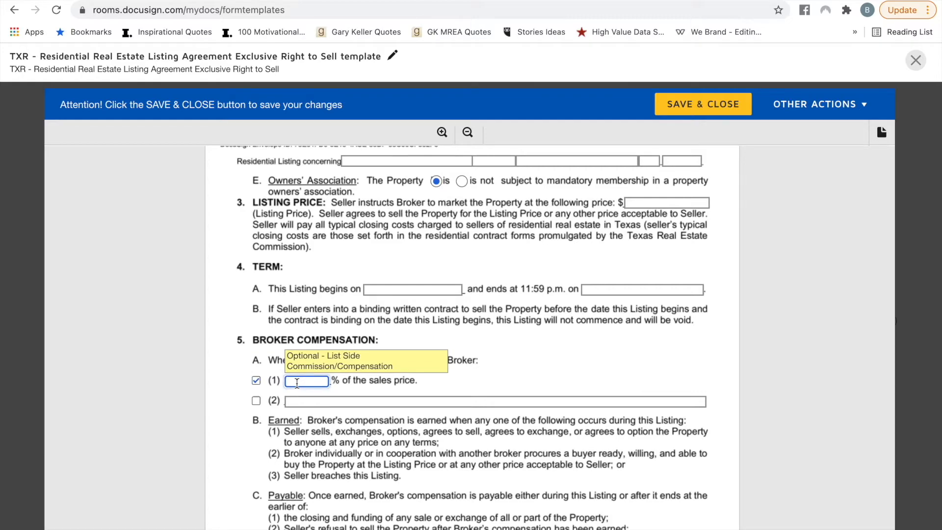
type("6")
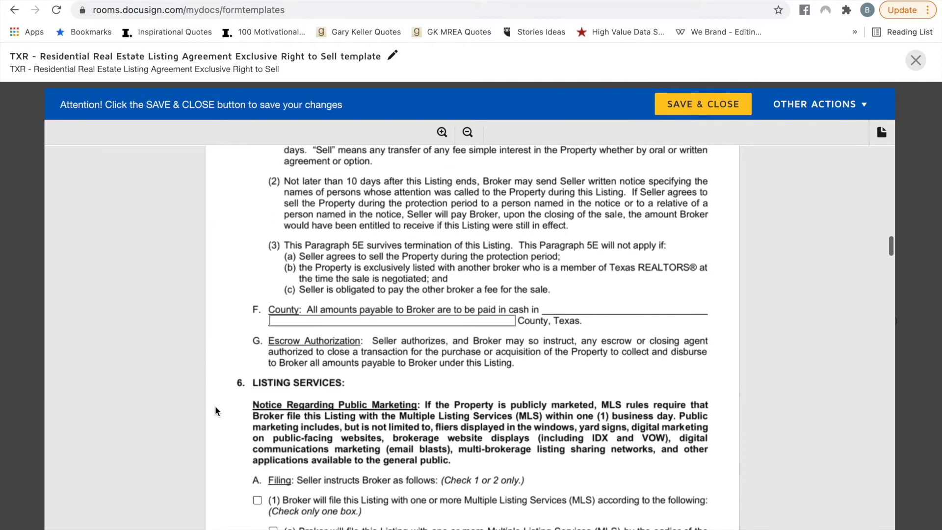
scroll("up", 3)
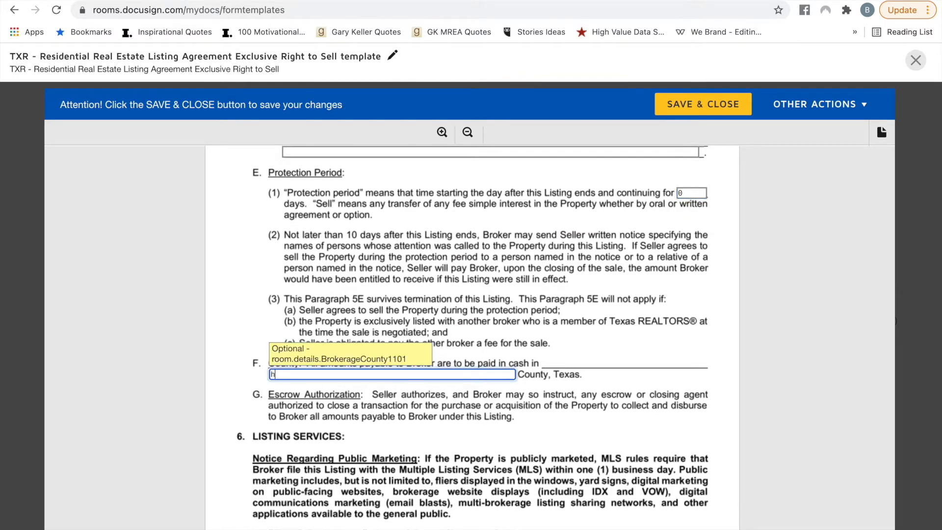
type("HARRIS")
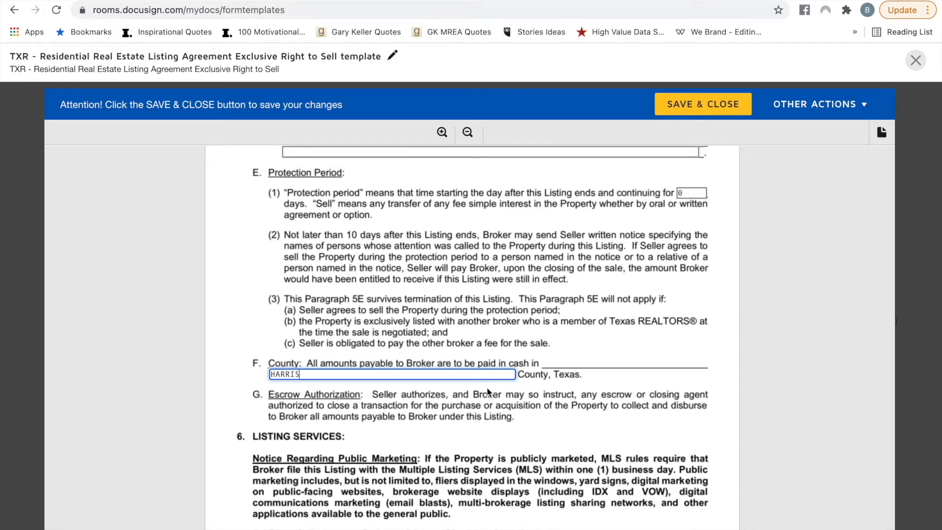
mouse_move(429, 356)
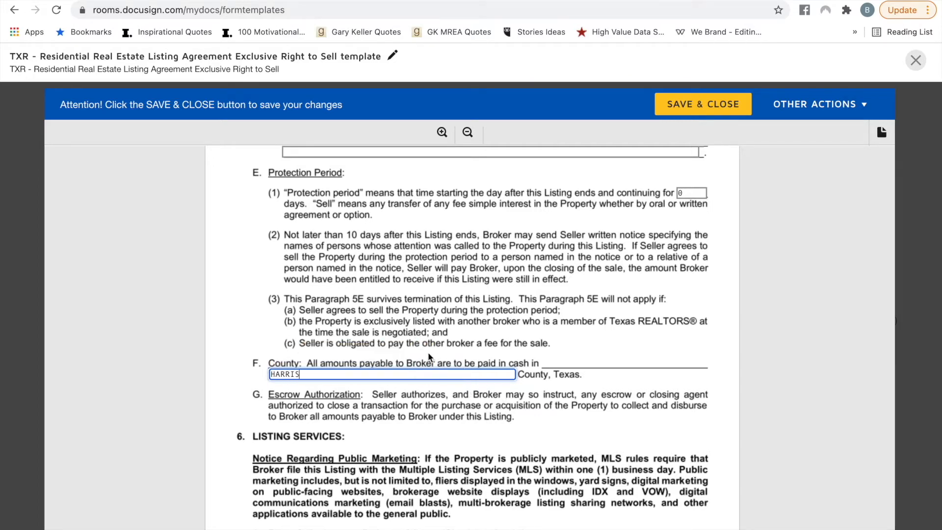
mouse_move(361, 374)
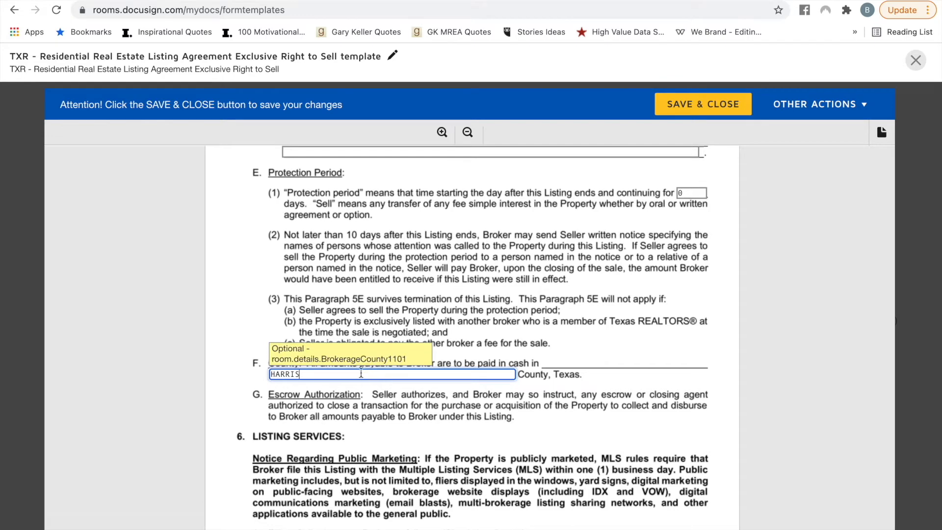
scroll("down", 3)
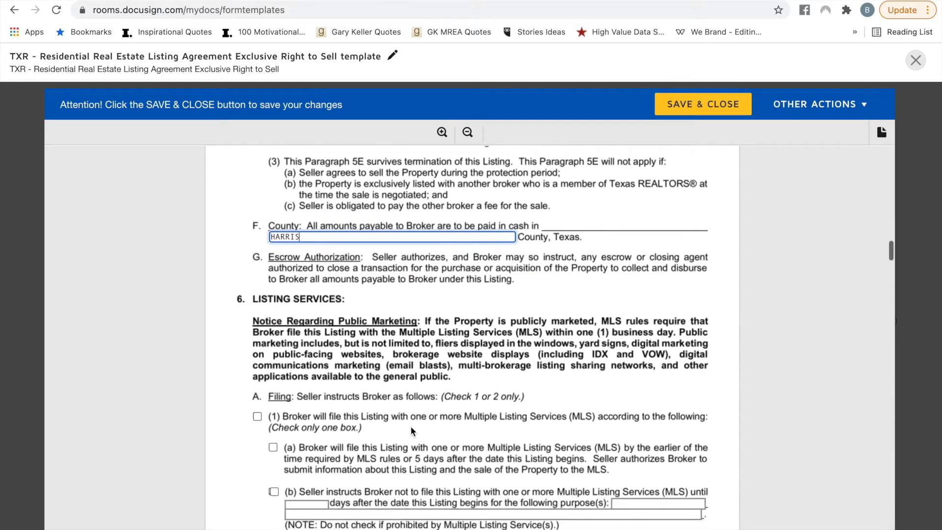
scroll("down", 3)
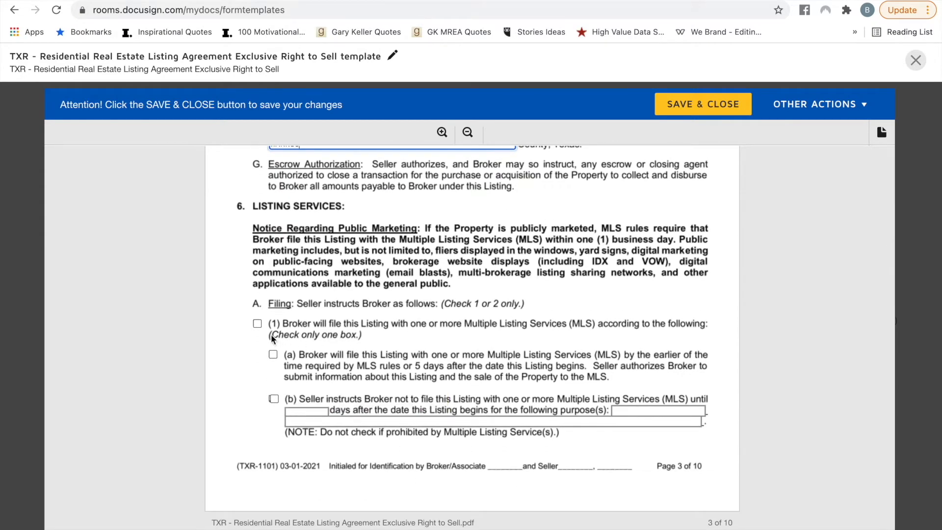
- Check MLS filing options (1) and (a) and enter SHOWING TIME as the scheduling company
left_click(257, 323)
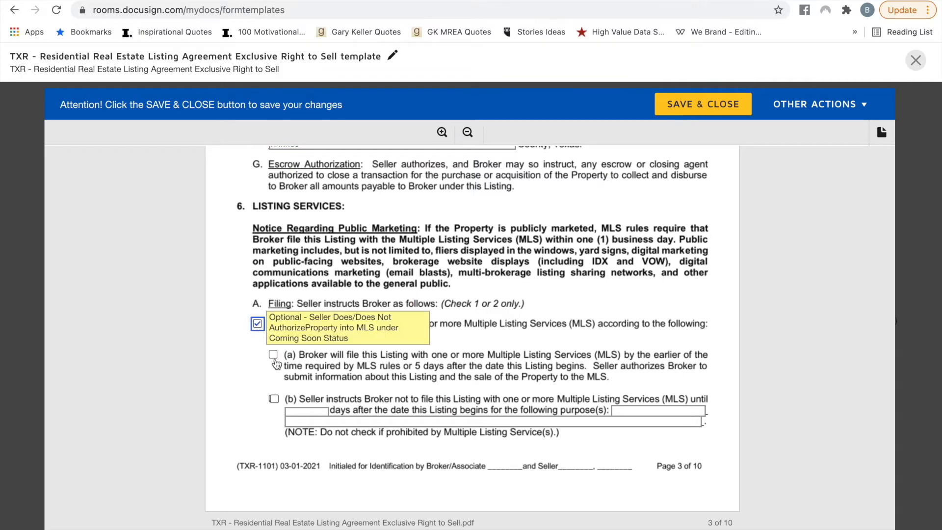
left_click(274, 354)
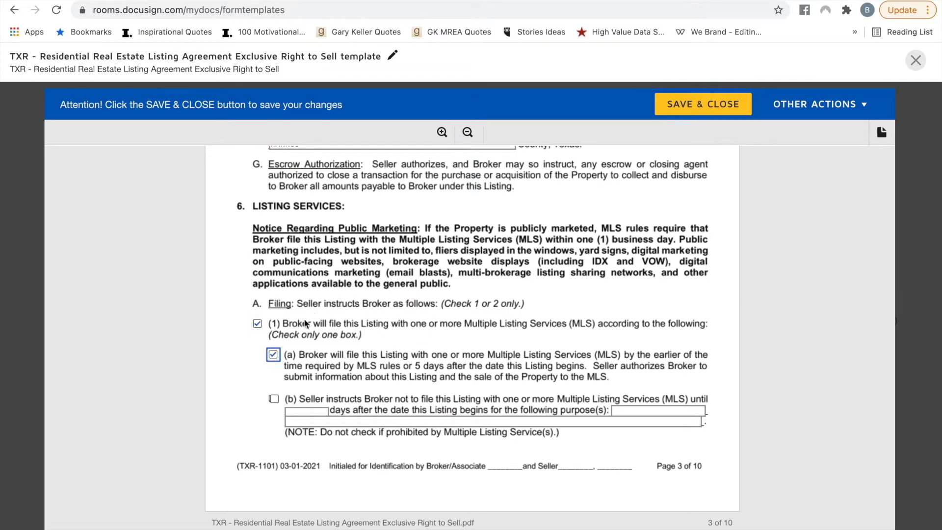
mouse_move(411, 380)
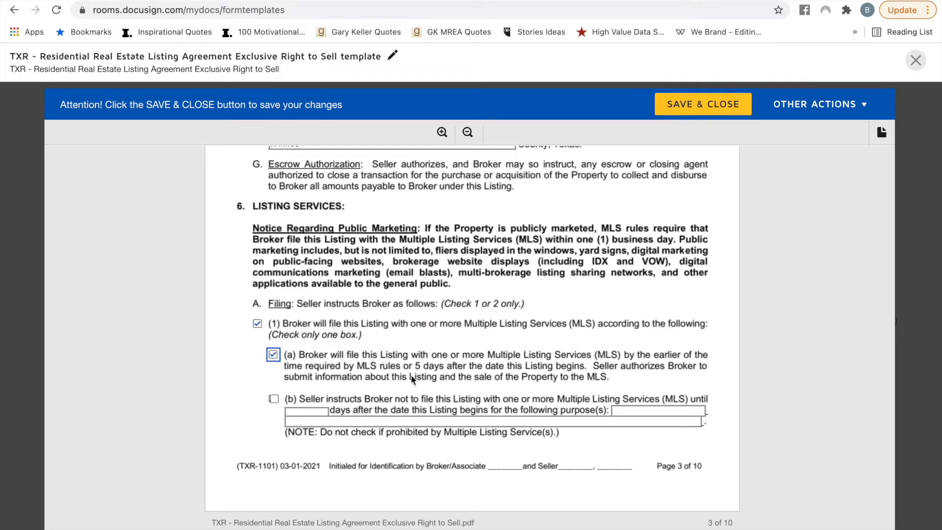
scroll("down", 3)
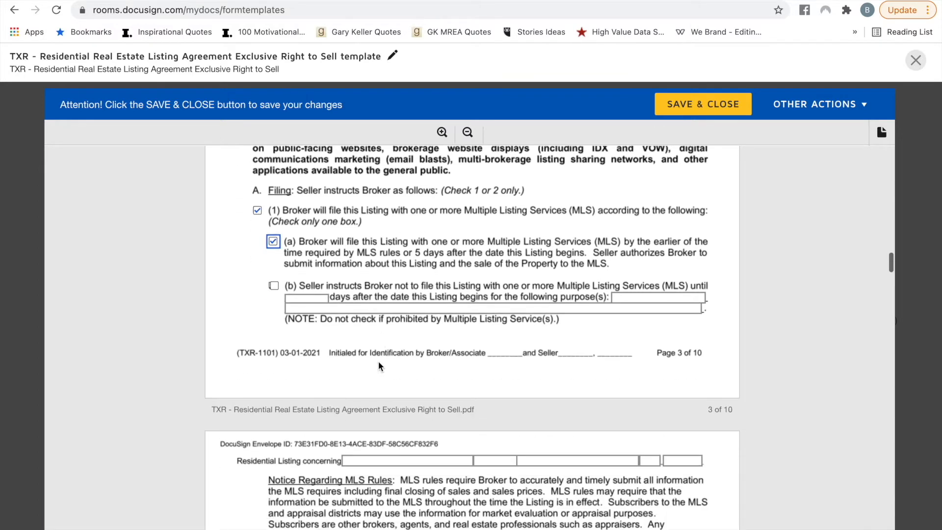
scroll("down", 3)
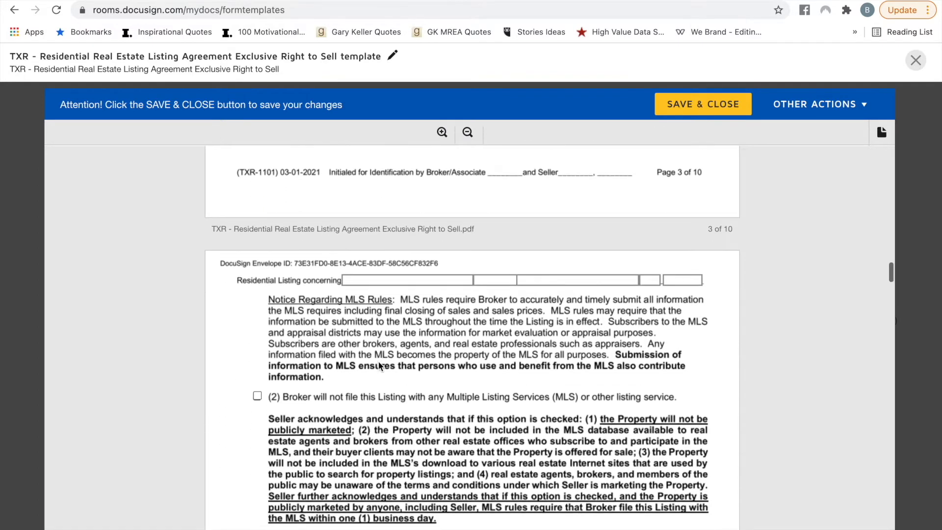
scroll("down", 3)
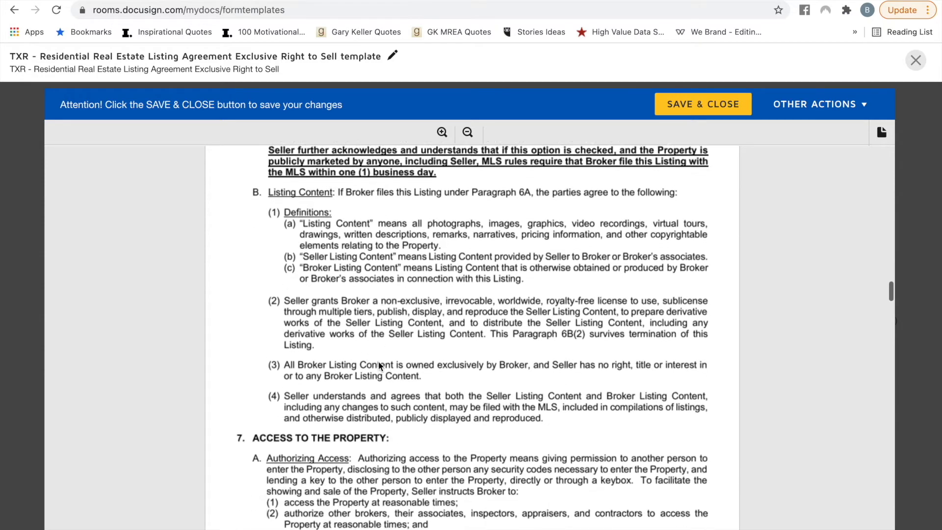
scroll("down", 3)
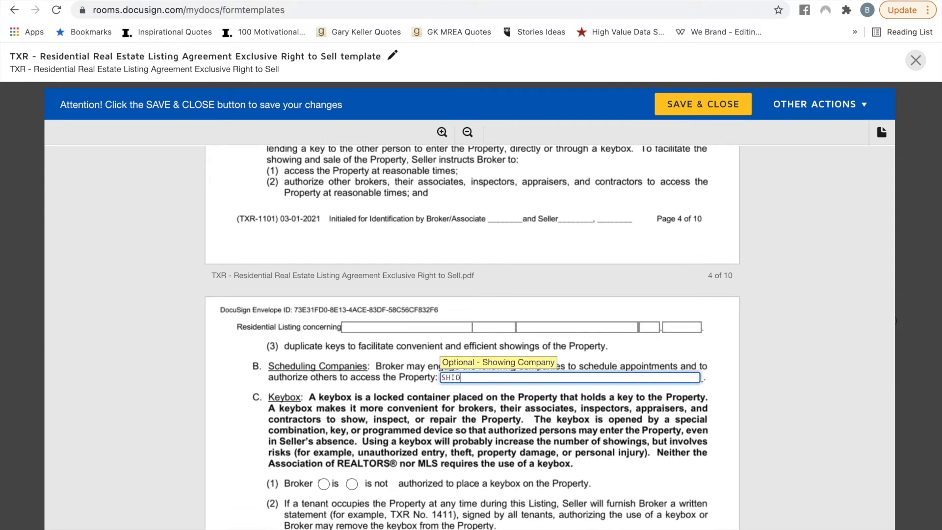
type("SHOWING TIME")
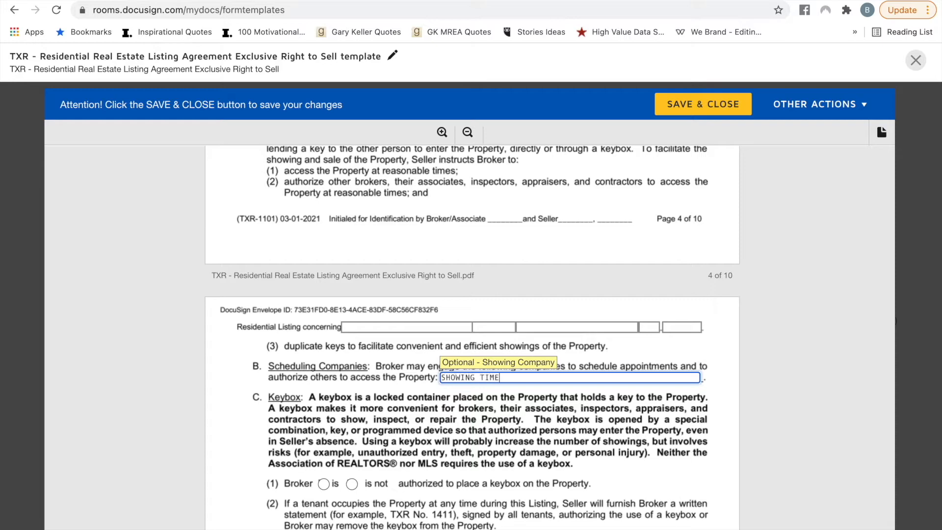
mouse_move(397, 413)
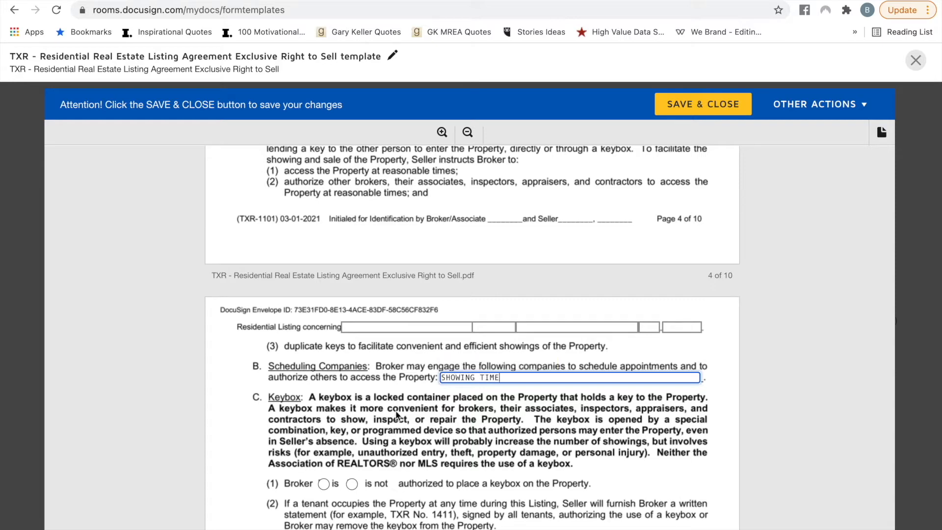
mouse_move(331, 439)
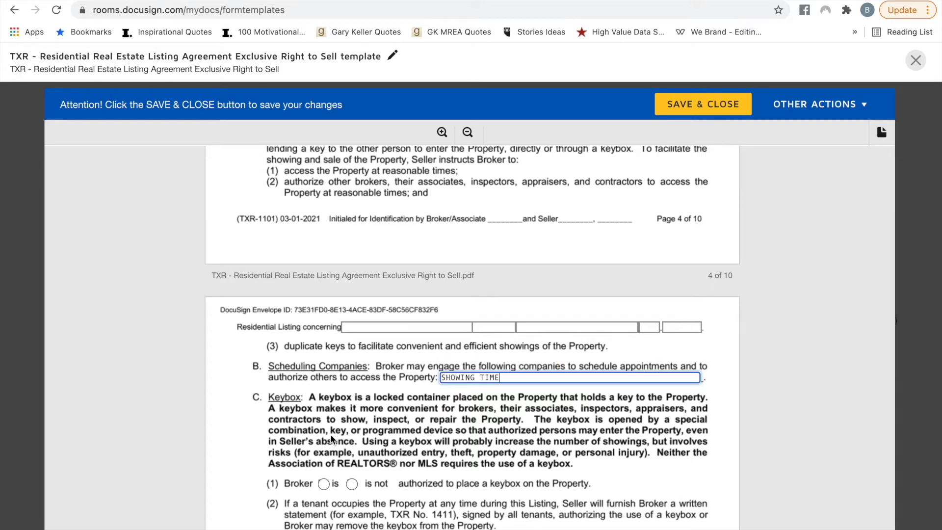
- Authorize the broker to place a keybox on the property
scroll("down", 3)
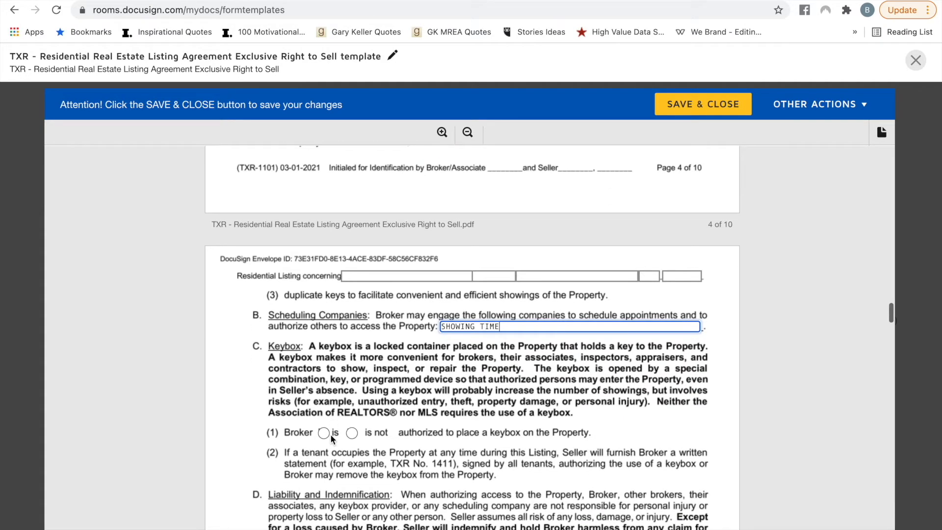
mouse_move(415, 329)
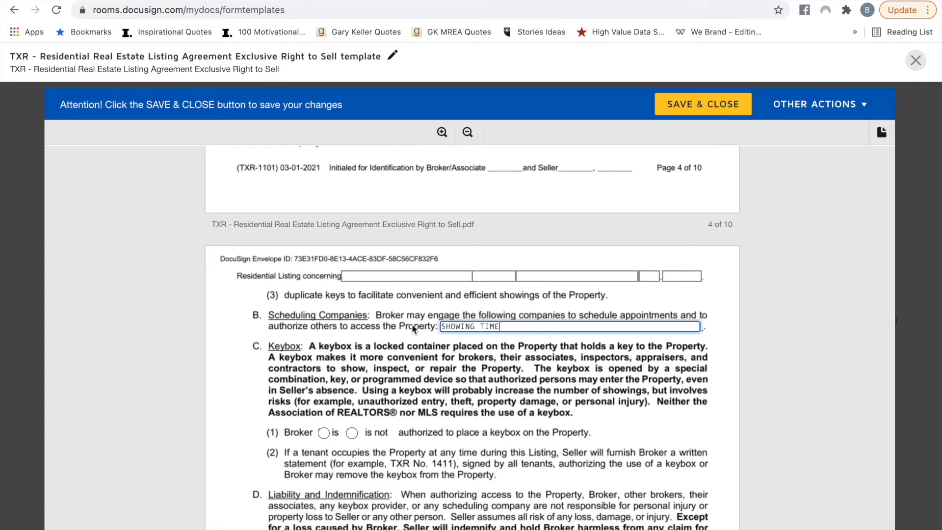
scroll("down", 3)
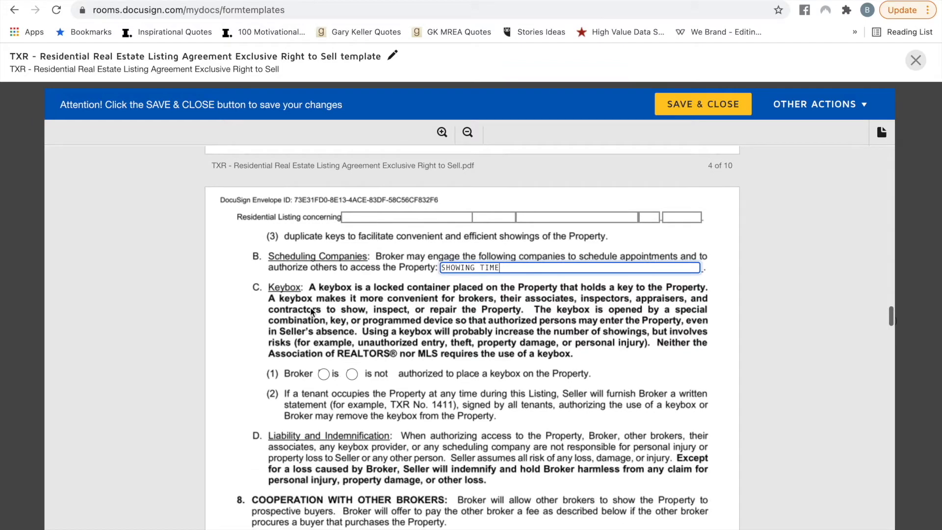
left_click(324, 374)
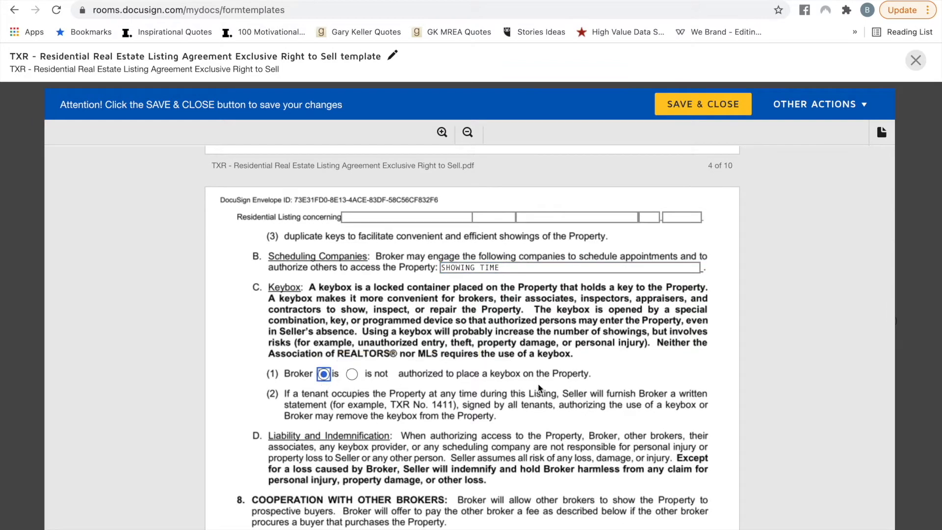
scroll("down", 3)
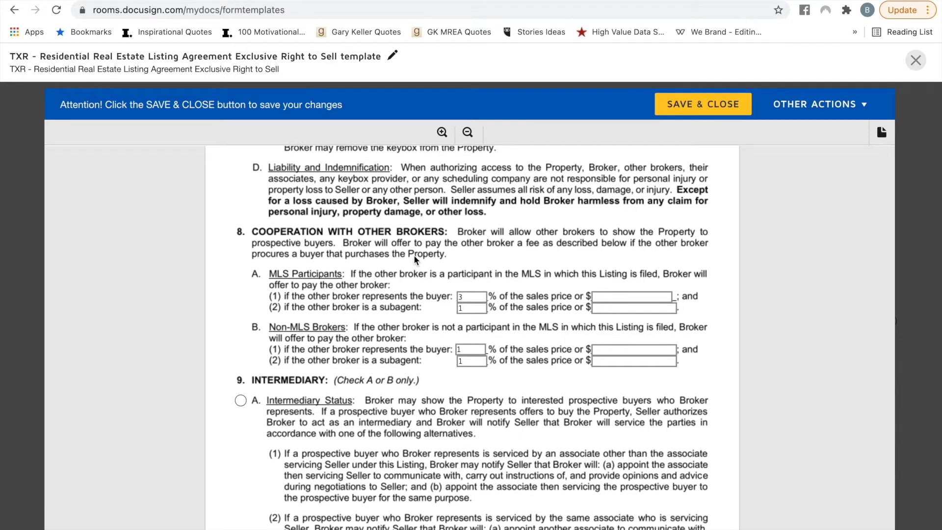
- Mark conventional financing accepted and enter N/A in the seller's other obligations and related fields
scroll("down", 3)
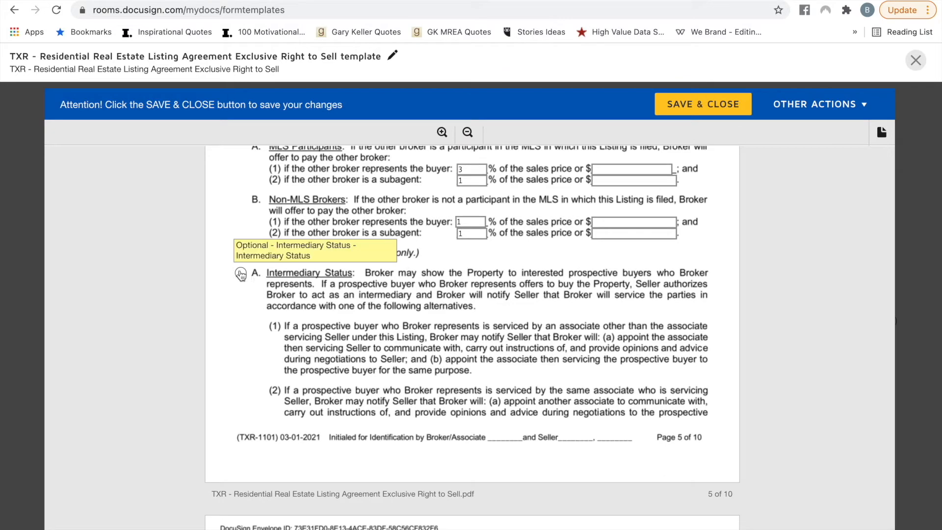
scroll("down", 3)
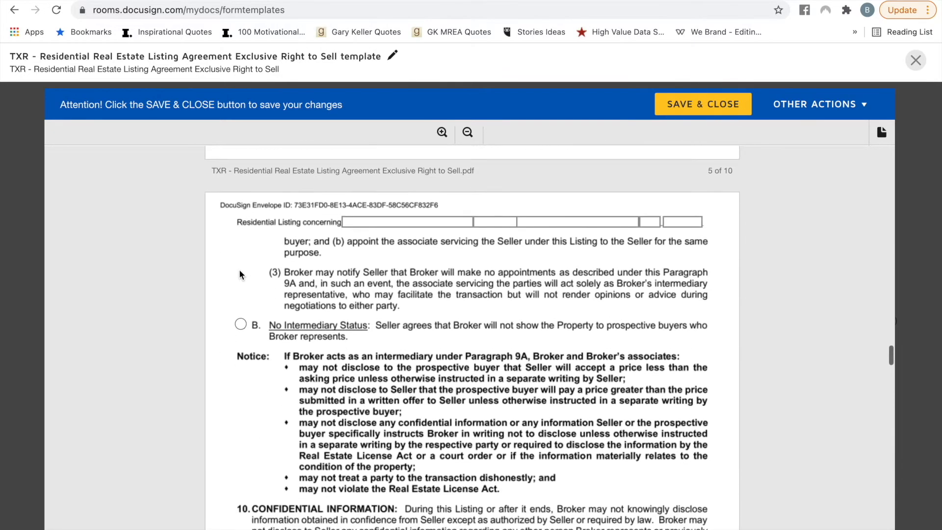
scroll("down", 3)
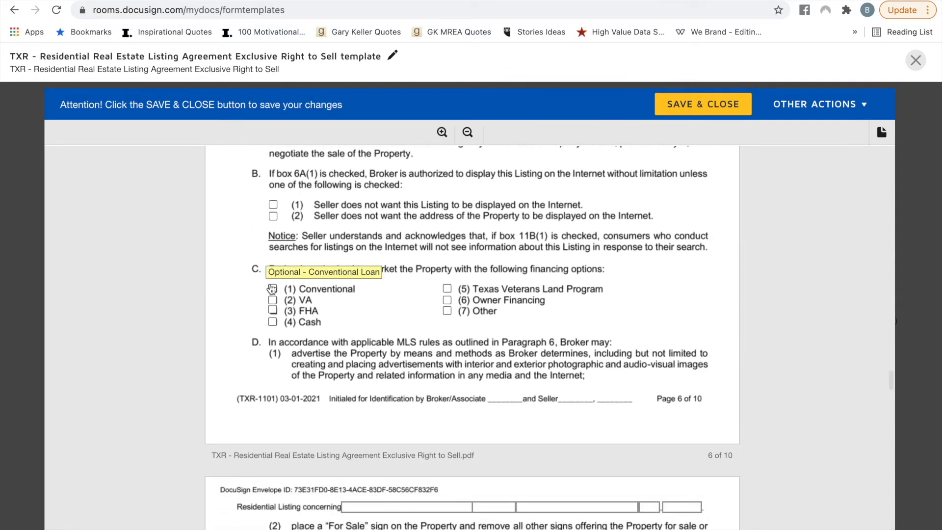
left_click(273, 311)
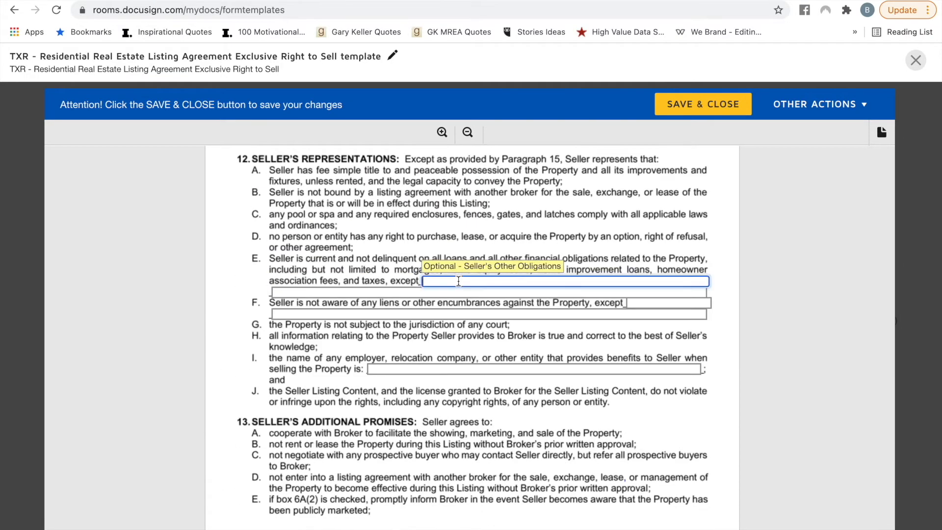
type("N/A")
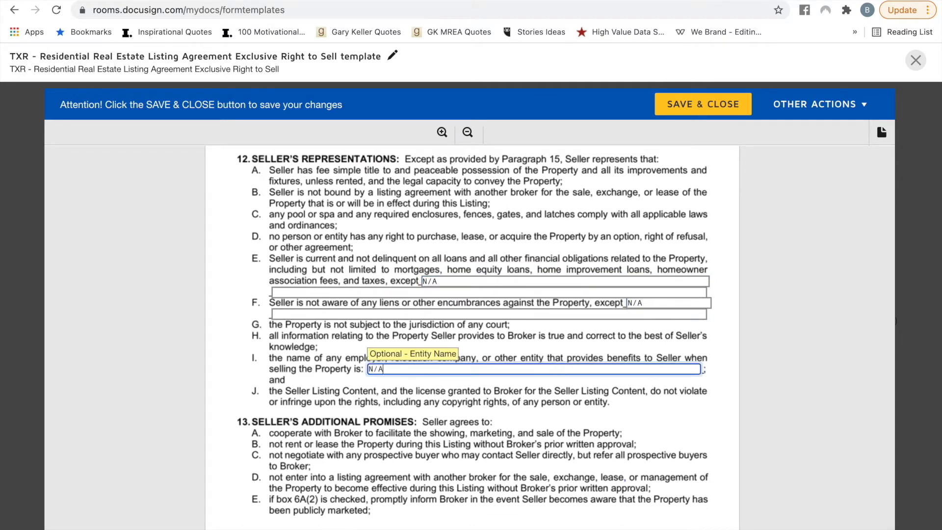
scroll("down", 3)
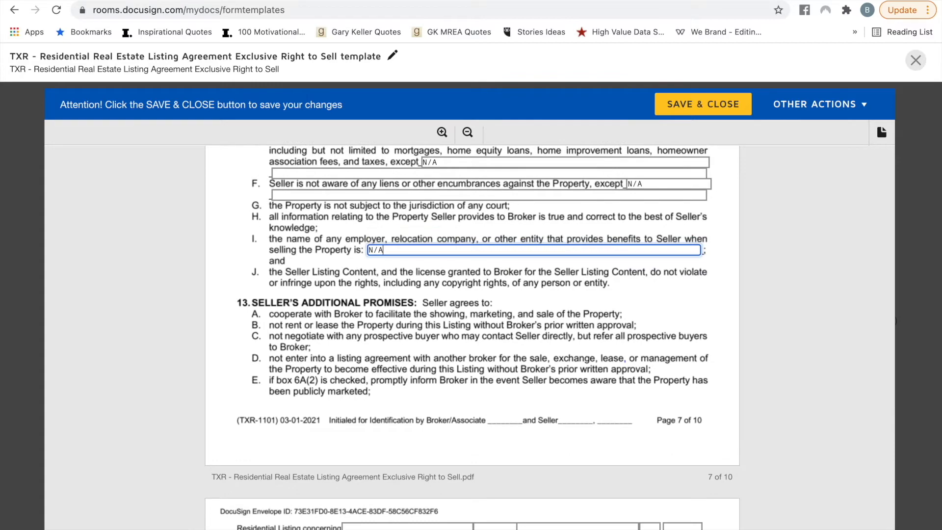
scroll("down", 3)
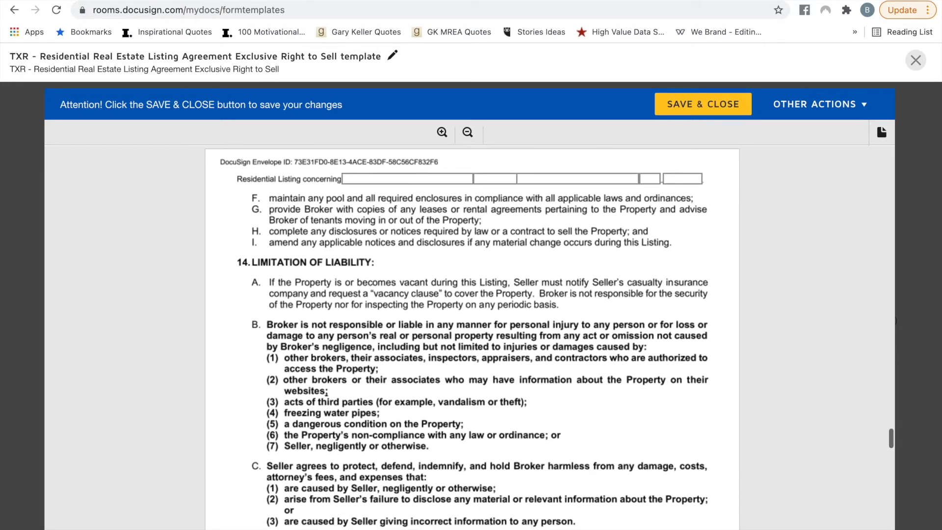
scroll("down", 3)
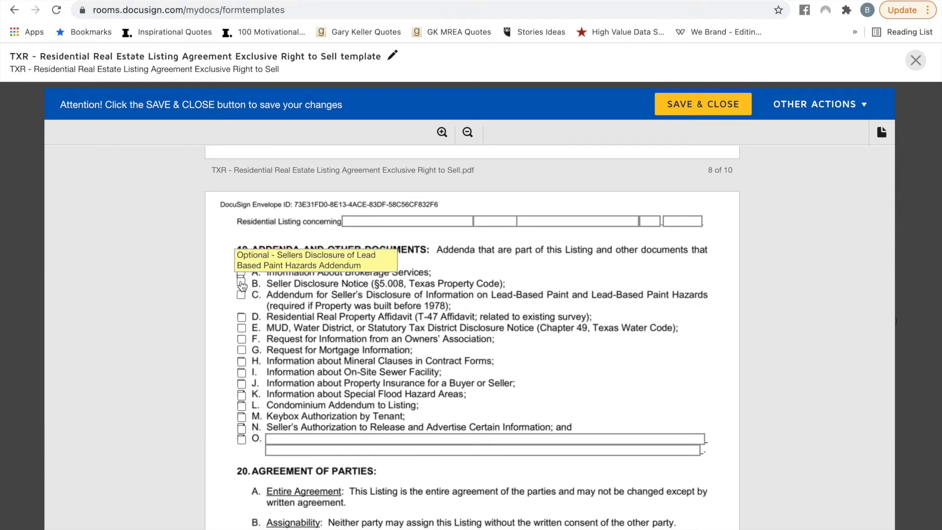
- Check the Seller Disclosure Notice addendum in paragraph 19 and continue toward the last page
left_click(241, 282)
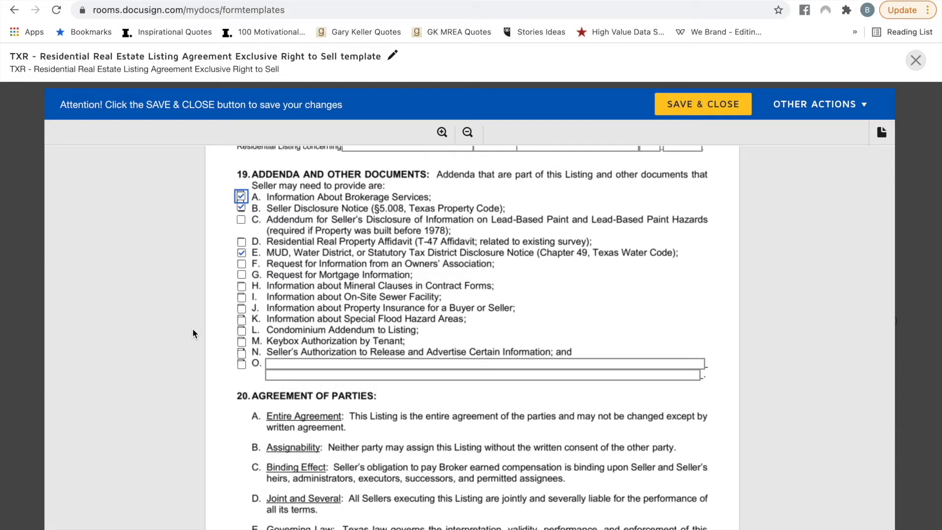
scroll("down", 3)
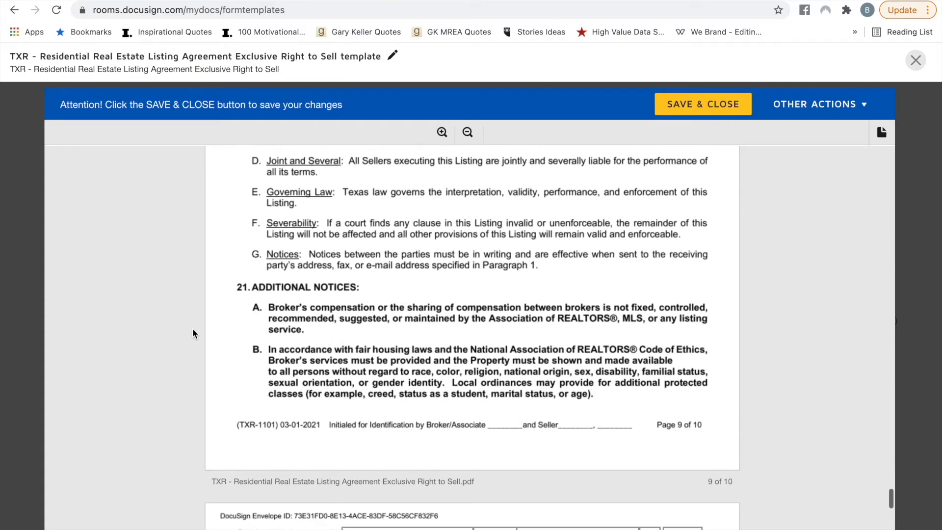
scroll("down", 3)
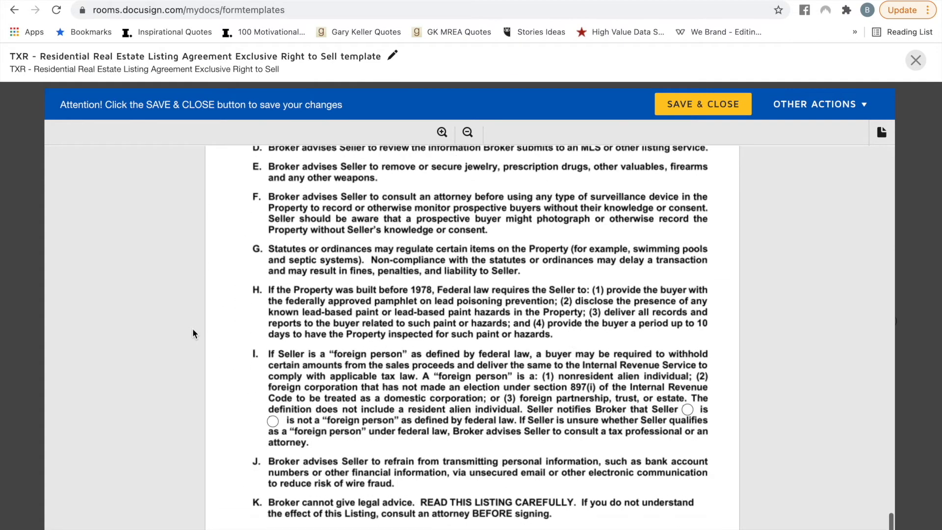
scroll("down", 3)
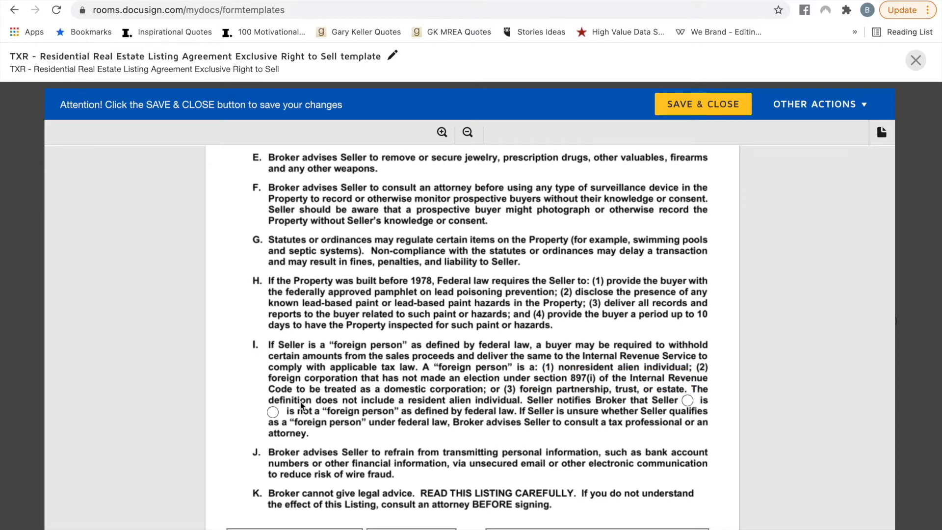
left_click(273, 411)
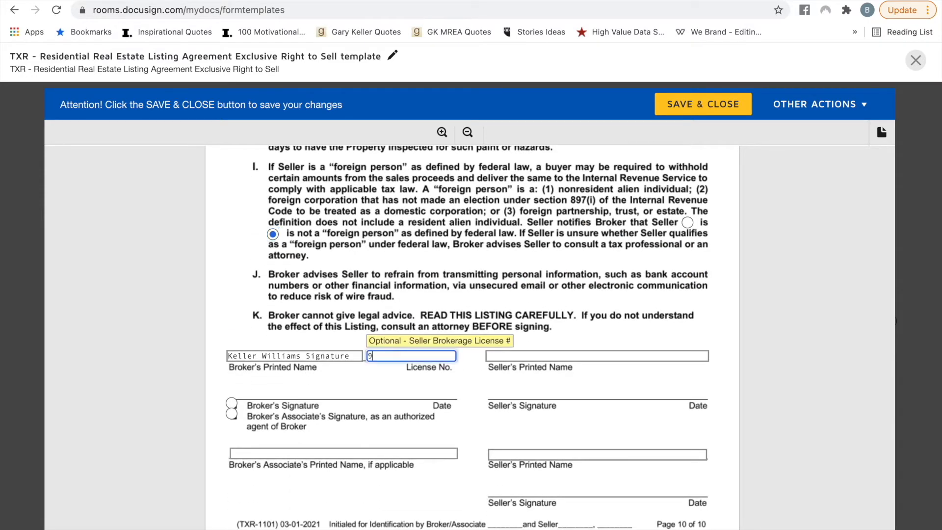
type("004054")
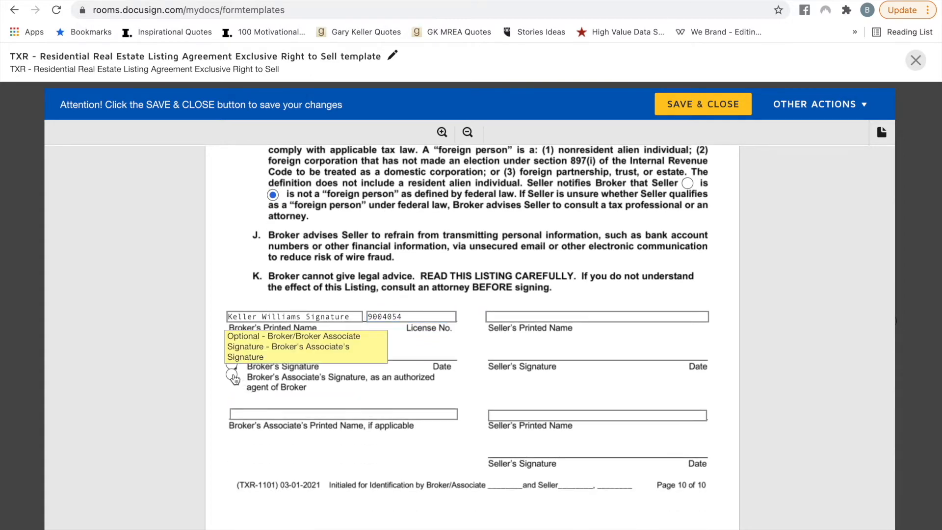
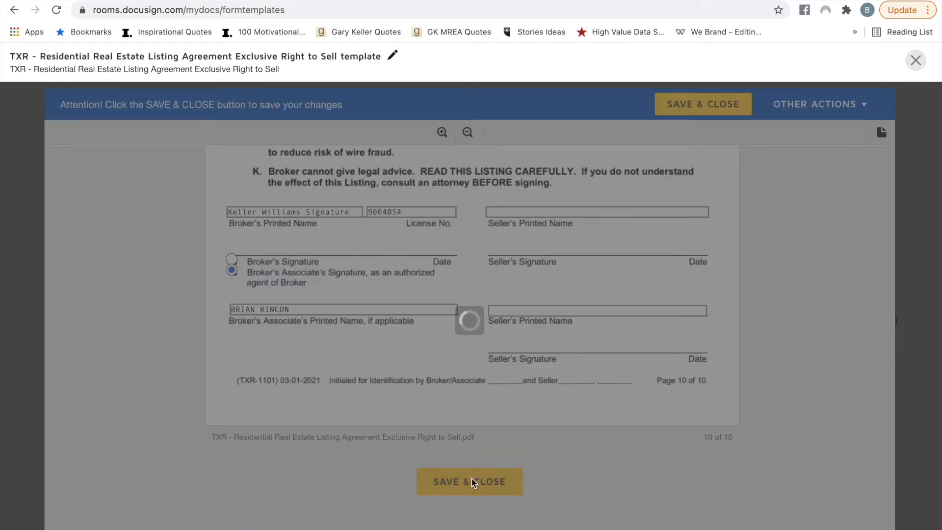
left_click(471, 482)
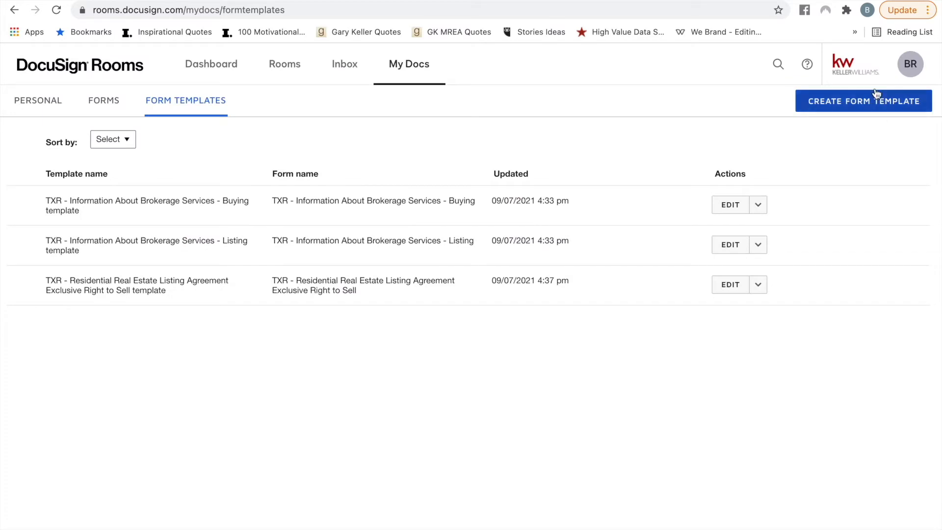
- Create a form template from the TXR library's Residential Buyer Tenant Representation Agreement, found by searching 'represe'
left_click(863, 101)
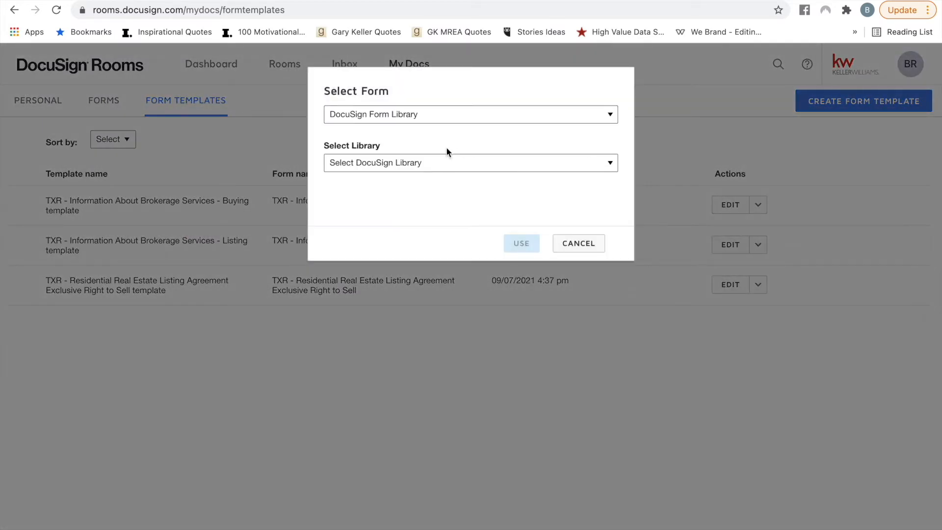
left_click(470, 163)
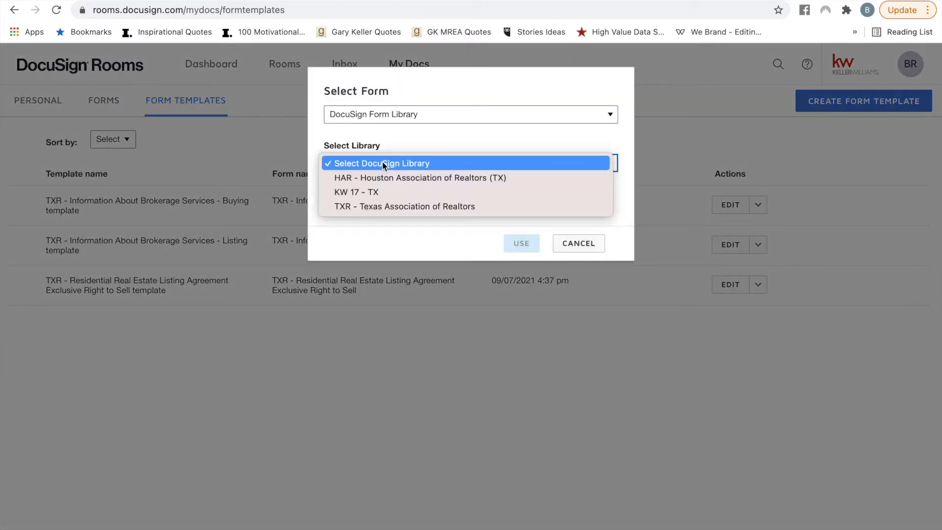
left_click(404, 206)
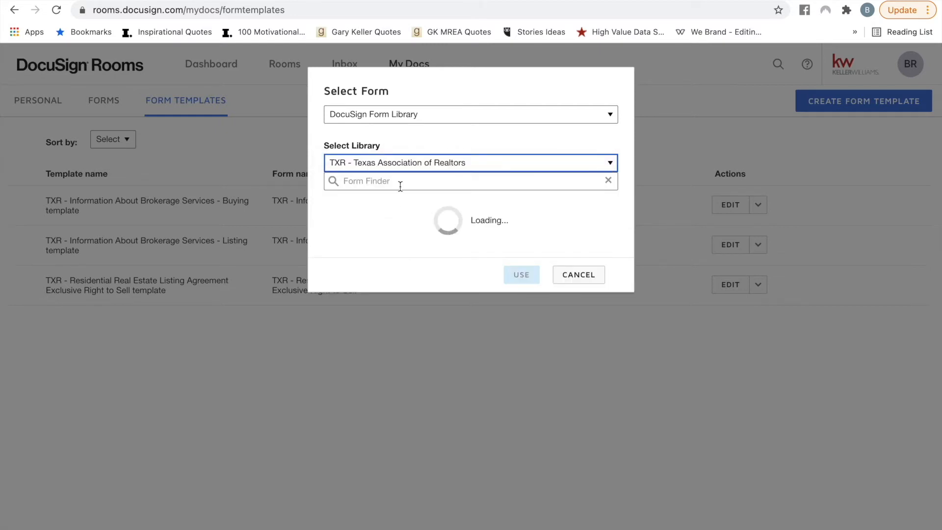
type("rEPRESENTATION")
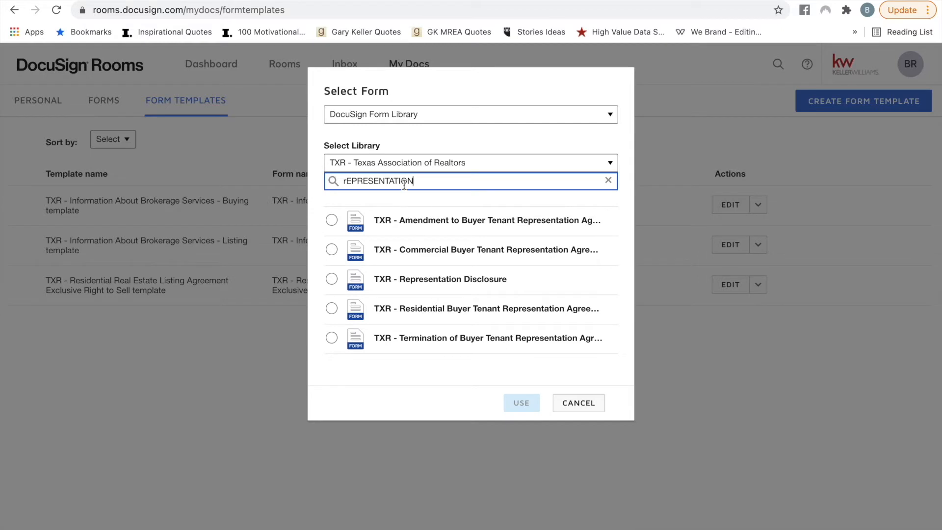
mouse_move(383, 302)
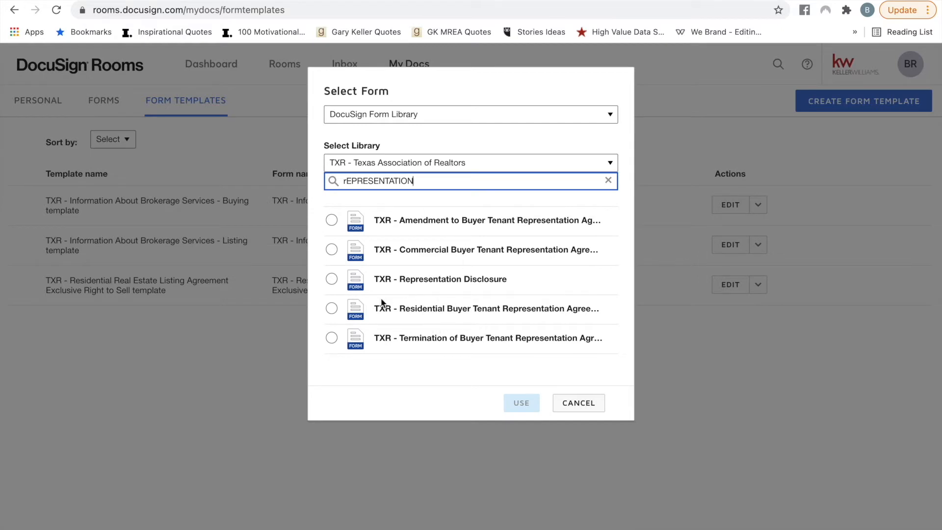
left_click(331, 309)
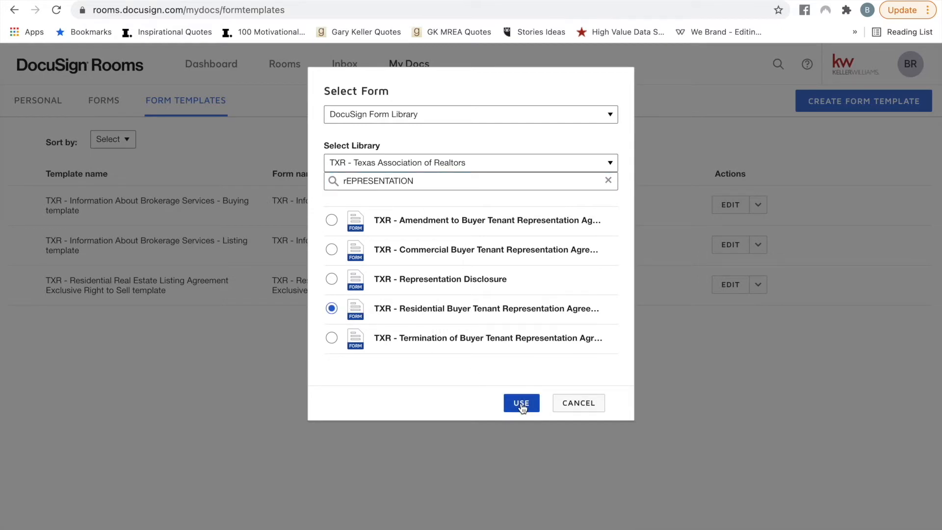
left_click(521, 403)
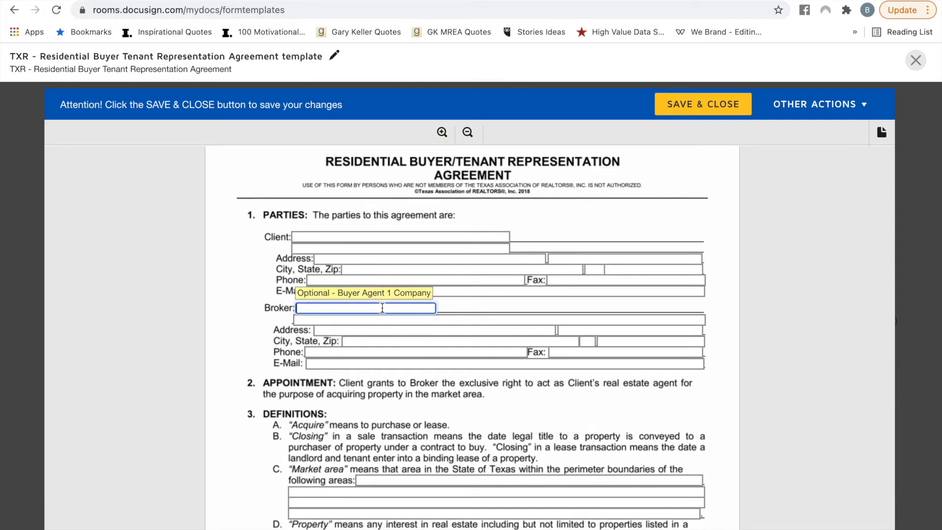
- Pre-fill the broker as Keller Williams Signature, Katy, TX 77450 in paragraph 1
type("KELLER WILLIAMS")
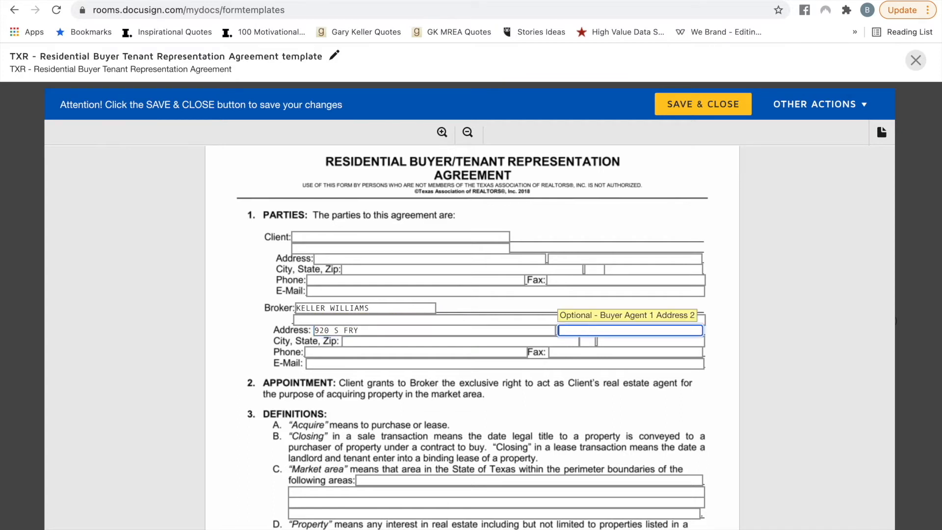
type("KATY, TX")
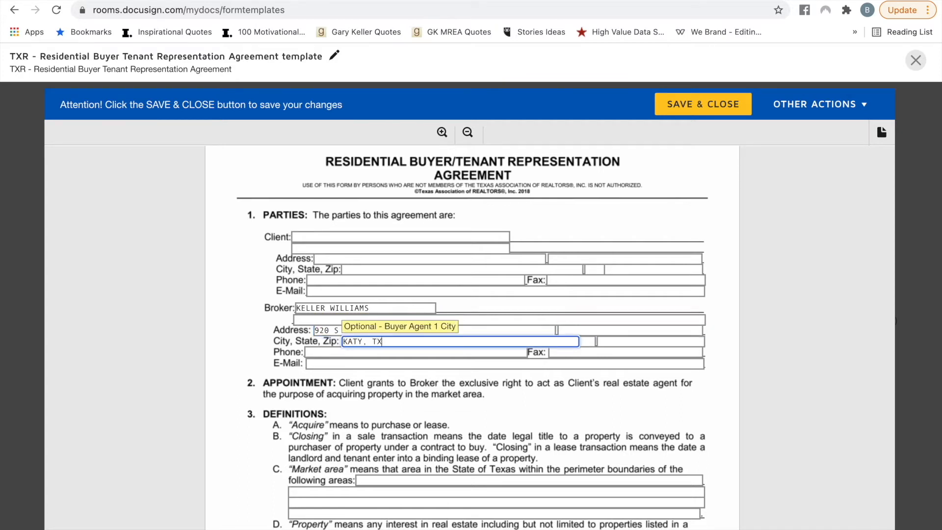
type(", 7")
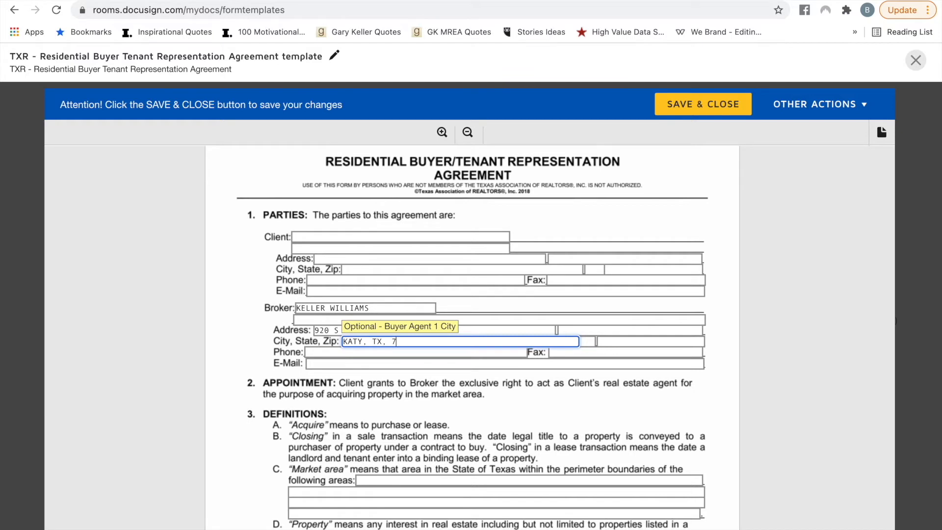
type("7450")
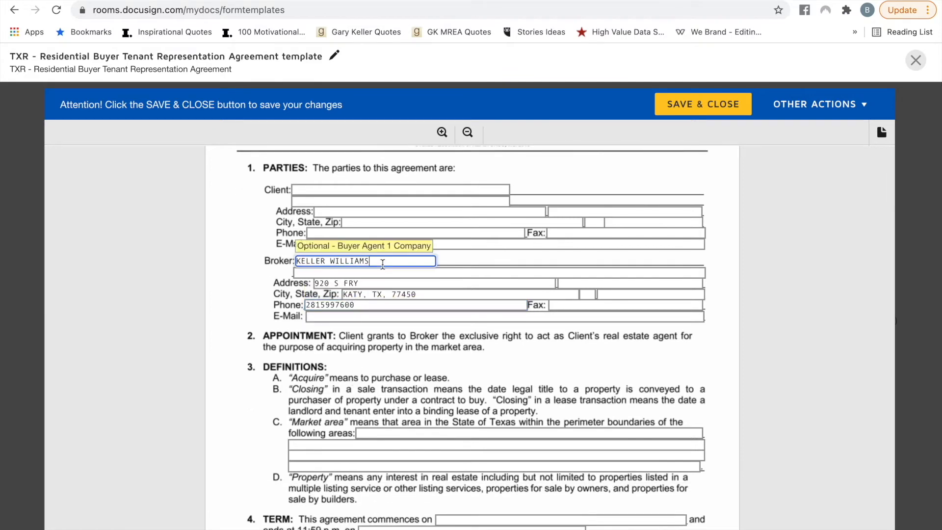
type("SIGNATURE")
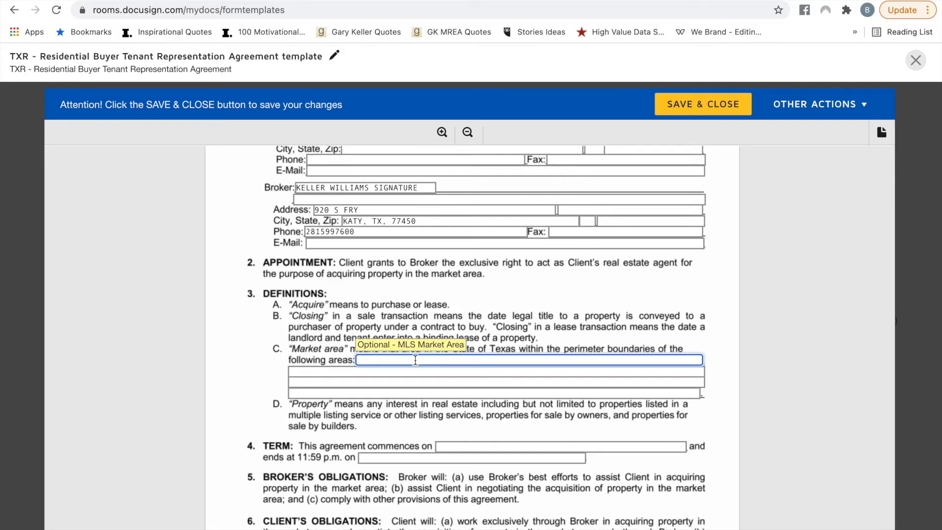
- List the market area as Harris, Montgomery, Brazoria and Galveston counties
type("HARRIS COUNTY, FORT BEND COUNTY")
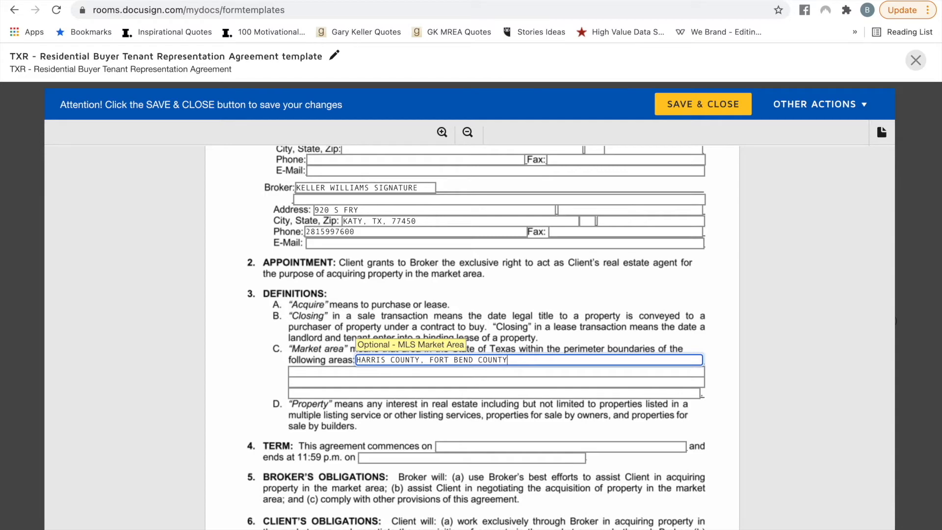
type(", M")
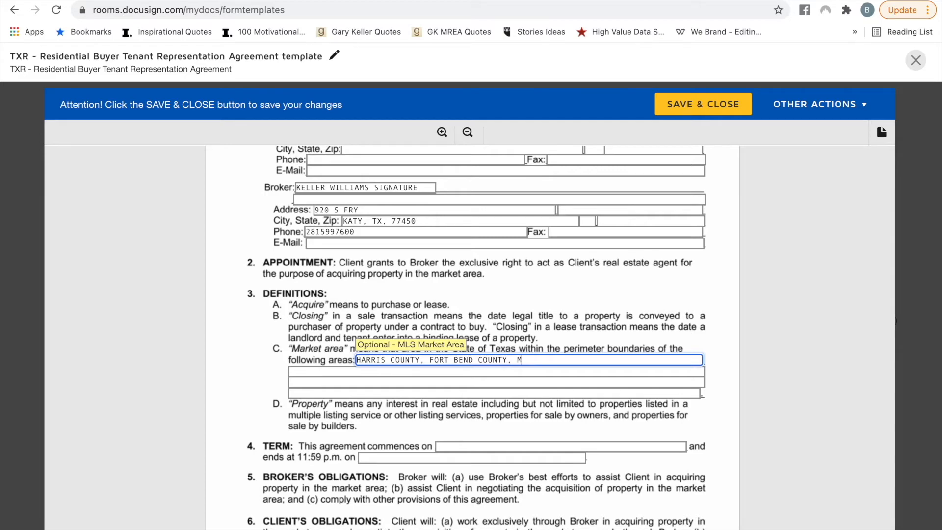
type("ONTGOMERY COUNTY, SAN JACINTO COUNTY,")
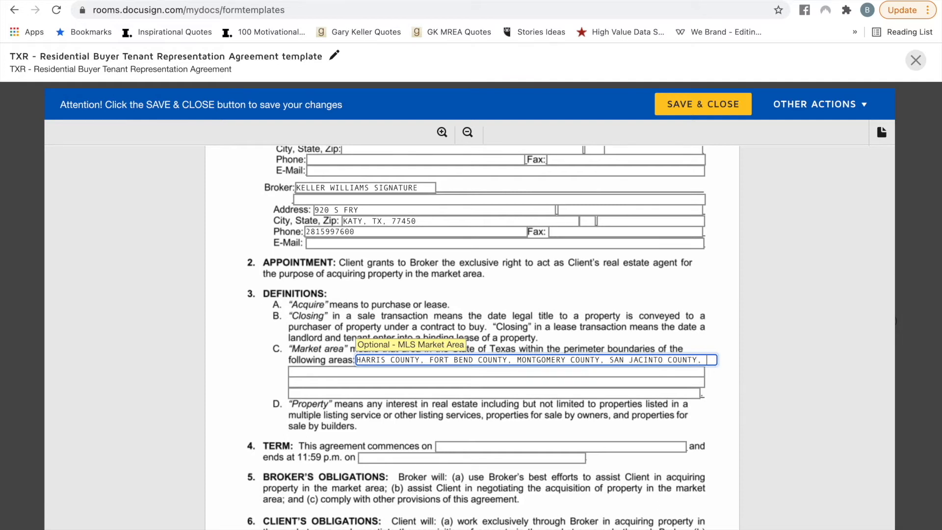
type("BRAZ")
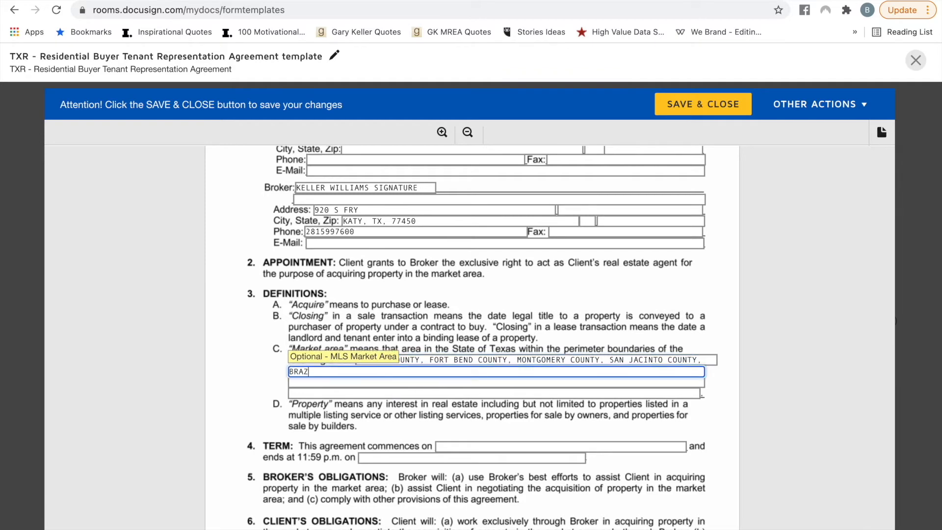
type("ORIA COUNTY")
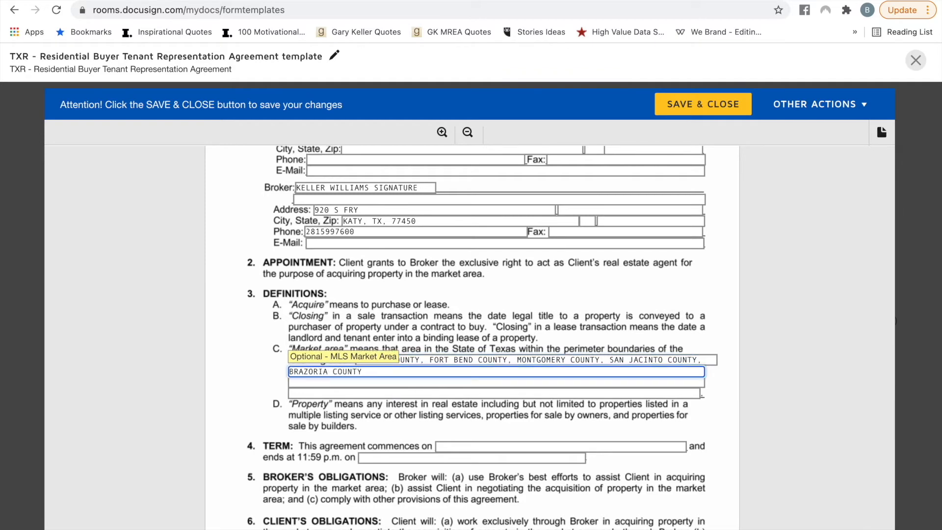
type(", GALVESTON")
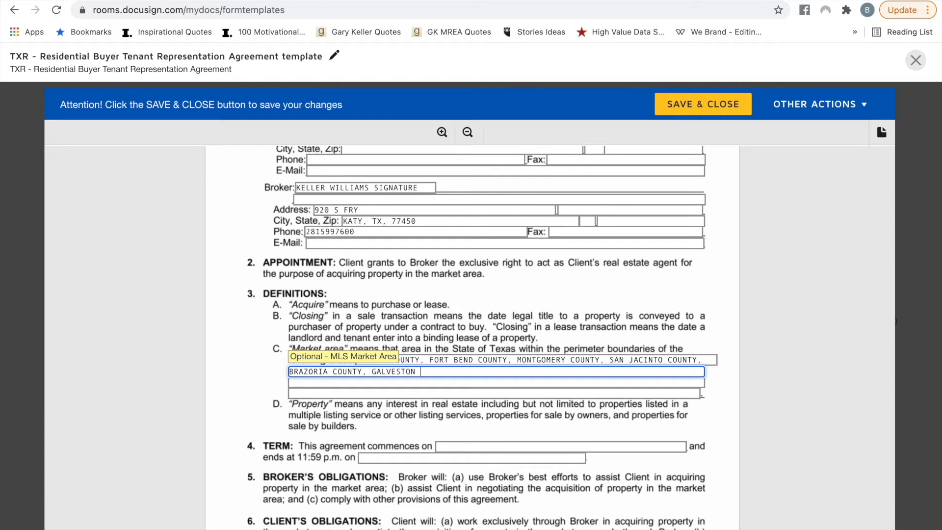
type("COUNTY")
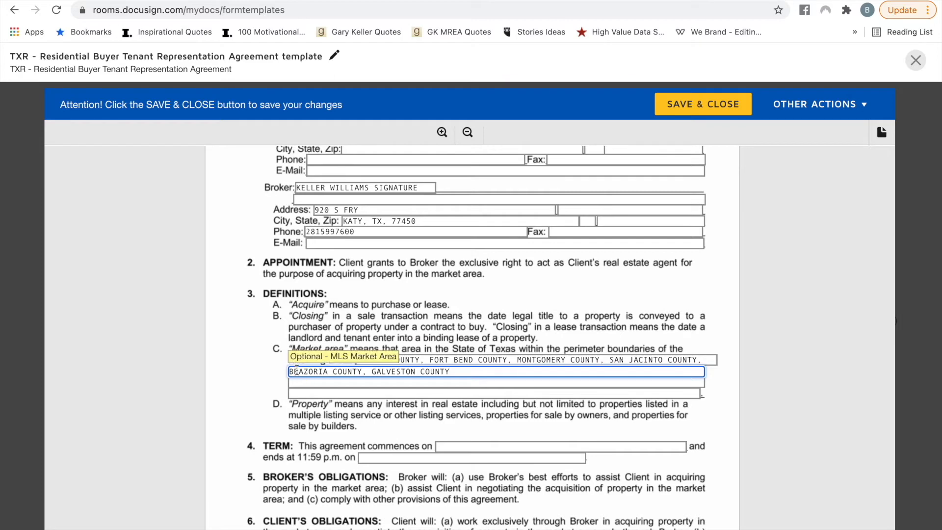
scroll("down", 3)
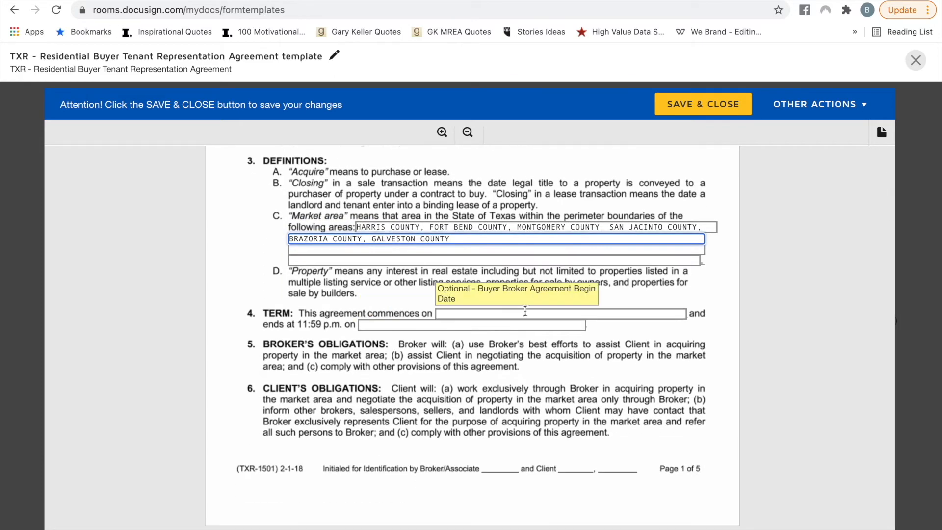
- Select Intermediary Status in paragraph 8 and move to the section 11 commission percentage field
scroll("down", 3)
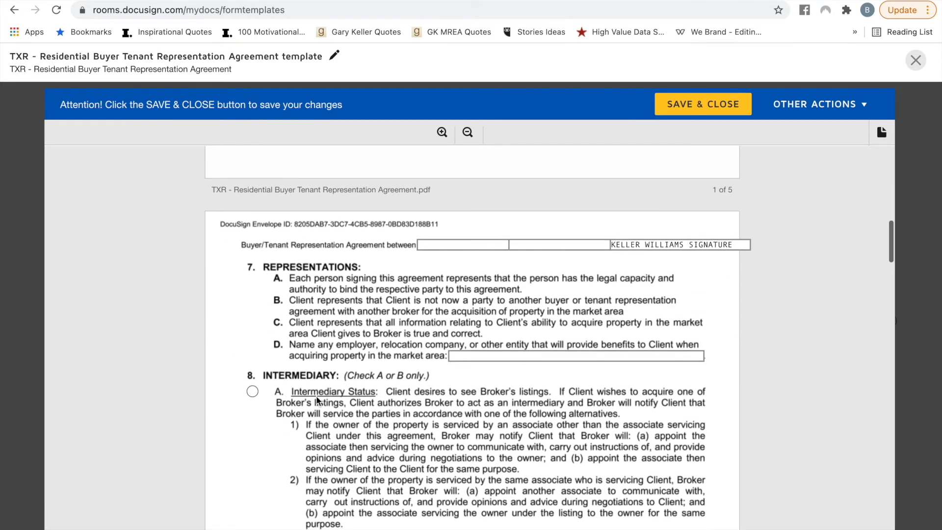
left_click(252, 403)
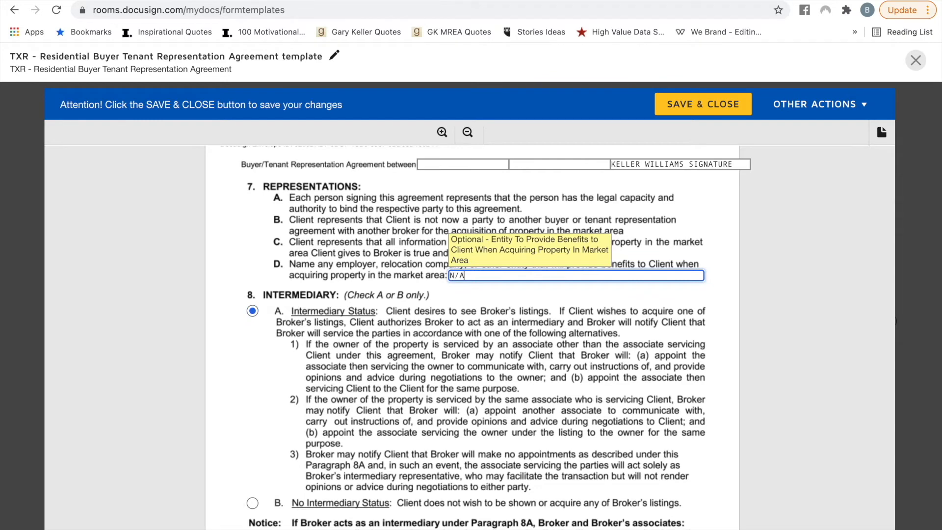
scroll("down", 3)
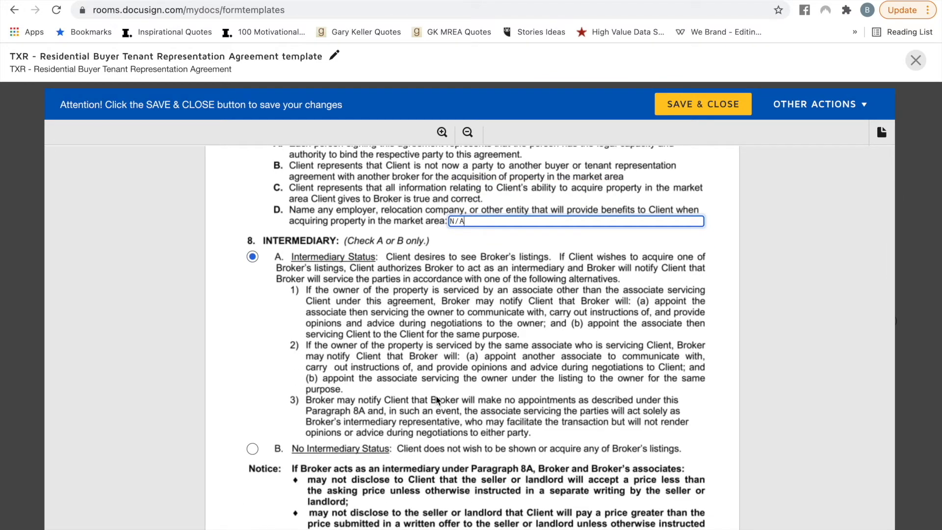
scroll("down", 3)
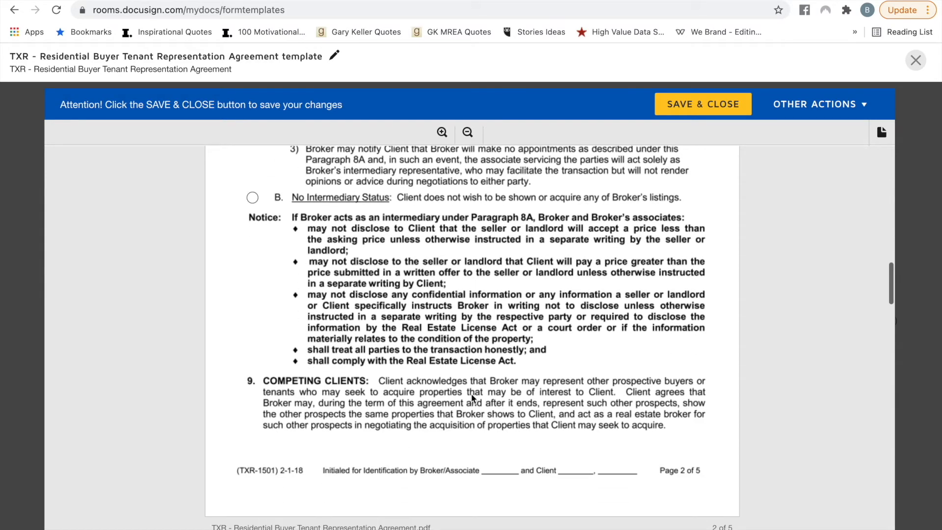
scroll("down", 3)
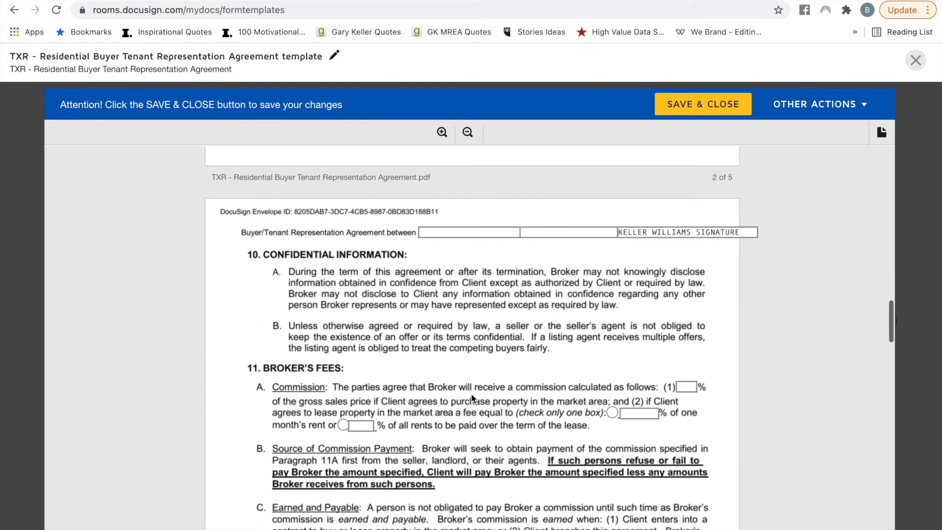
scroll("down", 3)
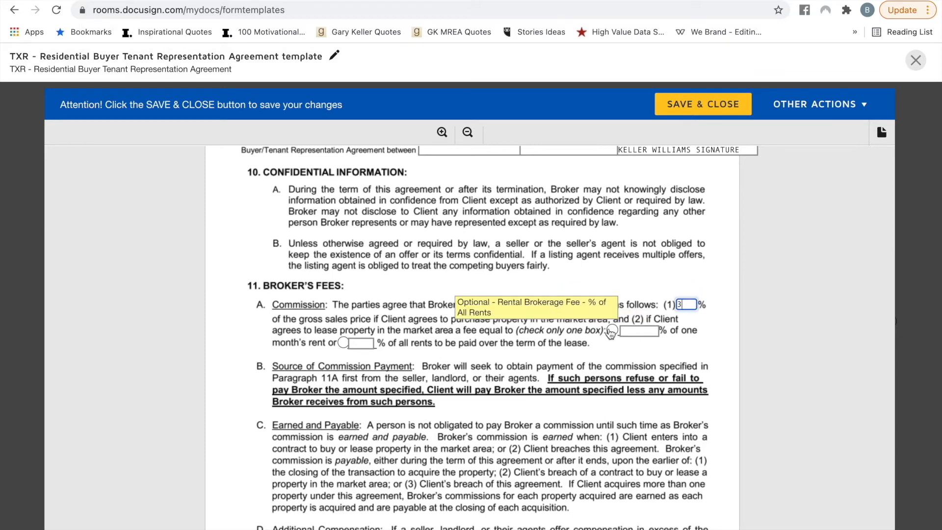
left_click(612, 330)
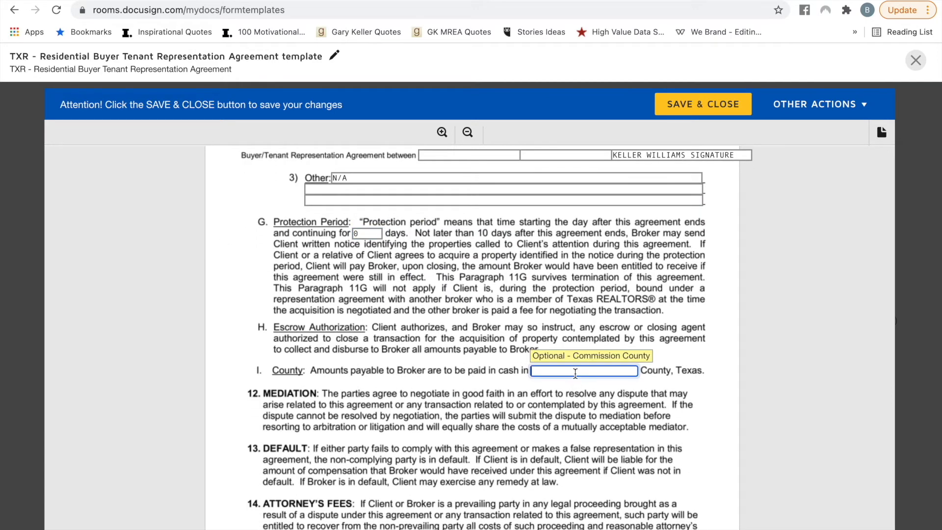
type("HARRIS")
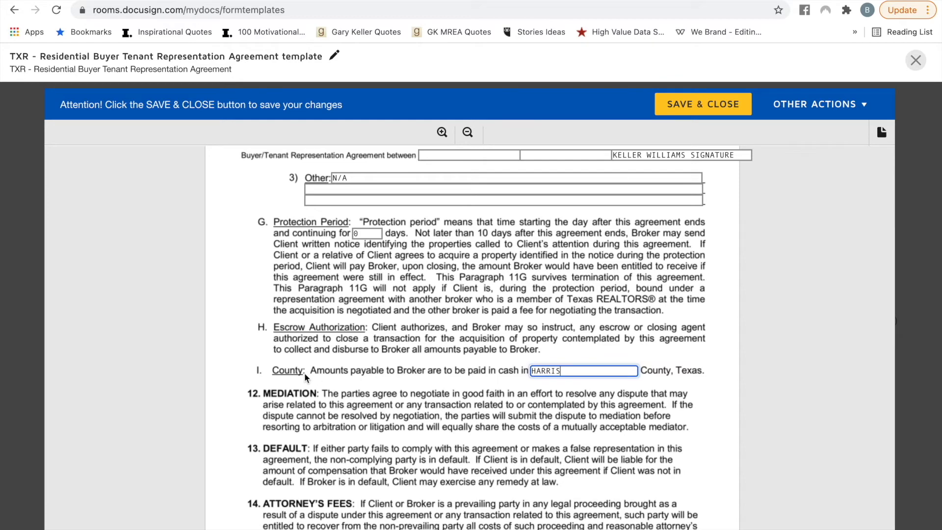
mouse_move(314, 376)
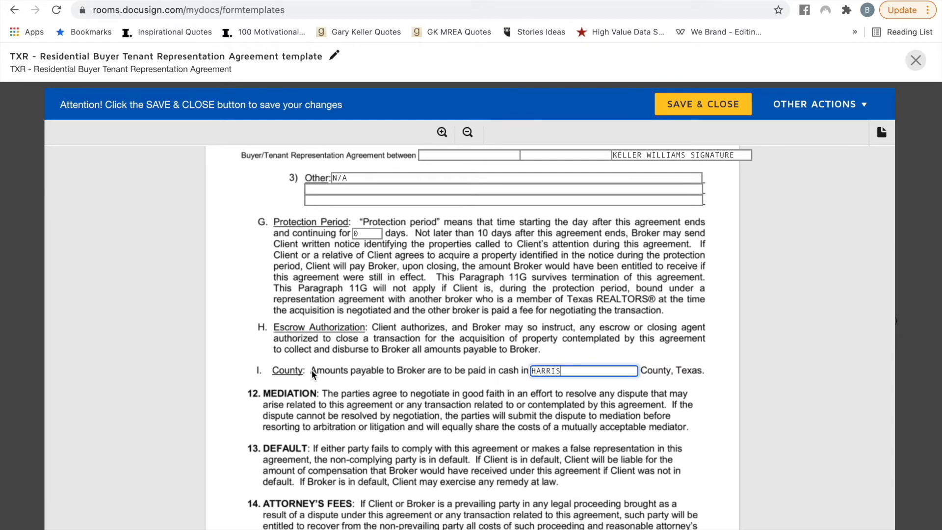
scroll("down", 3)
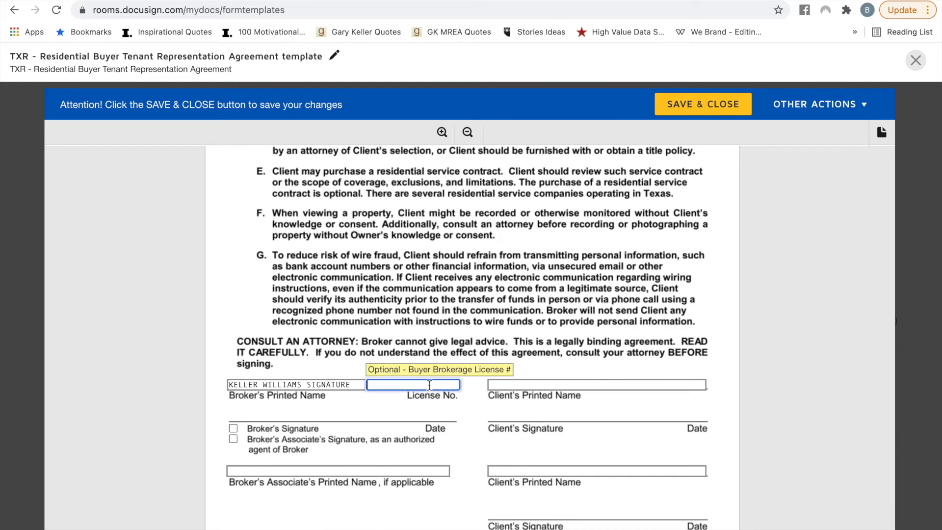
type("9004054")
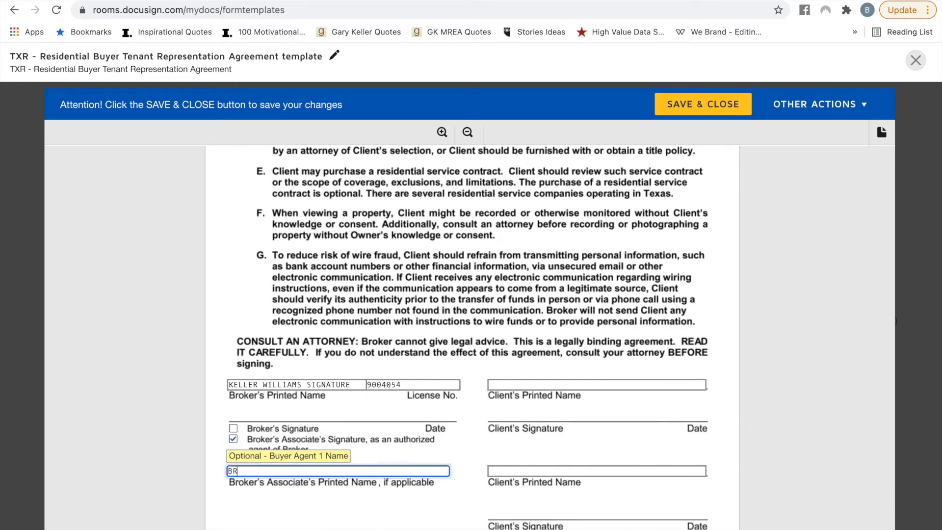
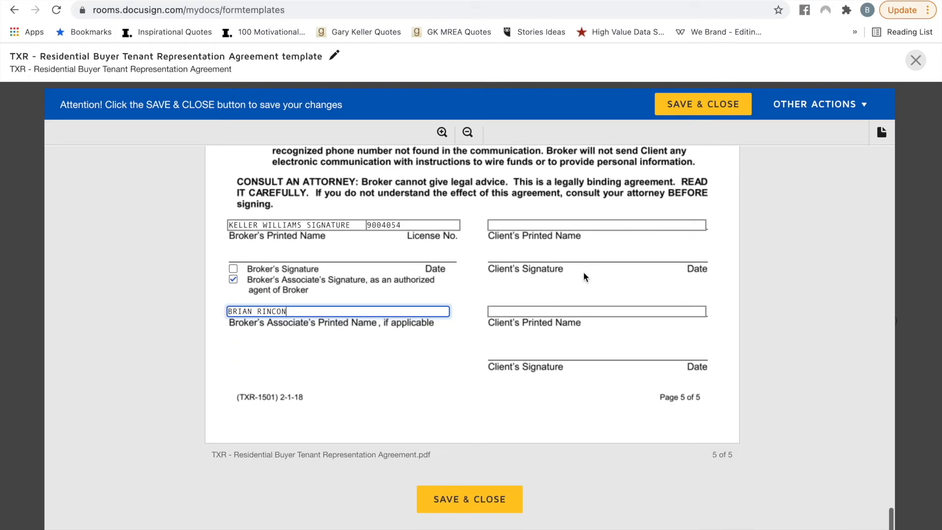
left_click(703, 104)
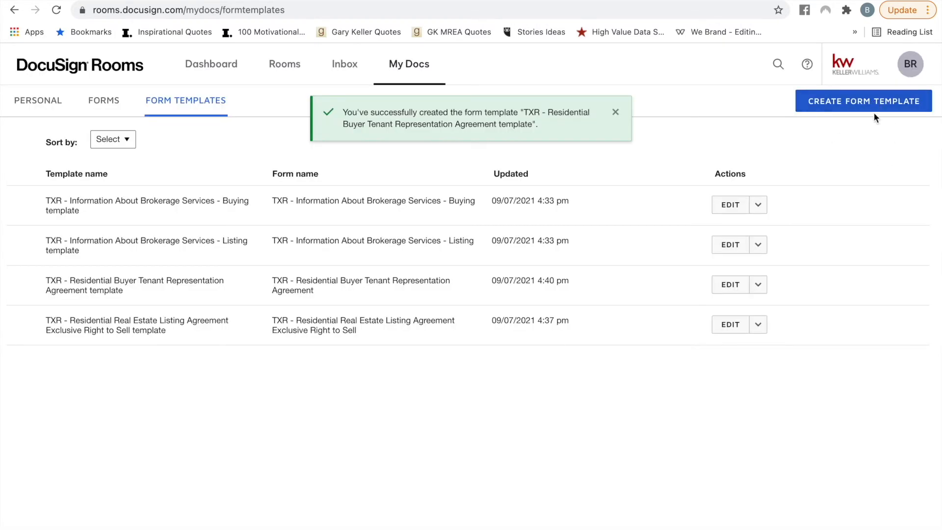
- Create a form template from the TXR One to Four Family Residential Contract, searched as 'one to fo'
left_click(864, 101)
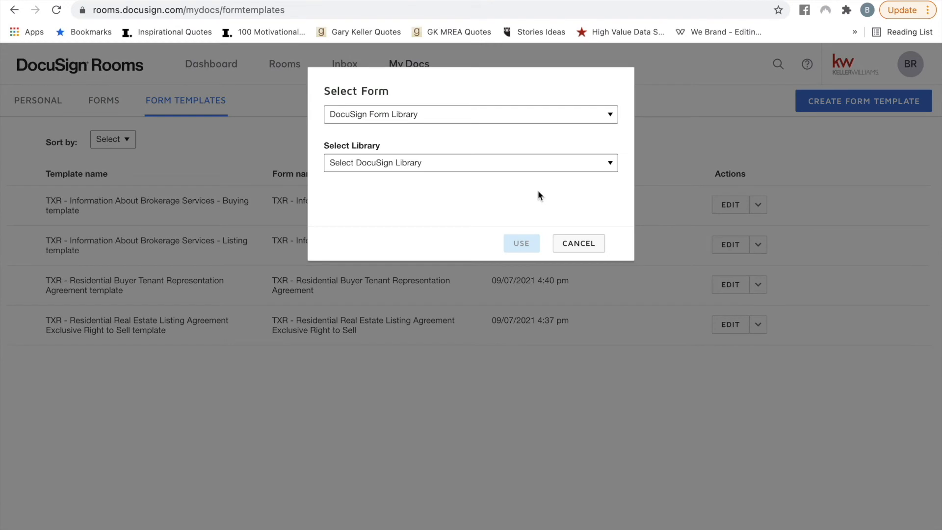
left_click(470, 163)
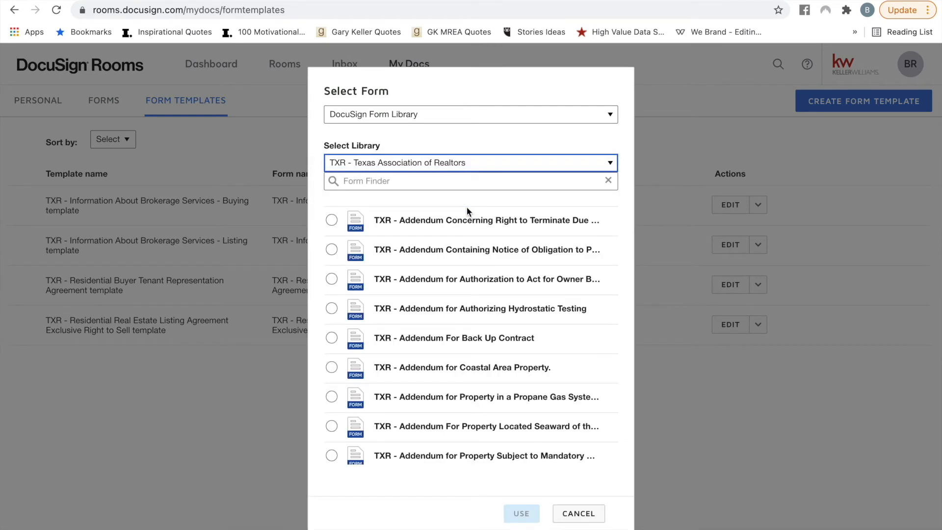
type("ONE TO FOUR")
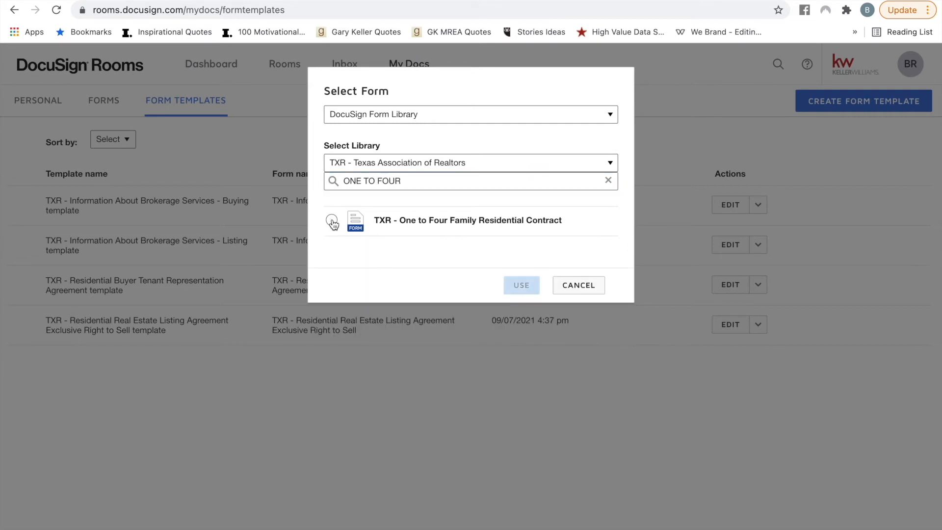
left_click(332, 220)
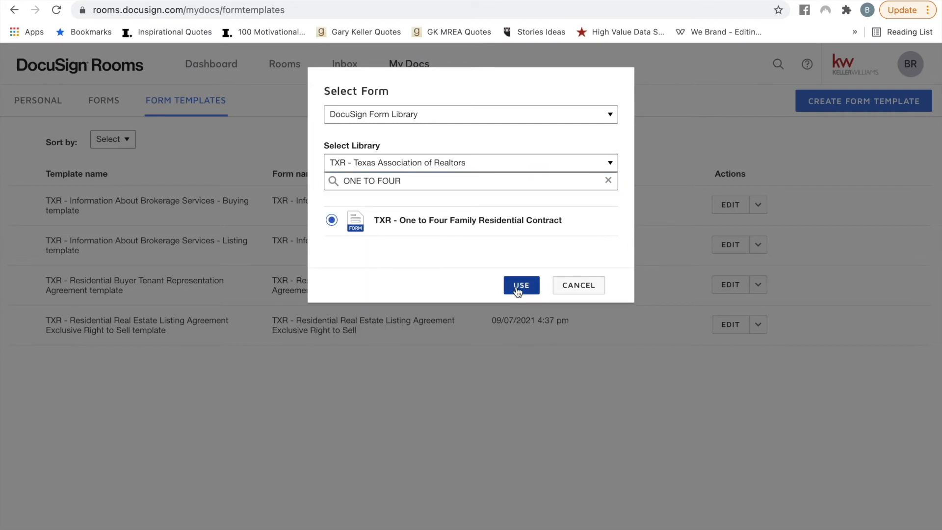
left_click(521, 285)
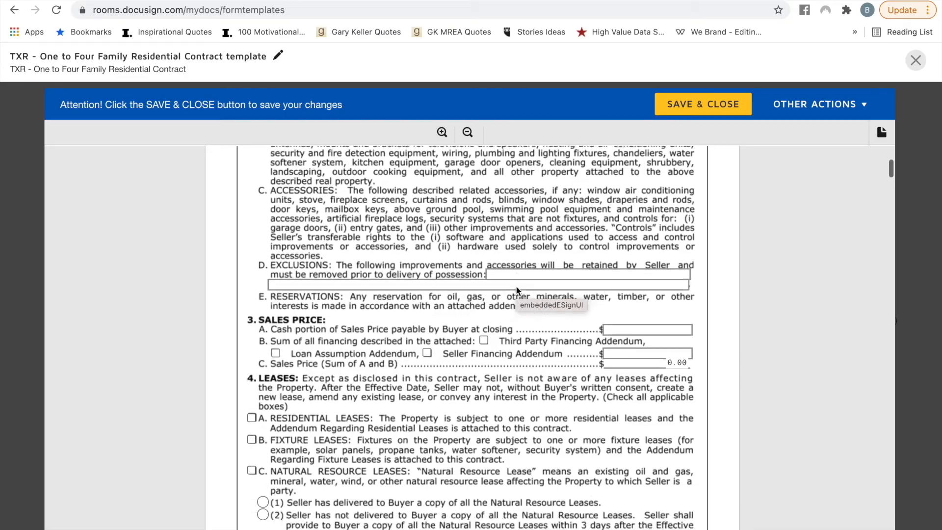
- In Broker Information, name the firm Keller Williams and mark it as representing the buyer only
scroll("down", 3)
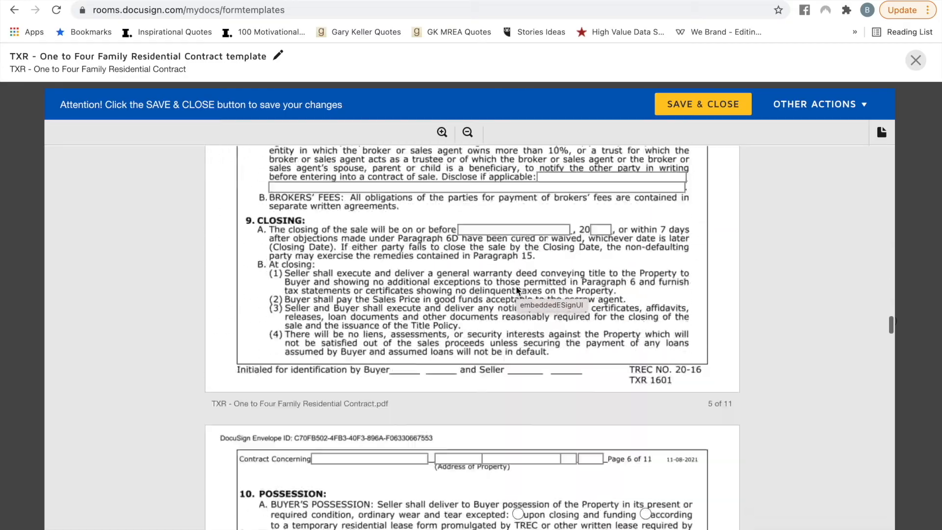
scroll("down", 3)
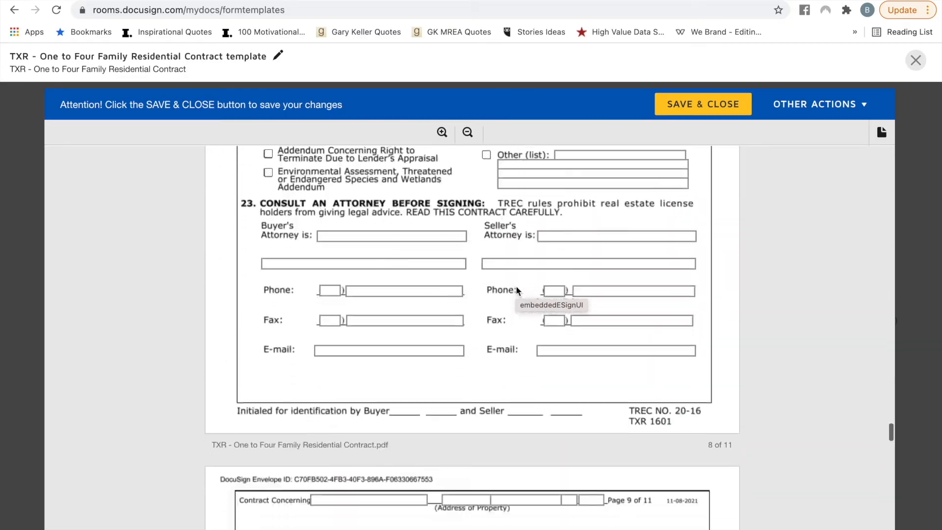
scroll("down", 3)
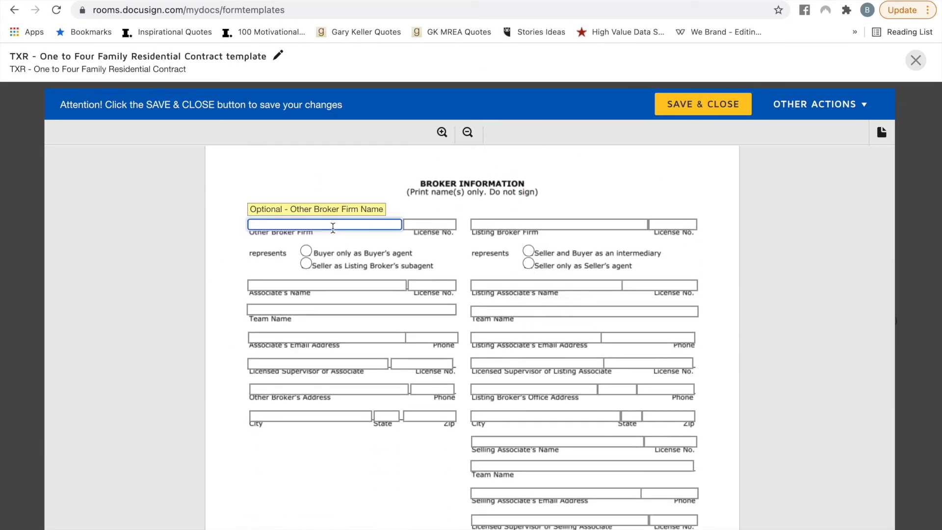
type("KELLER WILLIA")
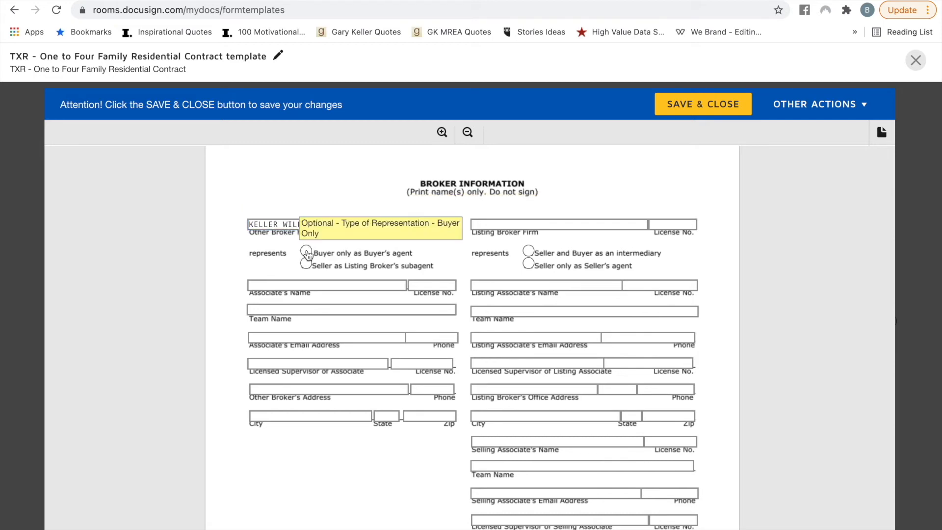
left_click(302, 253)
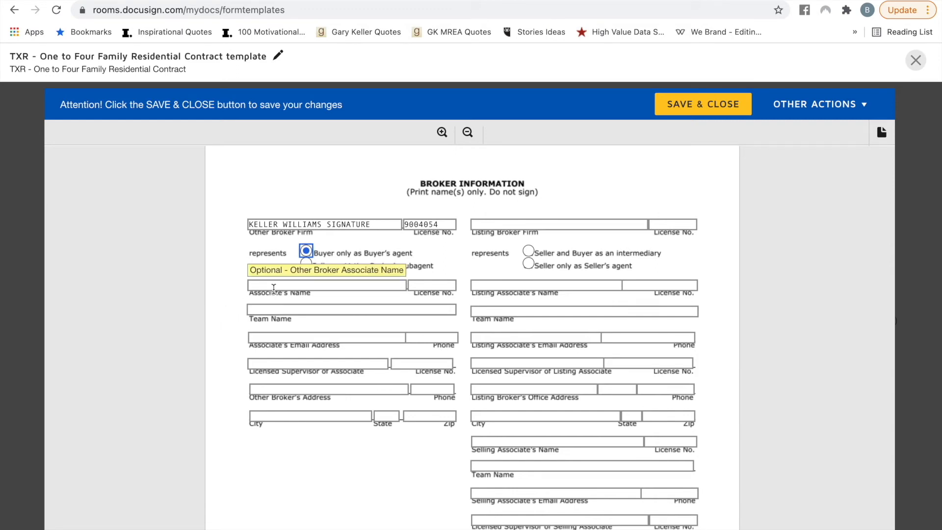
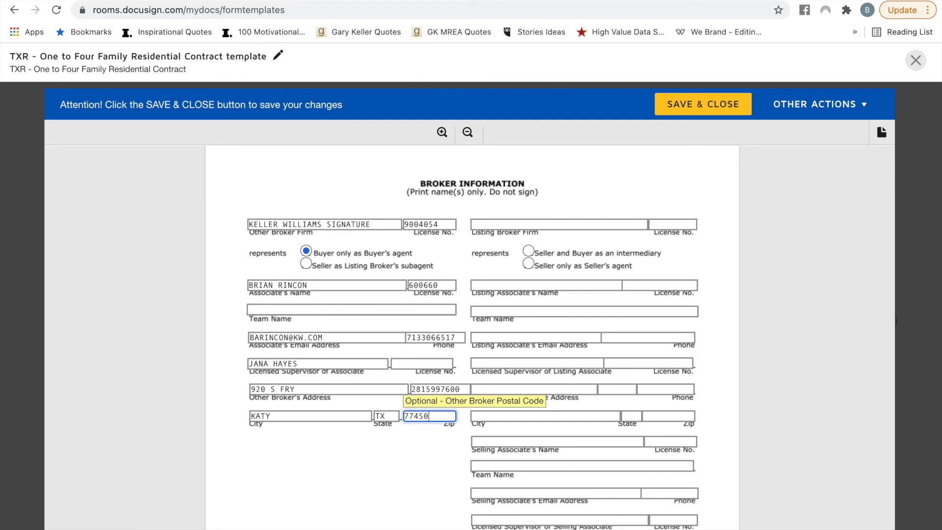
scroll("down", 3)
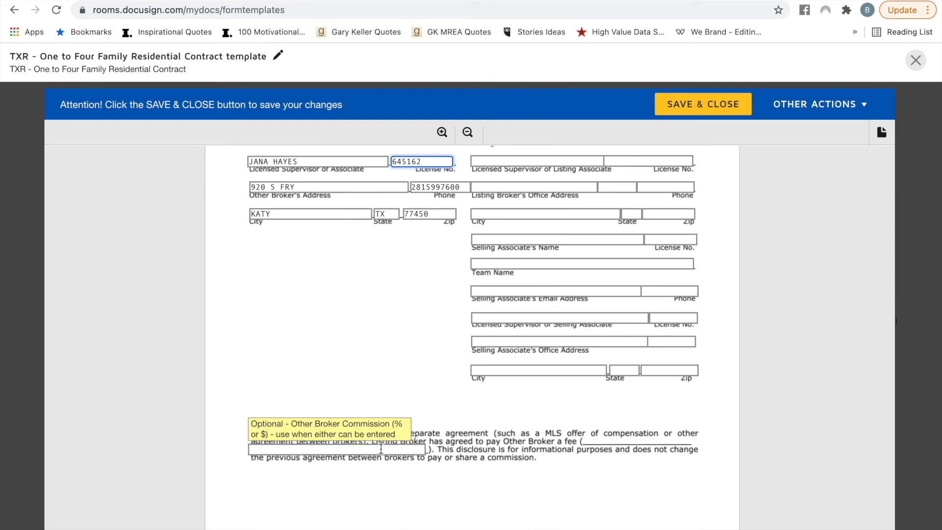
type("3%")
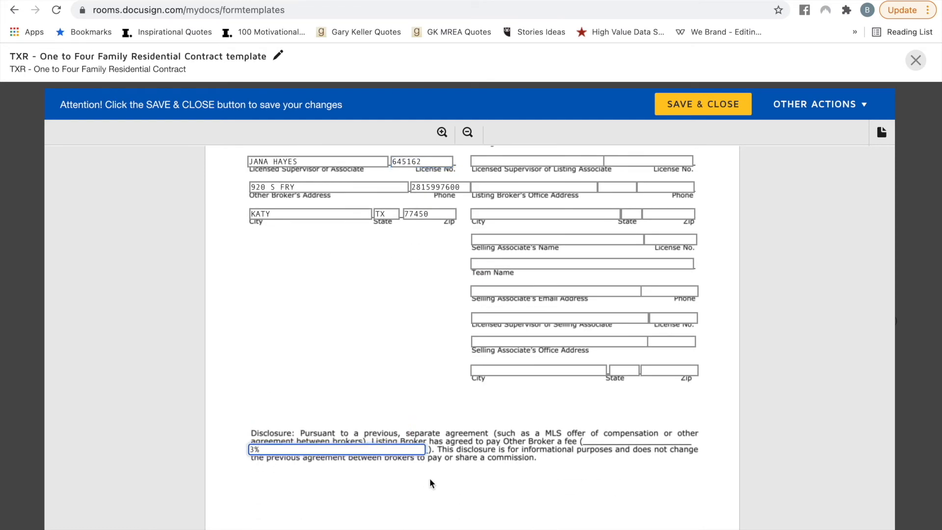
scroll("down", 3)
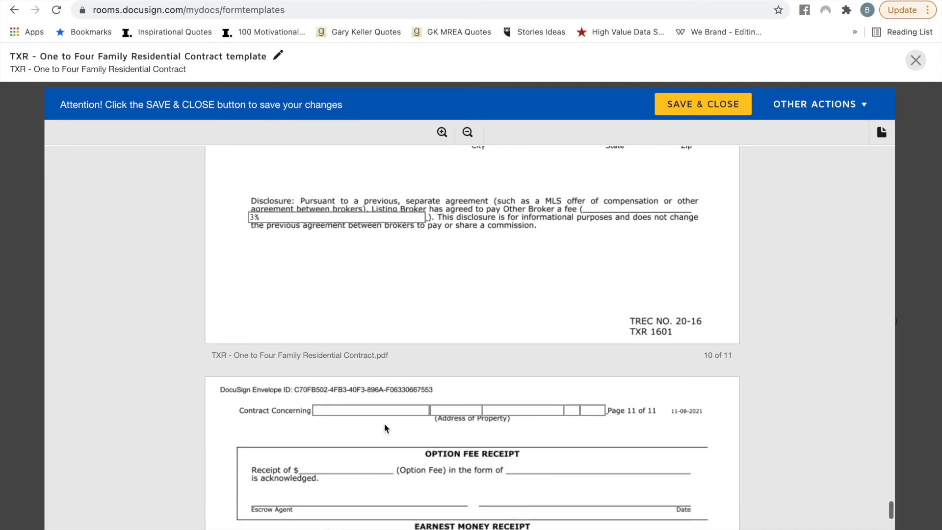
left_click(703, 104)
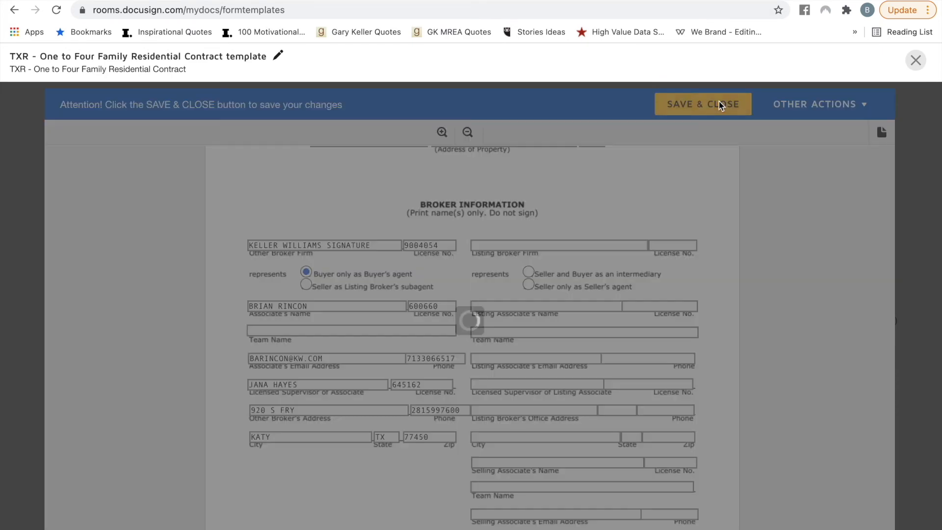
- Finish saving the contract template and go to the Rooms list
left_click(703, 103)
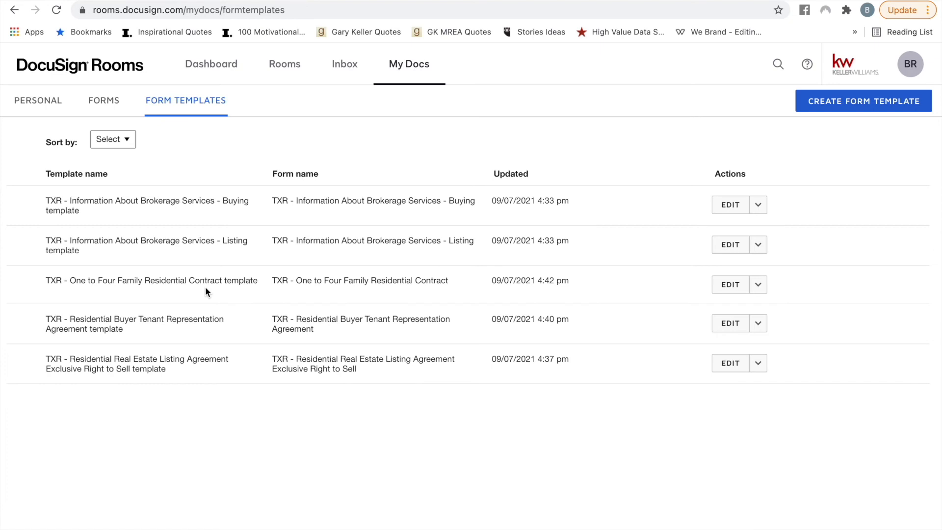
left_click(284, 65)
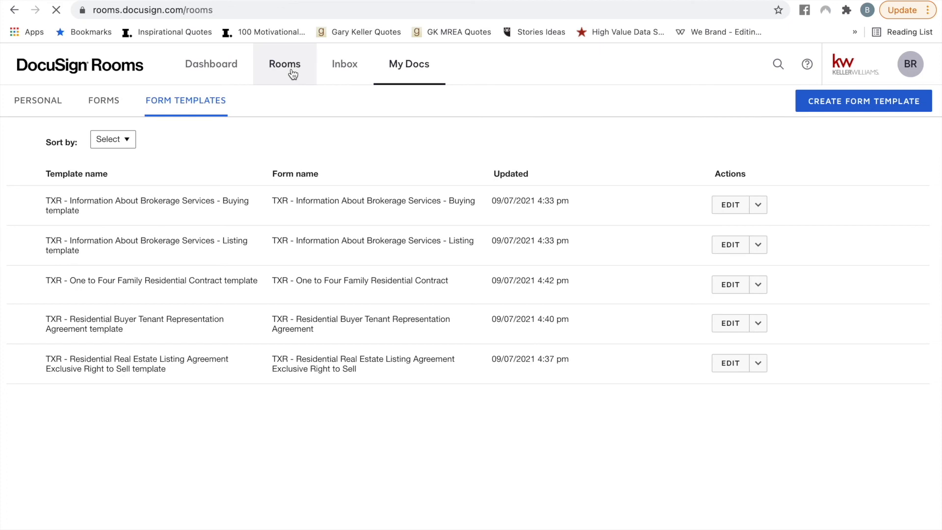
- Open the Bruce Wayne - Listing room and show its documents
left_click(285, 64)
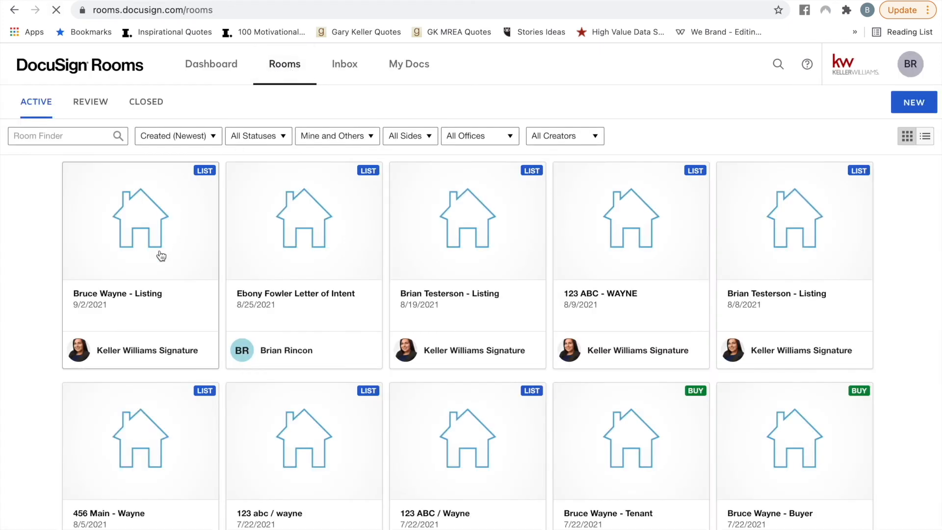
left_click(140, 222)
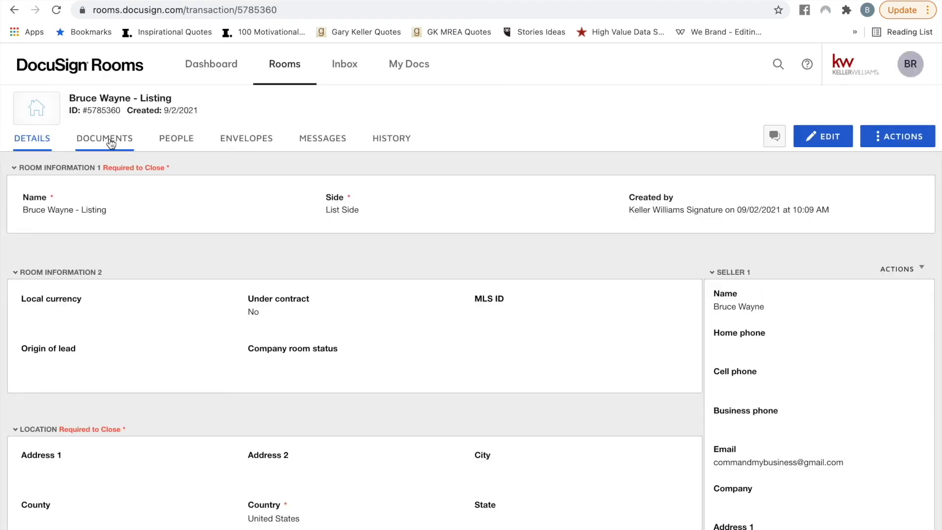
left_click(104, 138)
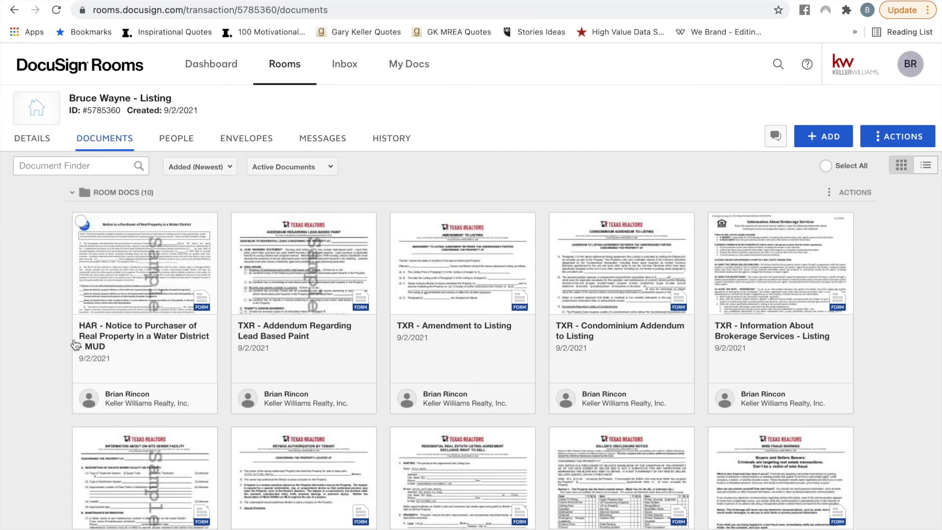
scroll("down", 3)
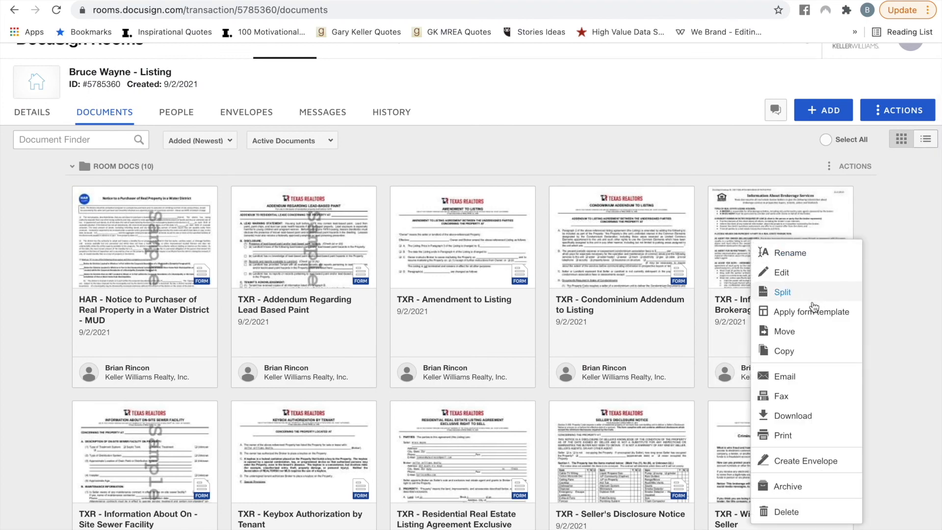
- Apply the brokerage services listing template to its form, then apply a template to the Listing Agreement
left_click(811, 312)
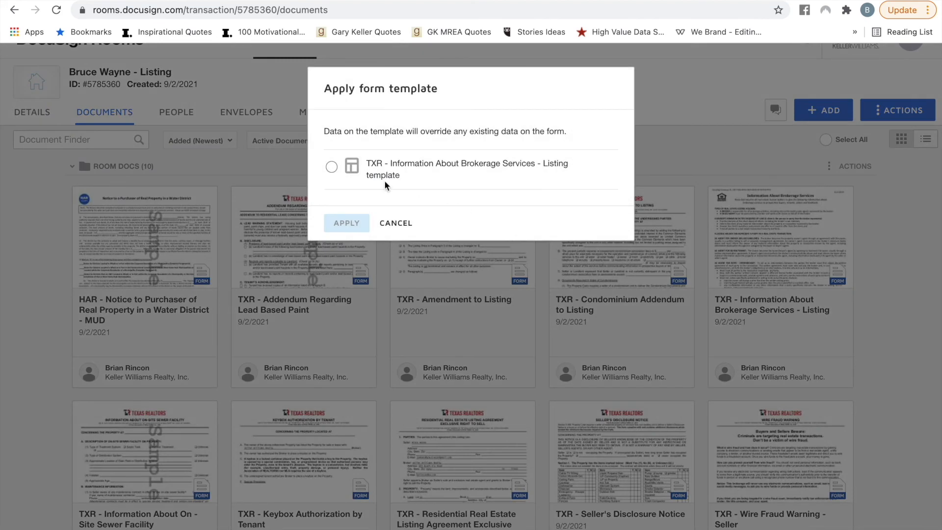
left_click(331, 166)
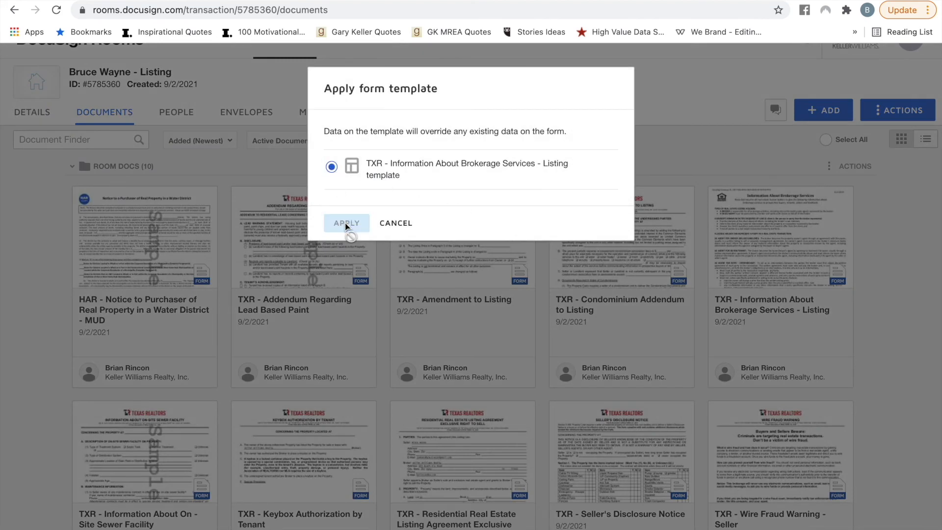
left_click(346, 223)
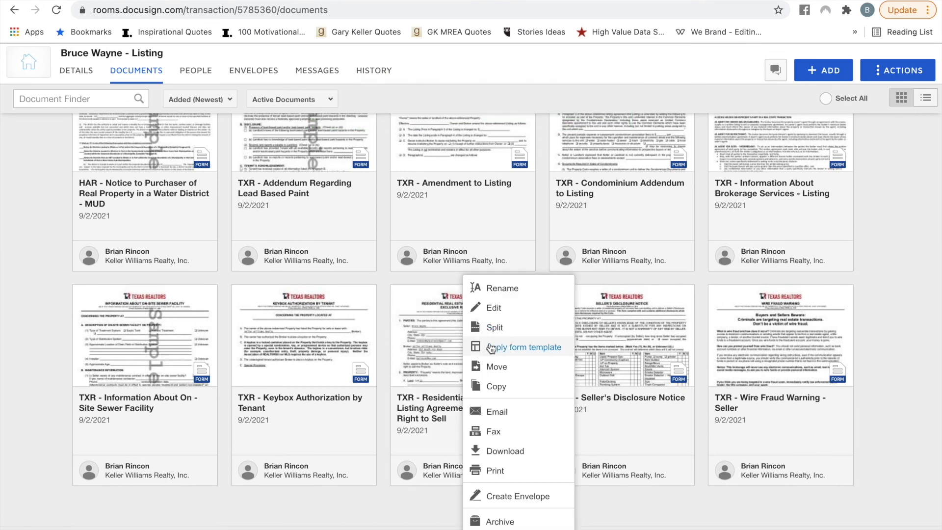
left_click(523, 347)
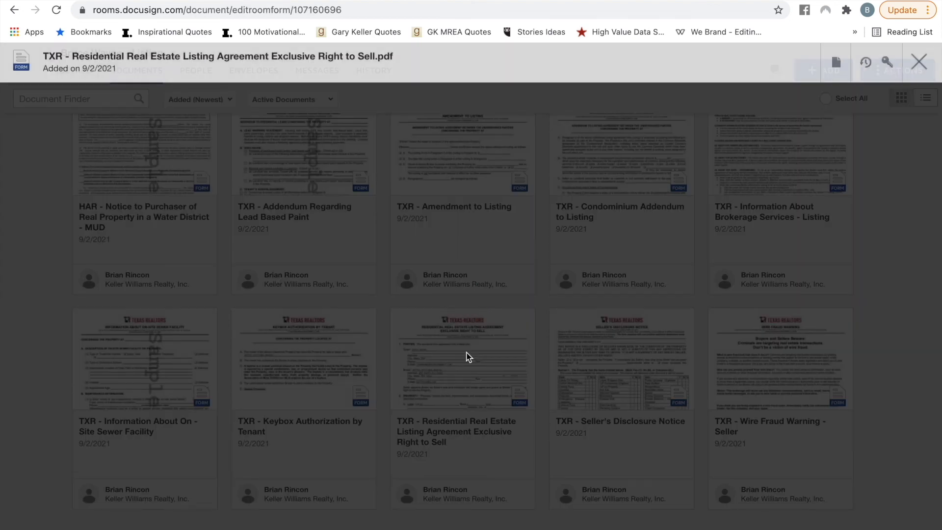
- Review the Residential Listing Agreement's pre-filled broker fields through the document
left_click(467, 358)
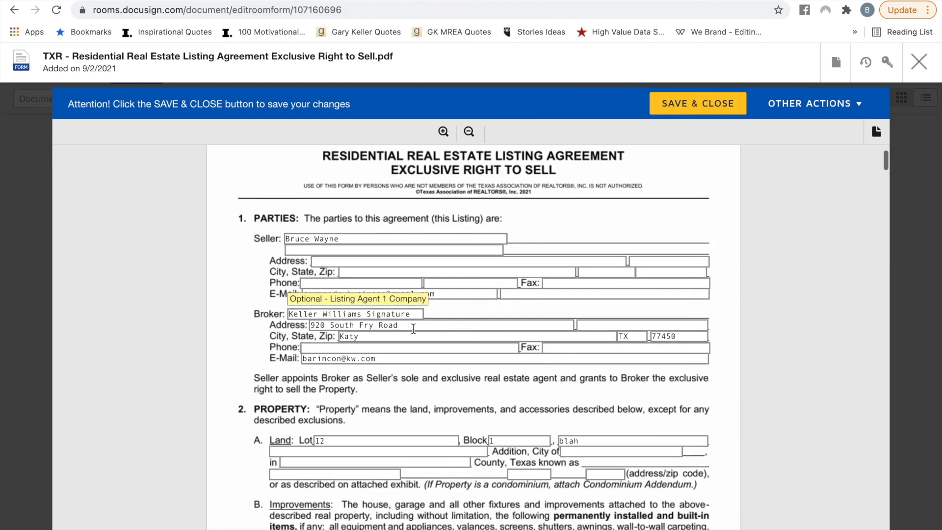
scroll("down", 3)
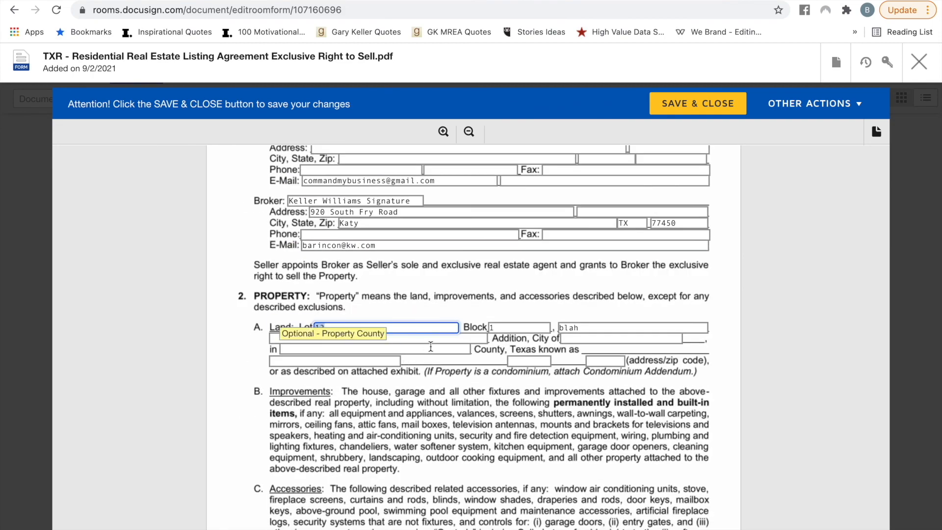
scroll("down", 3)
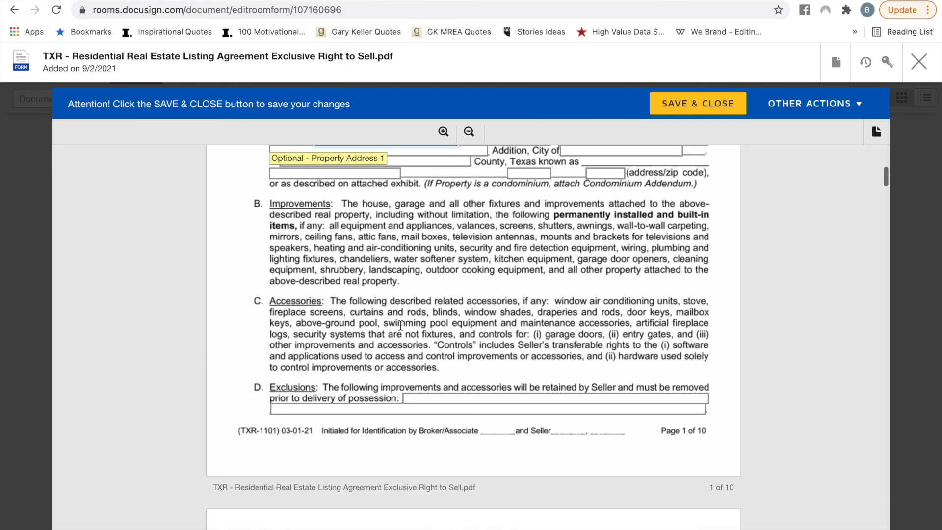
scroll("down", 3)
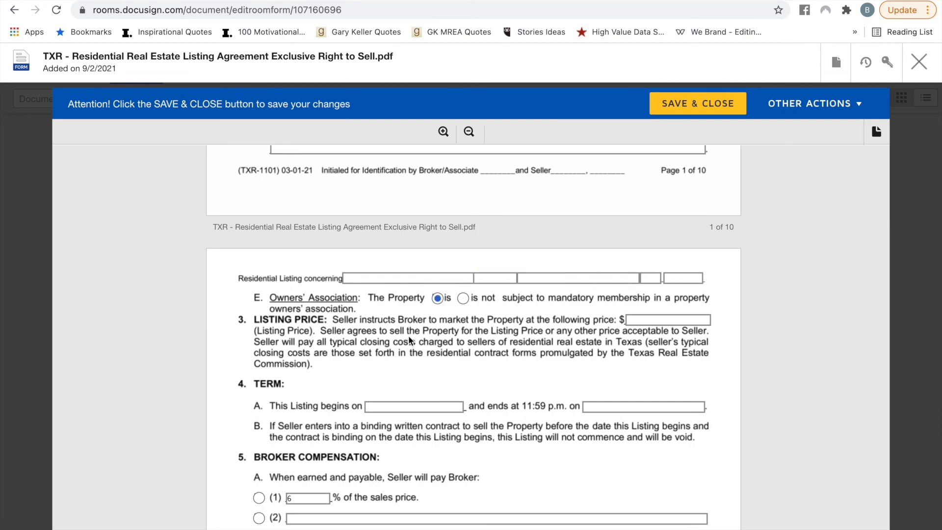
scroll("down", 3)
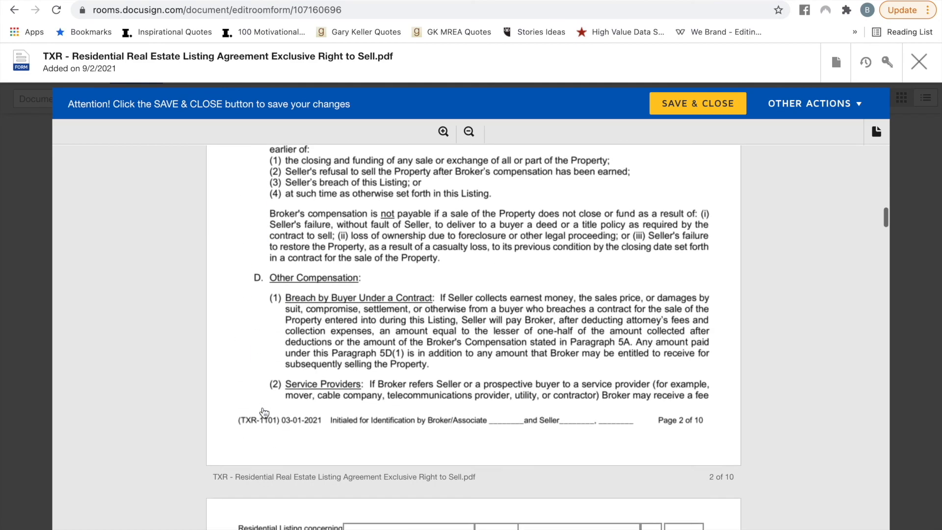
scroll("down", 3)
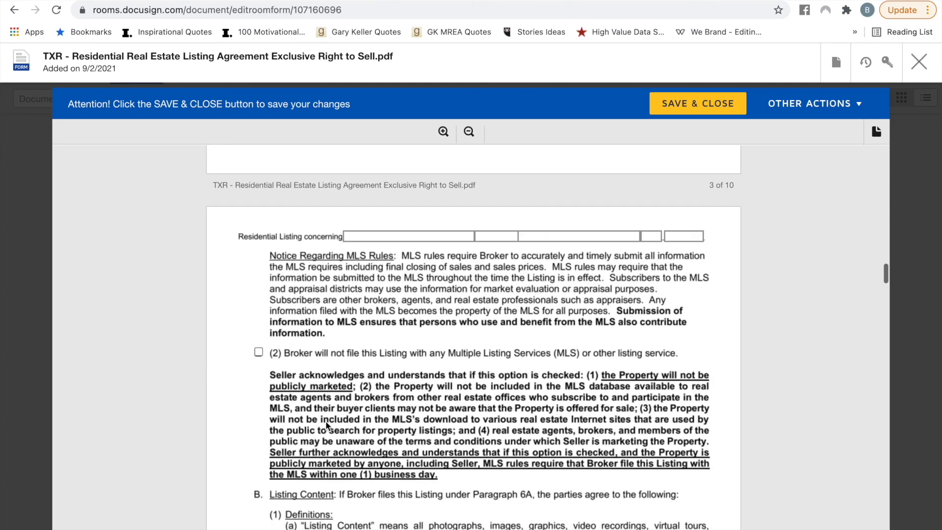
scroll("down", 3)
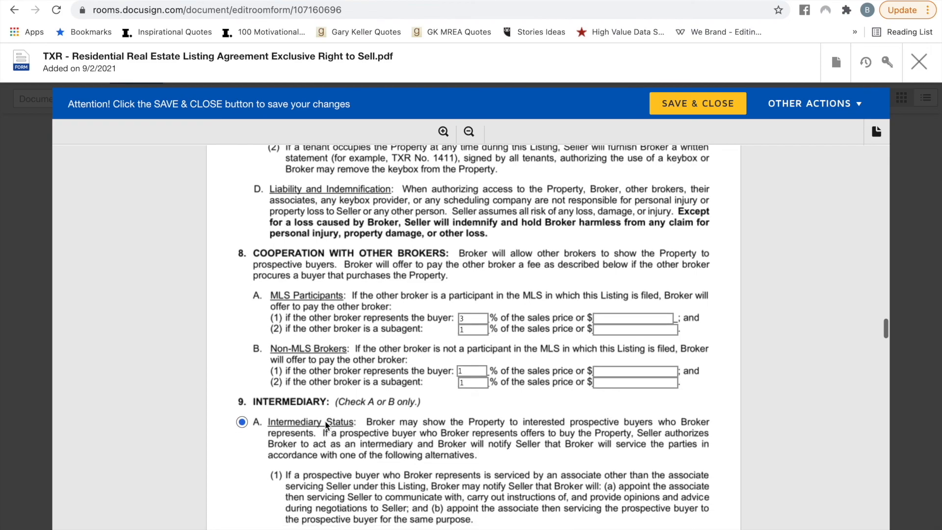
scroll("down", 3)
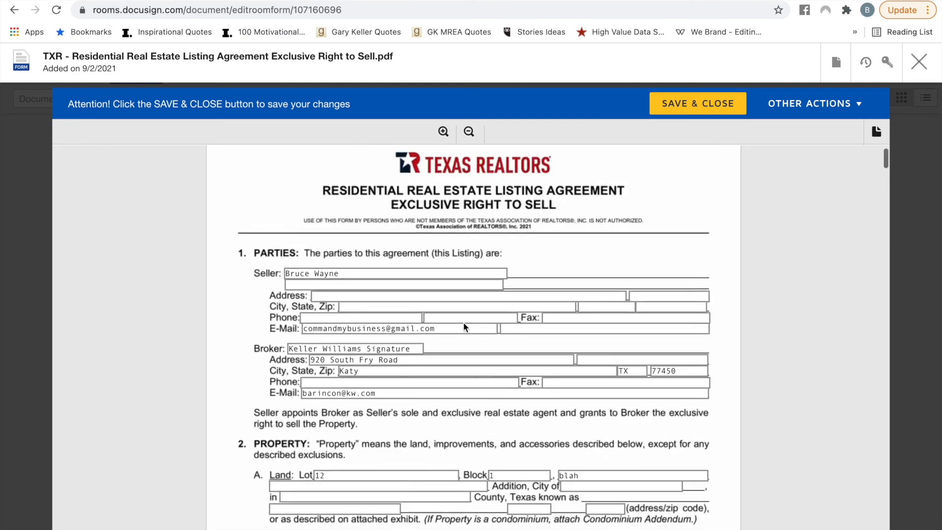
- Save and close the listing agreement, returning to the Bruce Wayne - Listing room's documents
left_click(698, 103)
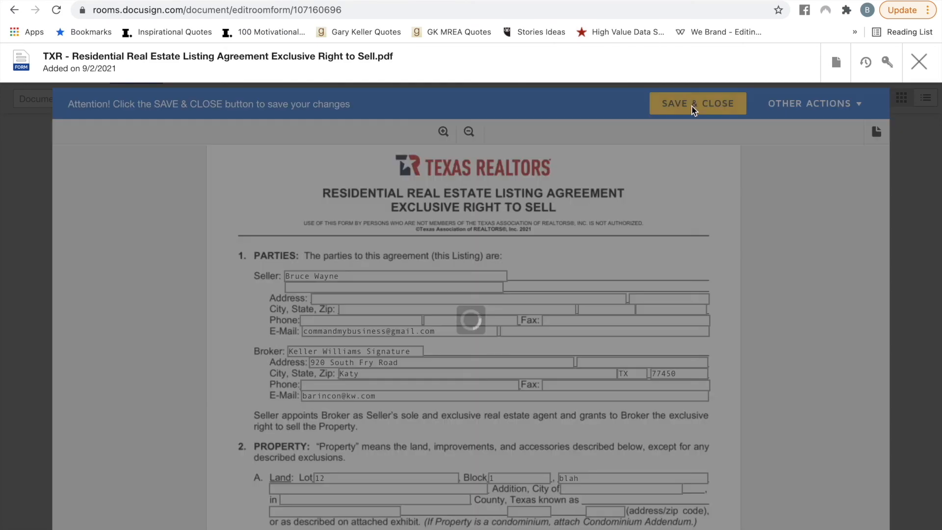
left_click(697, 103)
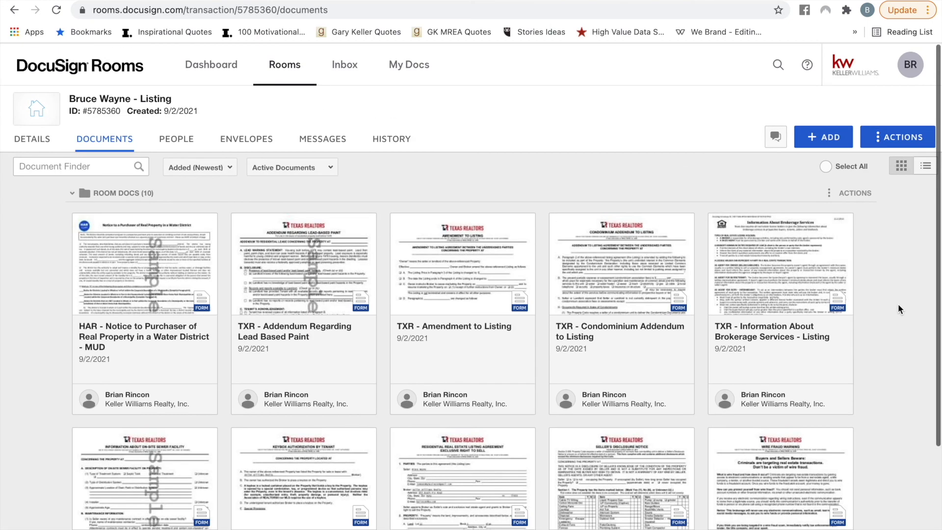
scroll("down", 3)
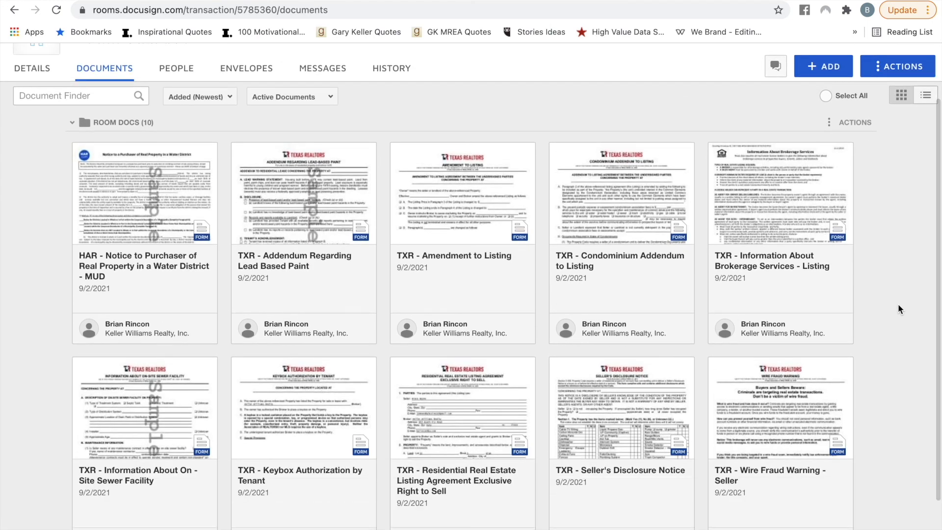